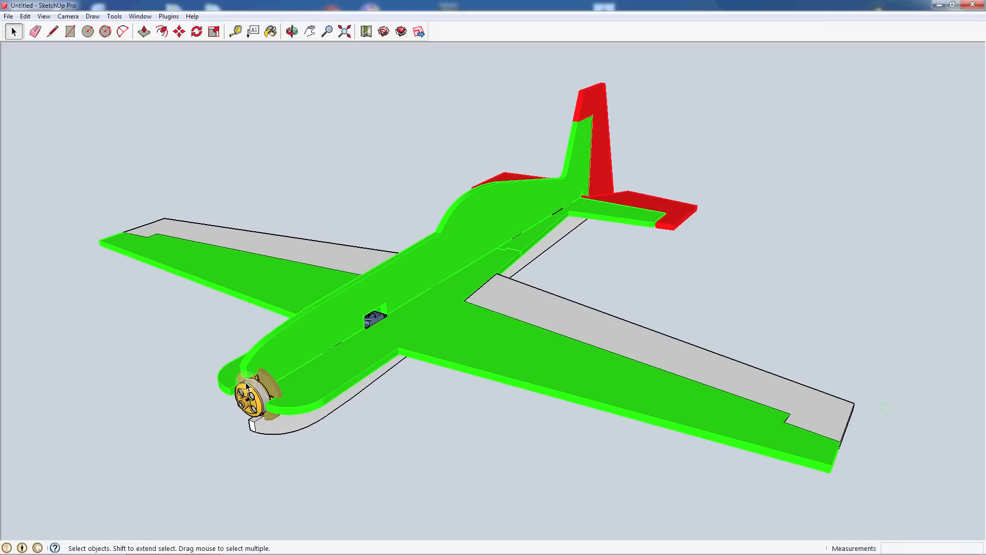
mouse_move(106, 99)
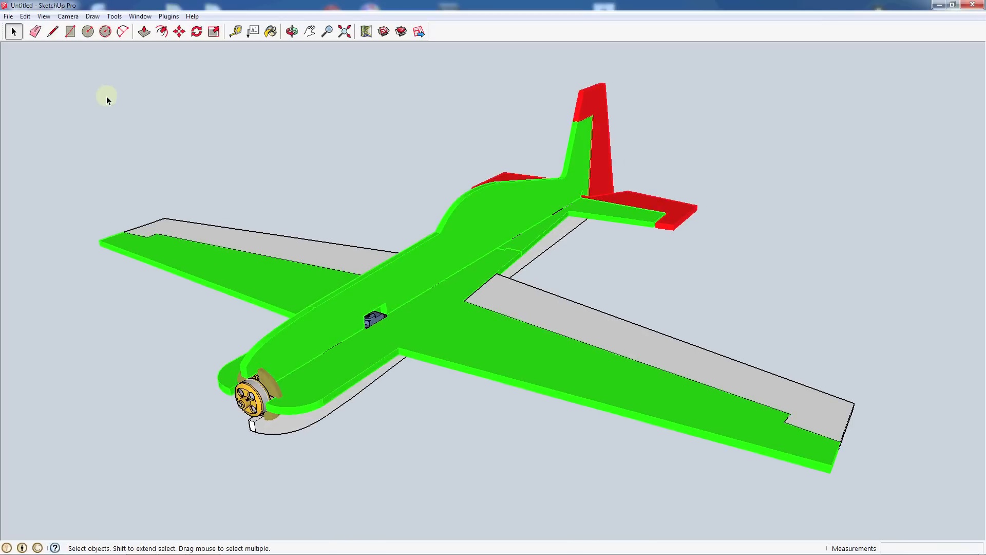
mouse_move(367, 361)
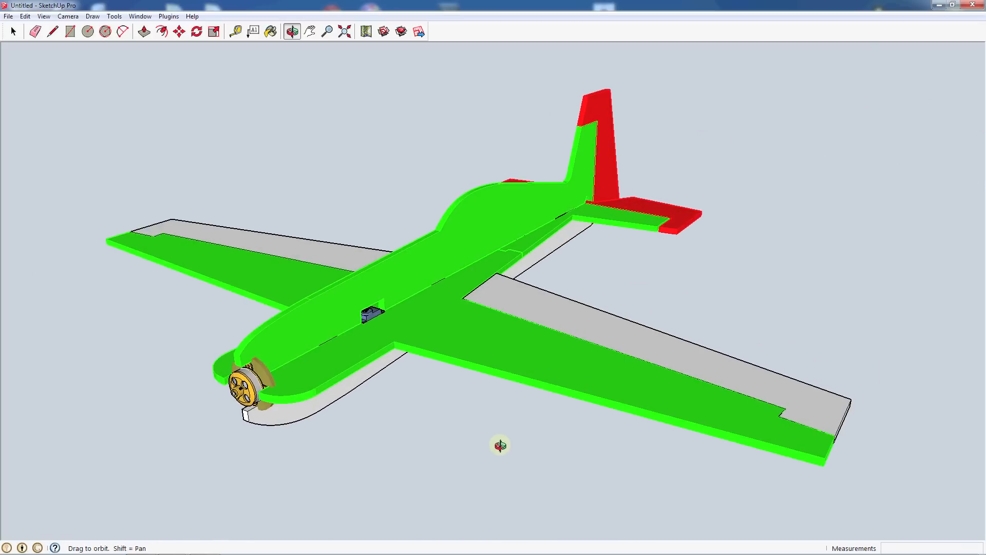
Step: Return to selection and browse the View > Toolbars list, where only Getting Started is ticked
left_click(12, 32)
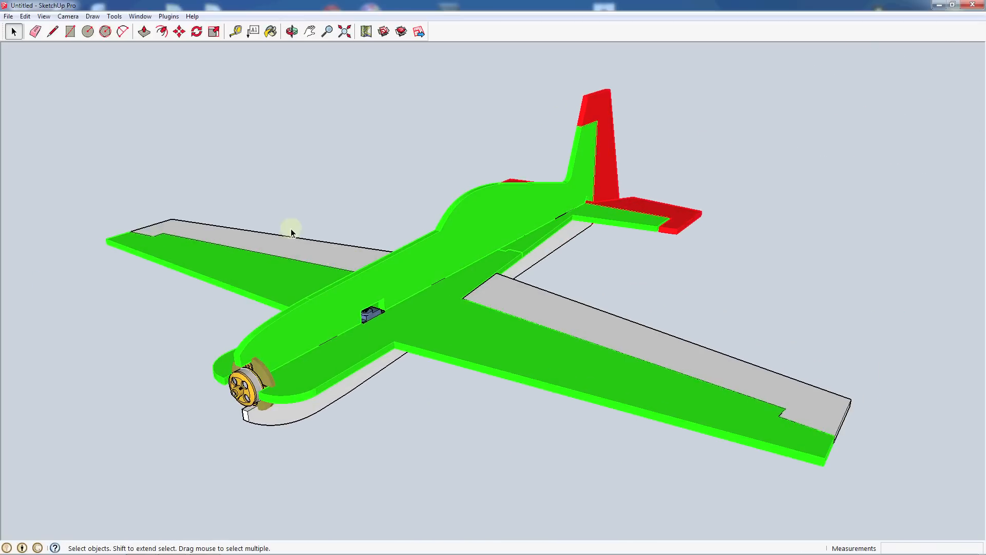
mouse_move(223, 159)
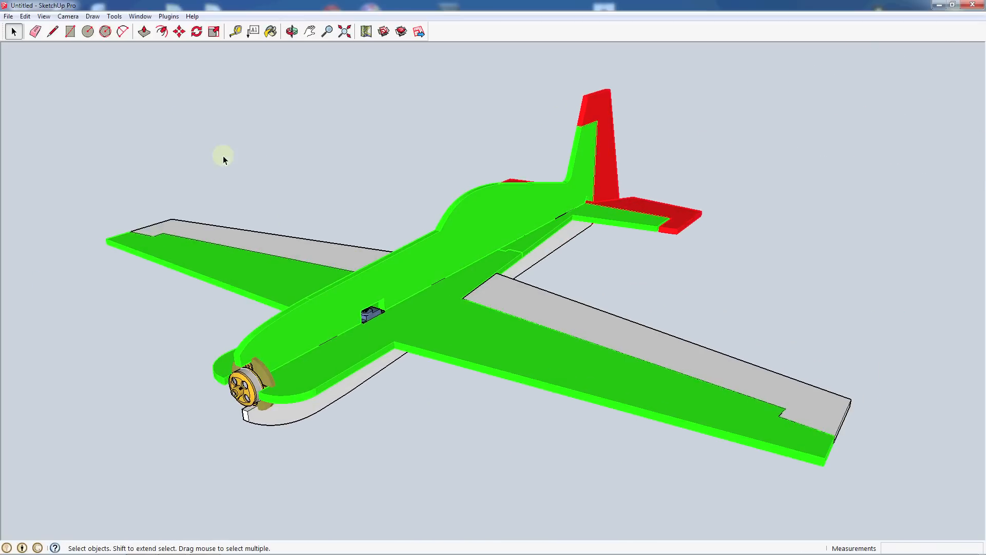
mouse_move(291, 355)
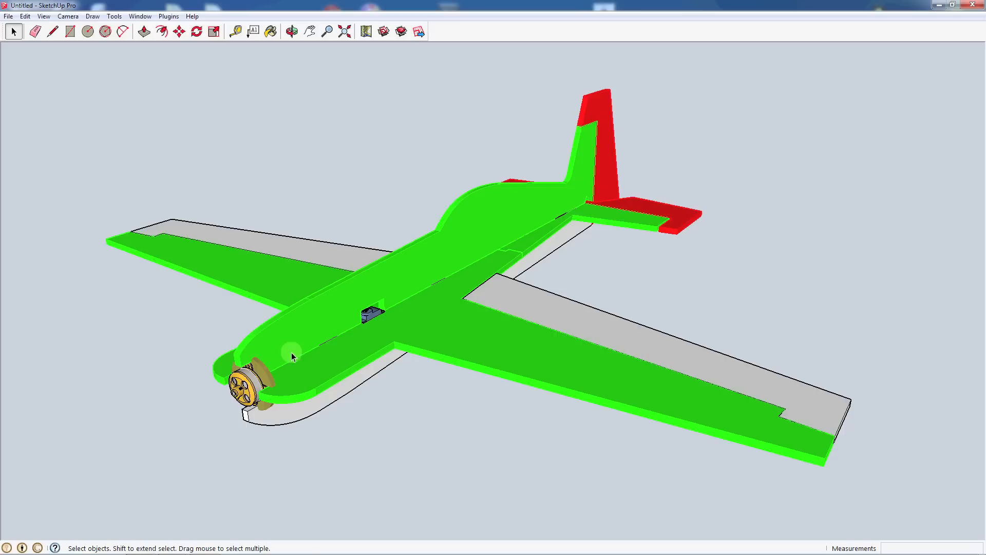
mouse_move(415, 468)
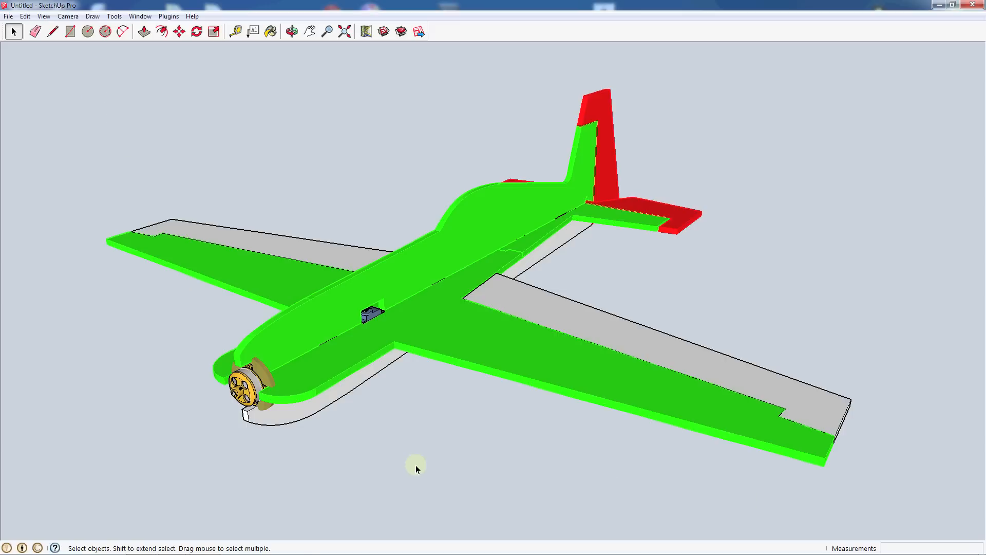
mouse_move(308, 224)
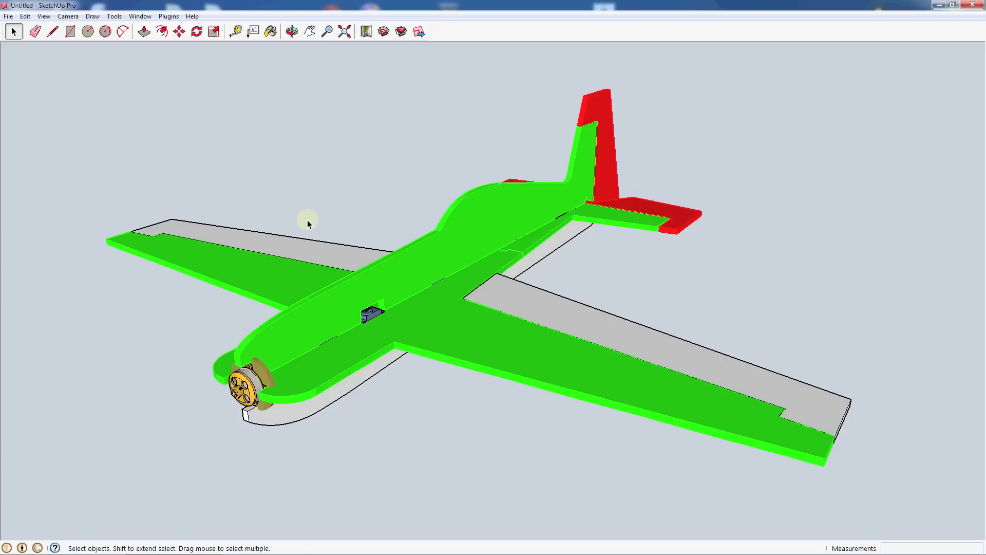
mouse_move(56, 82)
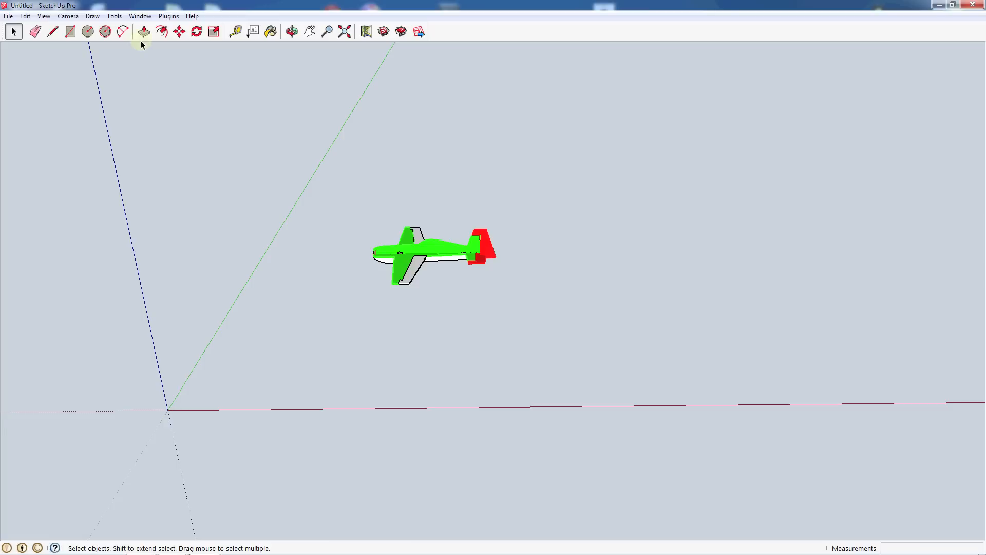
mouse_move(86, 82)
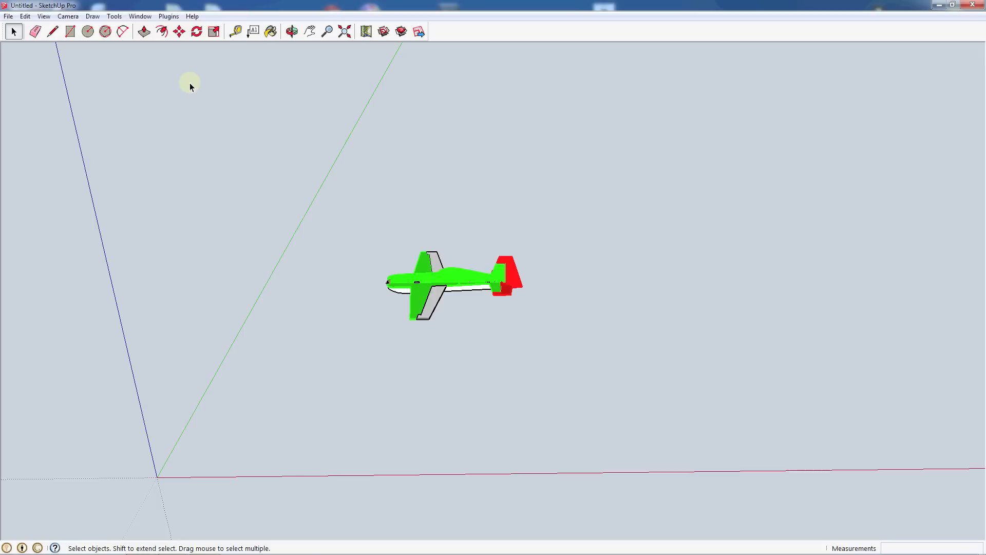
mouse_move(145, 68)
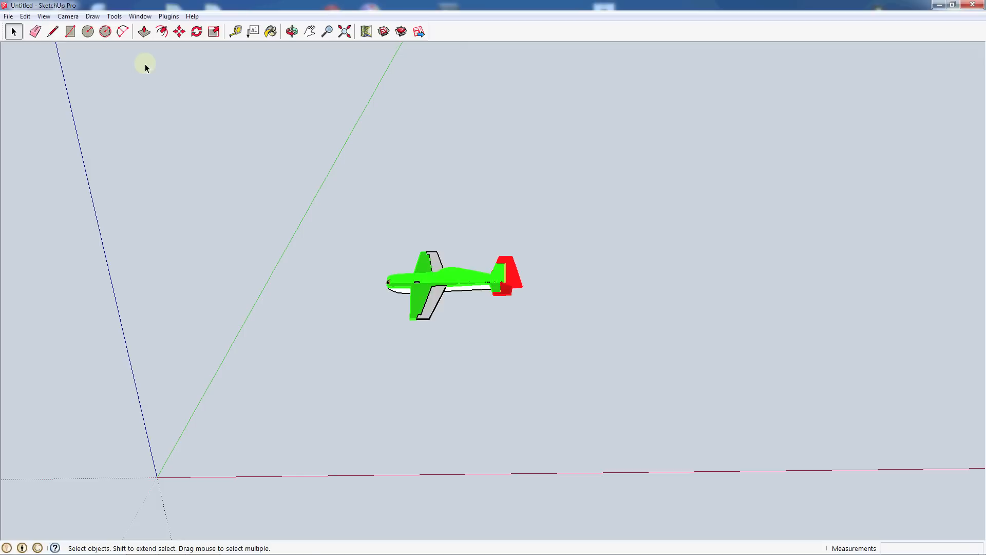
mouse_move(342, 244)
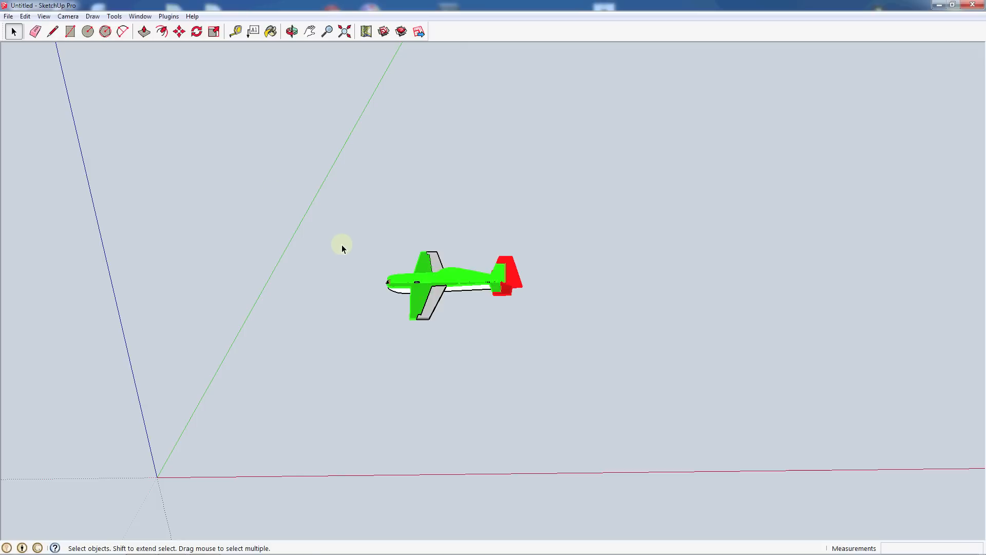
mouse_move(446, 378)
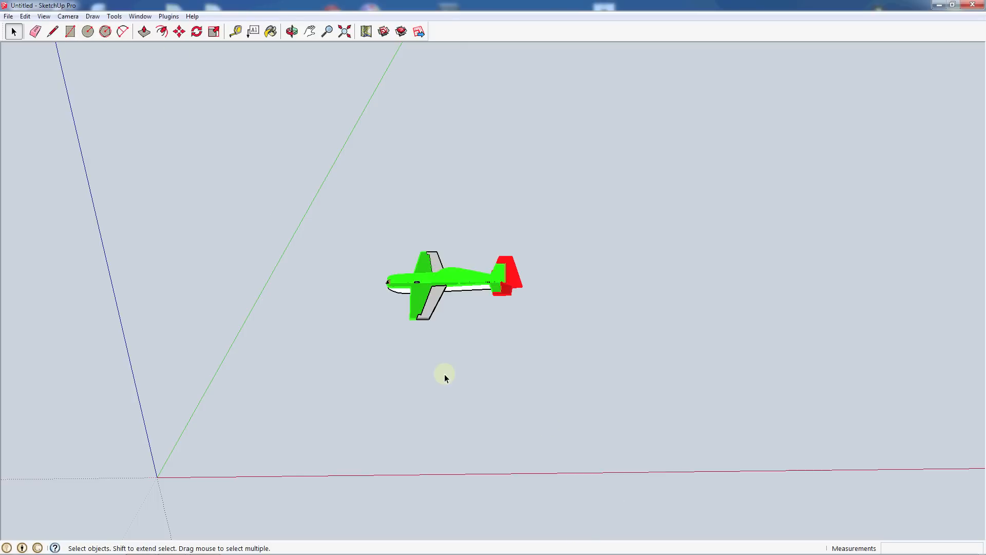
mouse_move(363, 46)
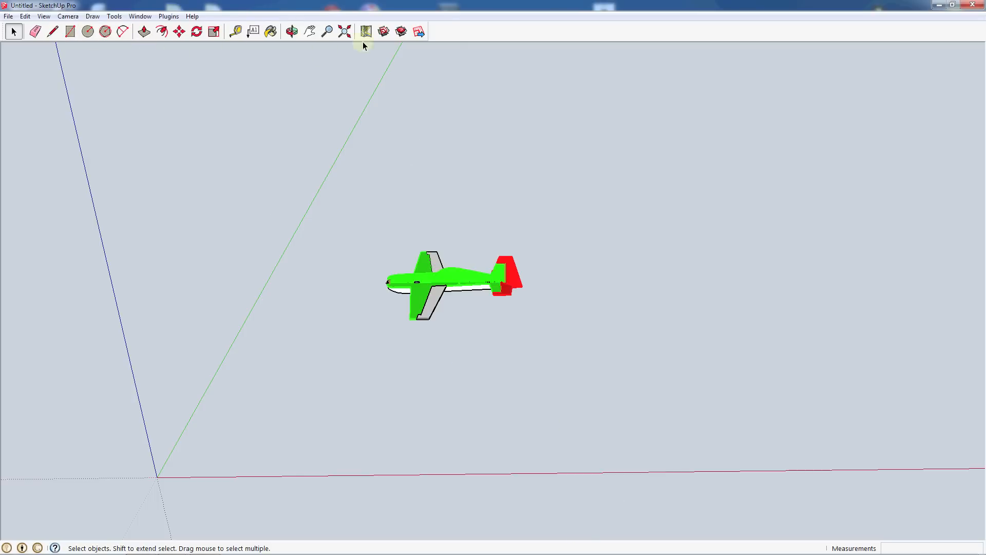
mouse_move(372, 47)
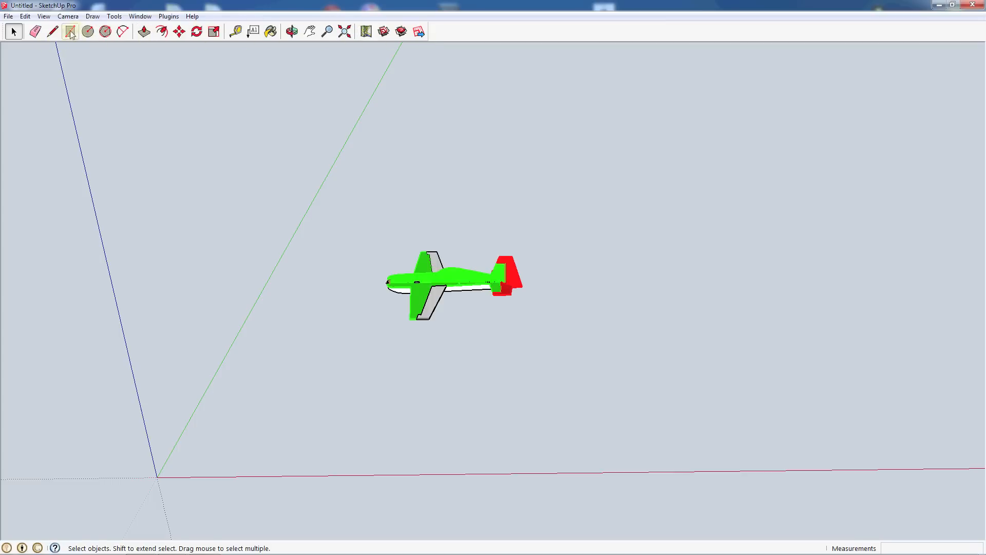
left_click(51, 19)
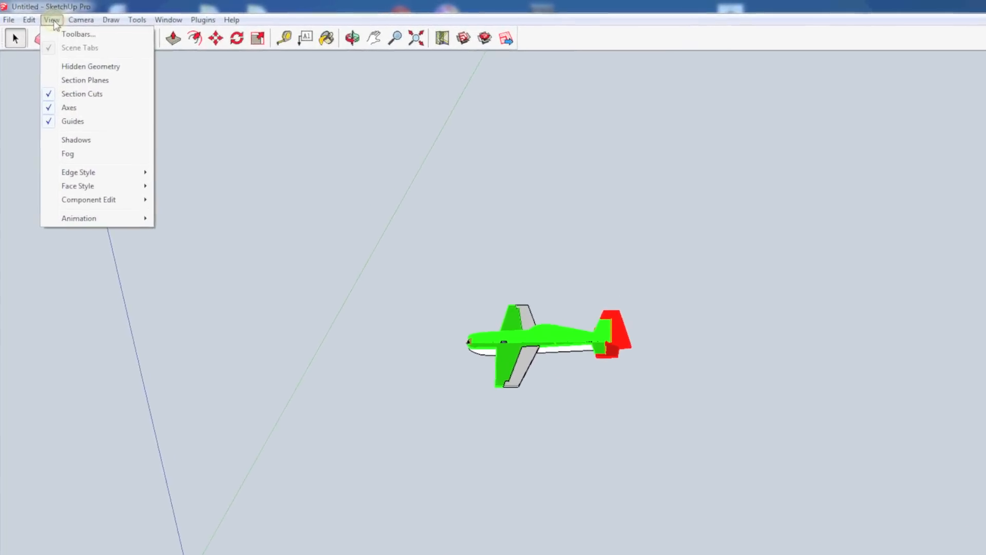
left_click(78, 34)
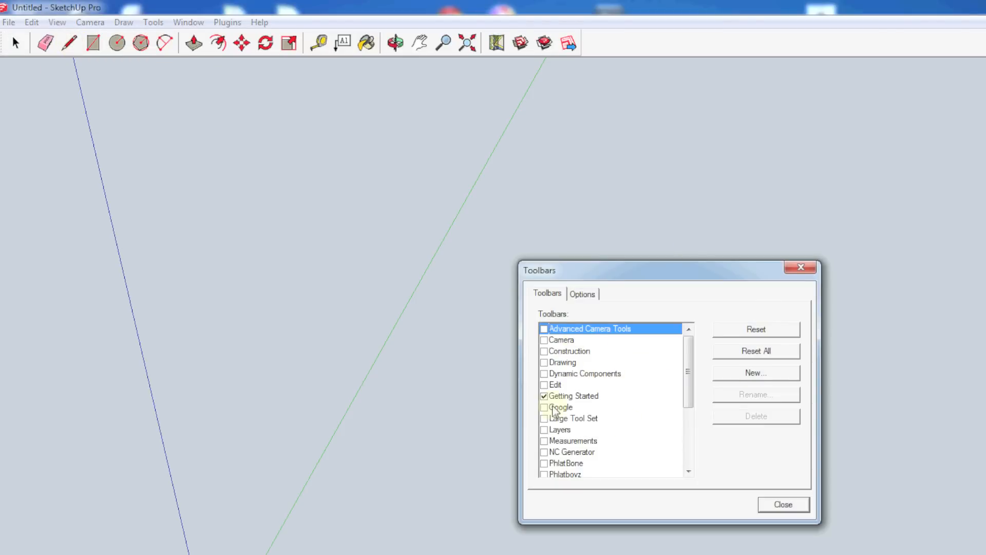
scroll("down", 3)
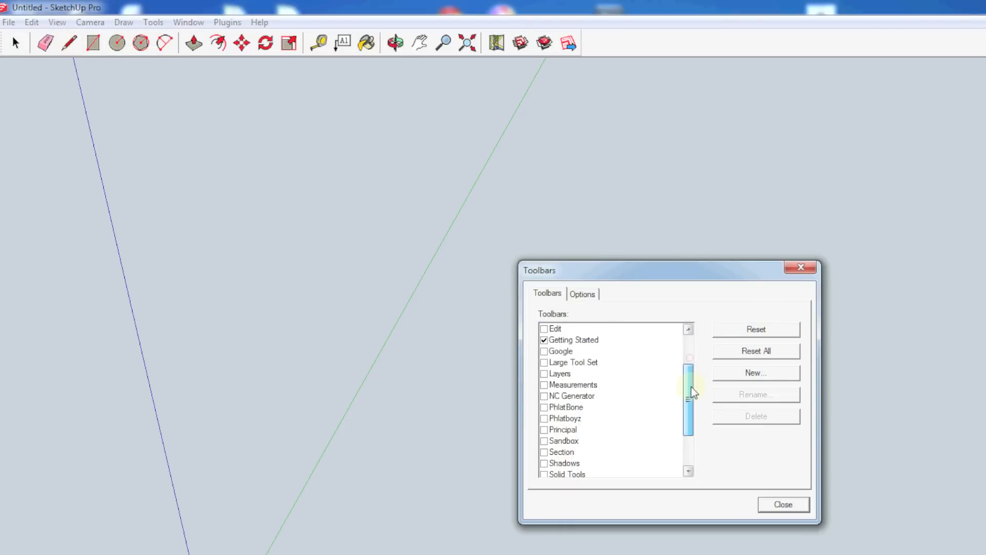
scroll("up", 3)
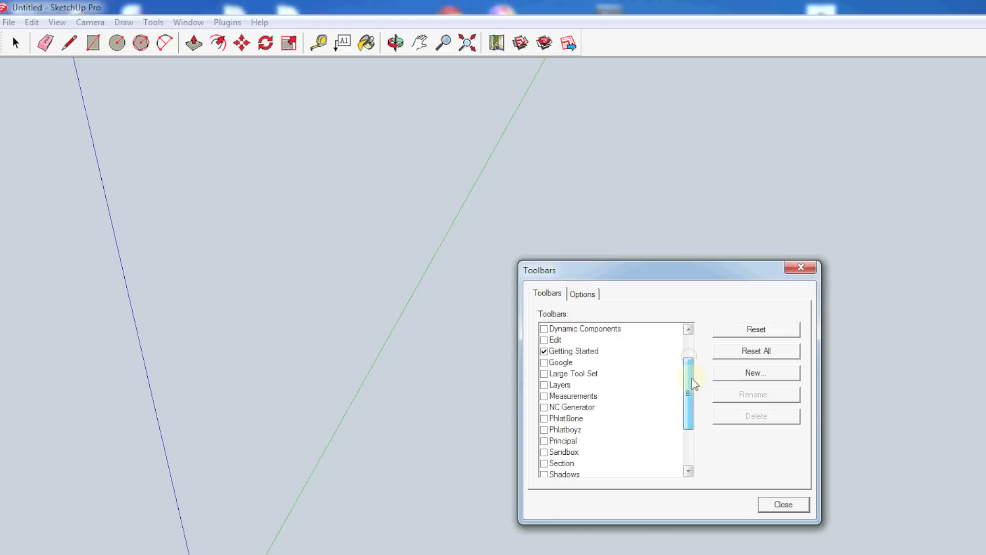
scroll("up", 3)
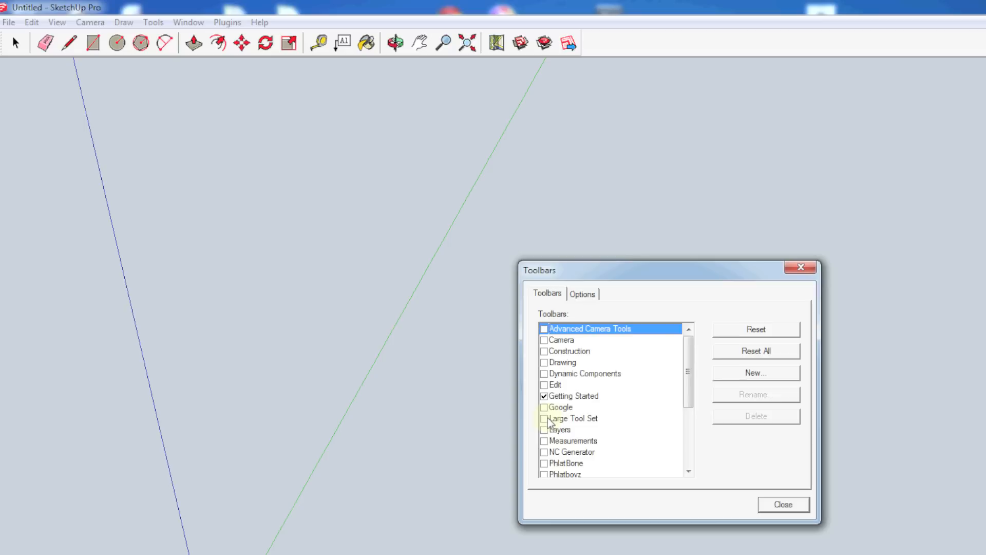
Step: Enable the Large Tool Set toolbar in the Toolbars list
left_click(544, 418)
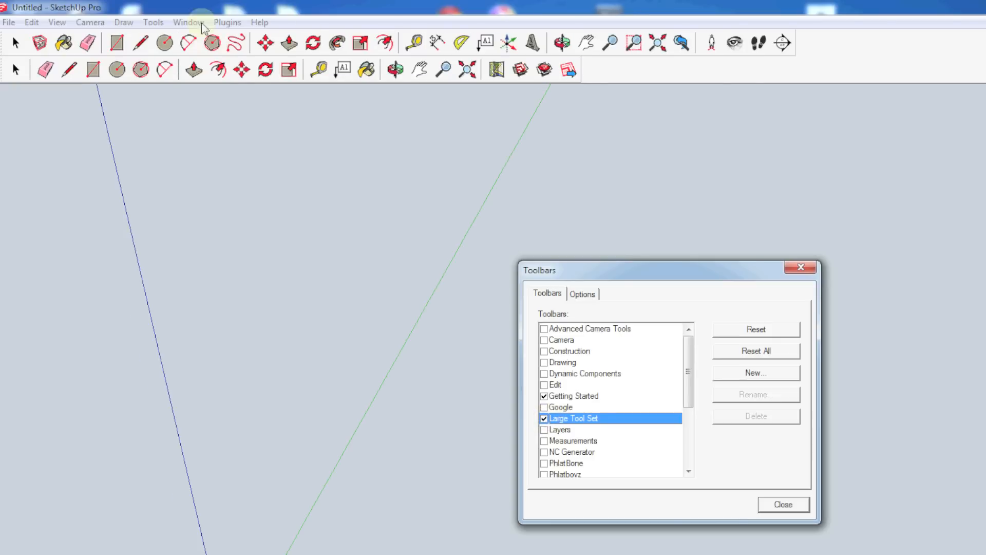
mouse_move(161, 23)
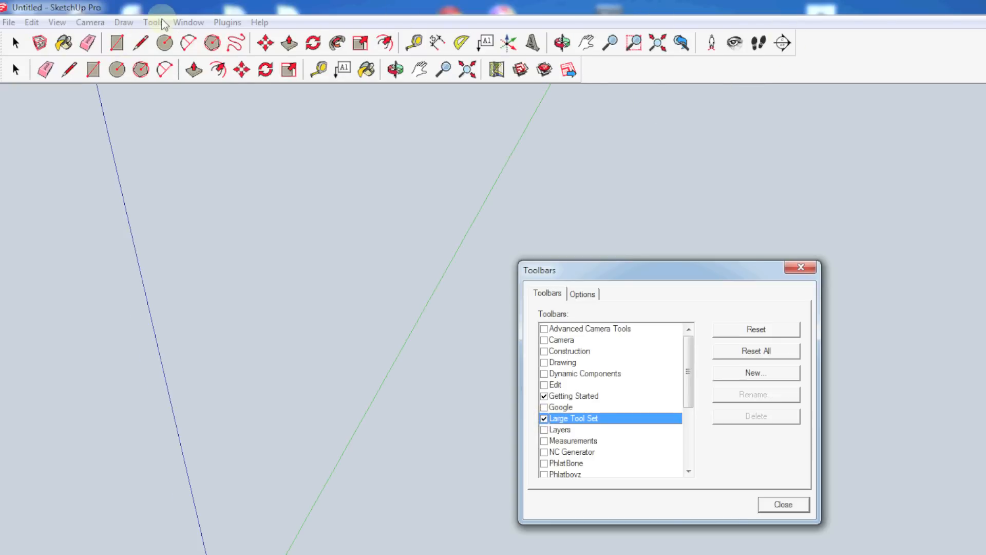
mouse_move(249, 56)
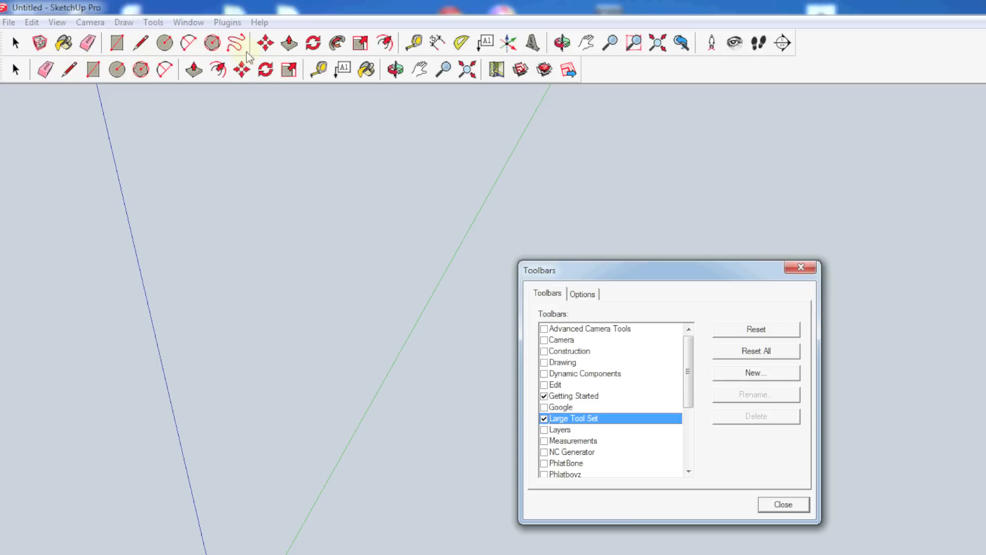
mouse_move(336, 69)
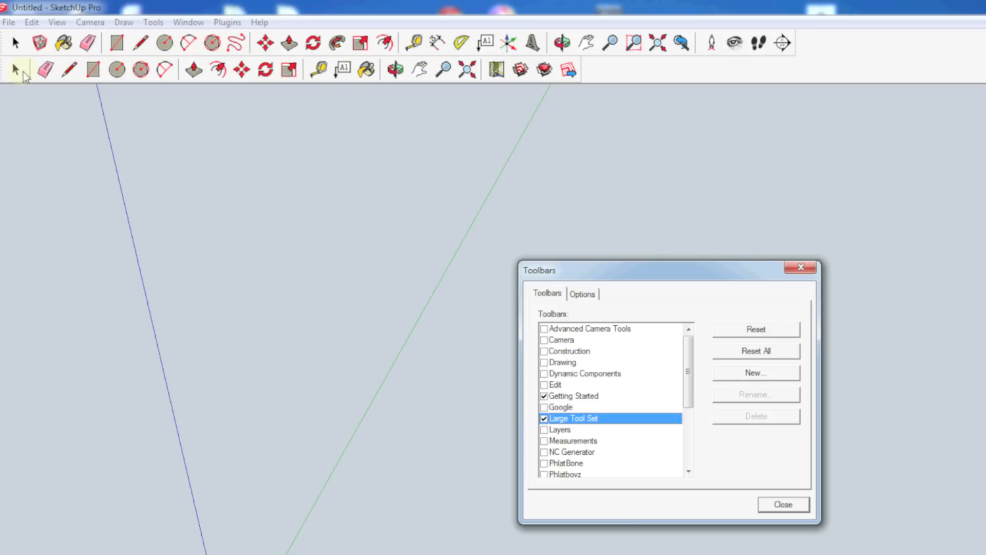
mouse_move(87, 42)
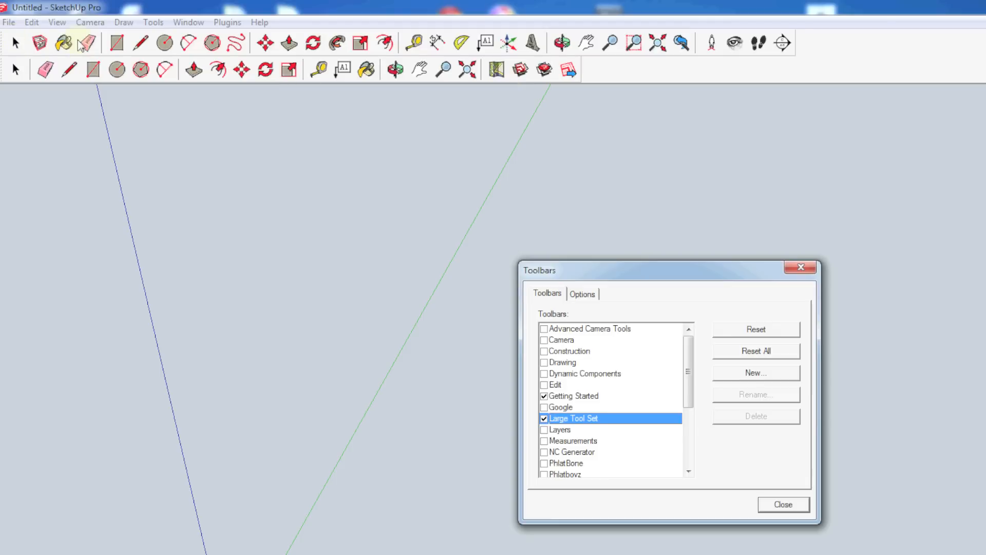
mouse_move(802, 48)
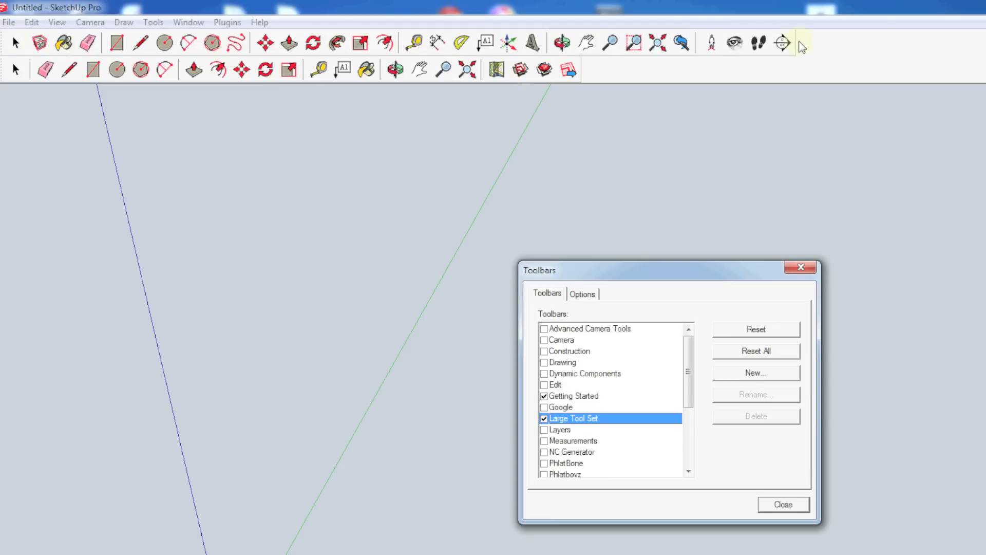
mouse_move(134, 59)
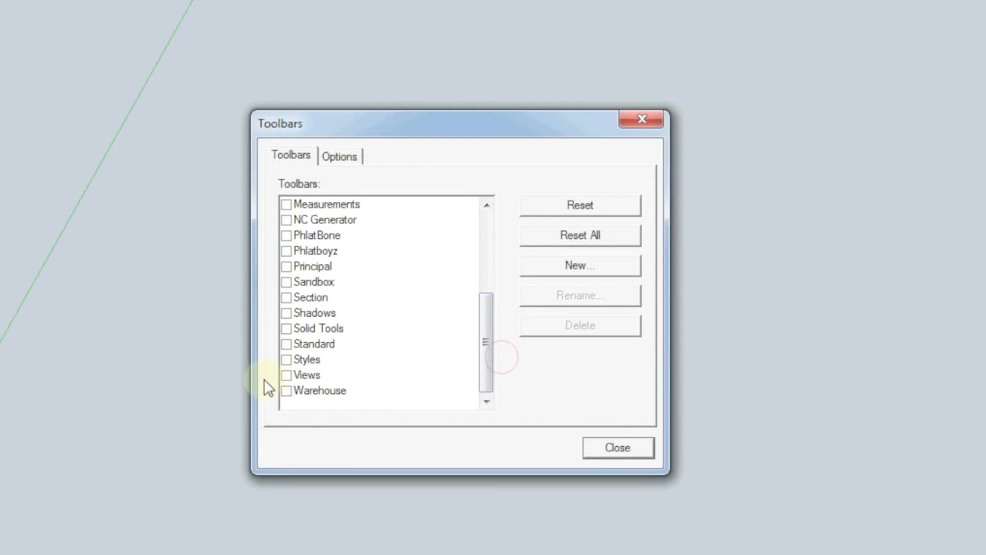
Step: Enable the Views toolbar so standard view buttons dock in the top toolbar
left_click(286, 375)
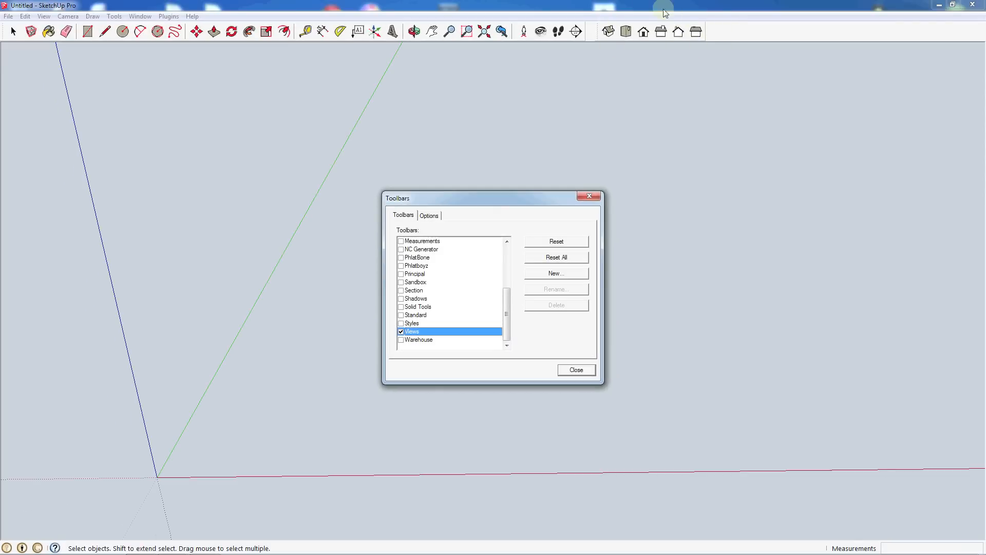
mouse_move(704, 41)
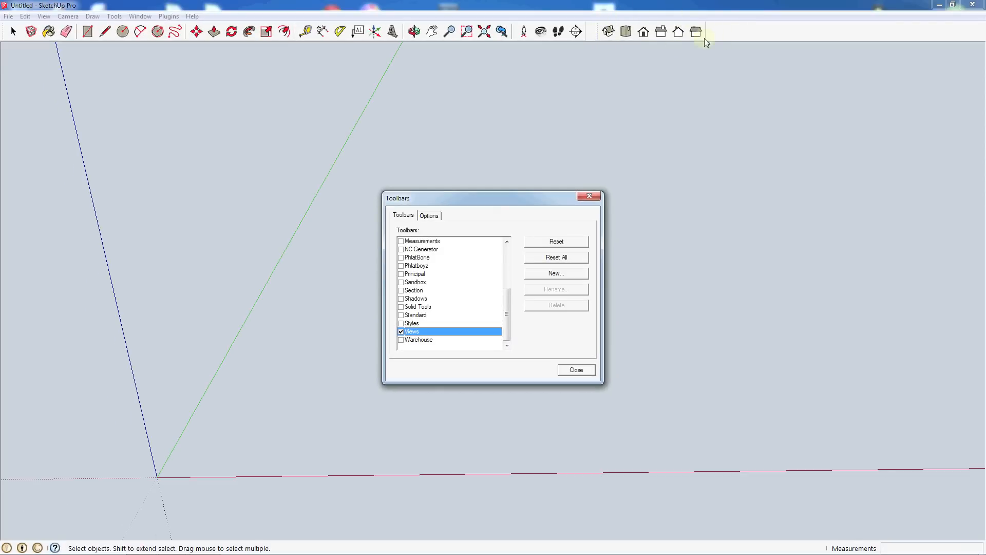
mouse_move(659, 50)
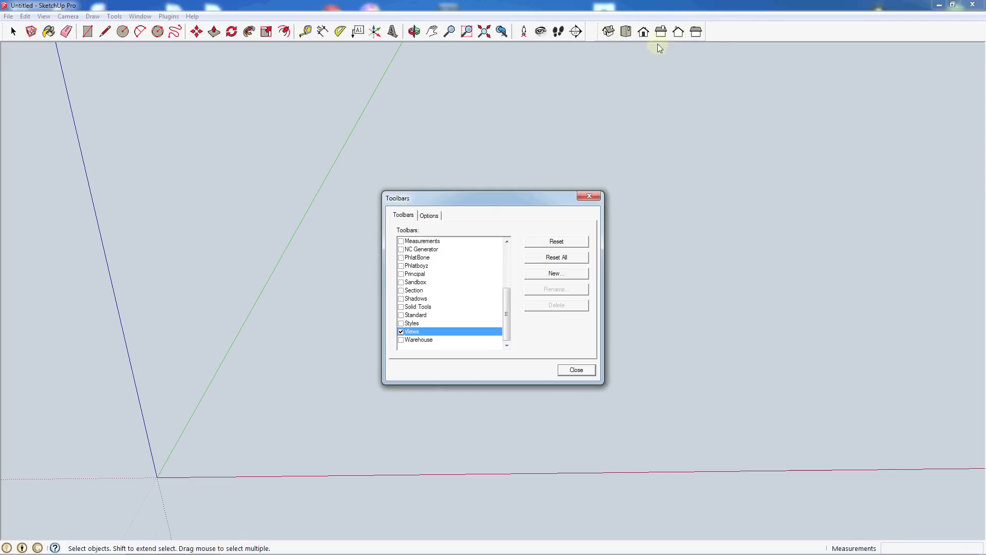
mouse_move(544, 122)
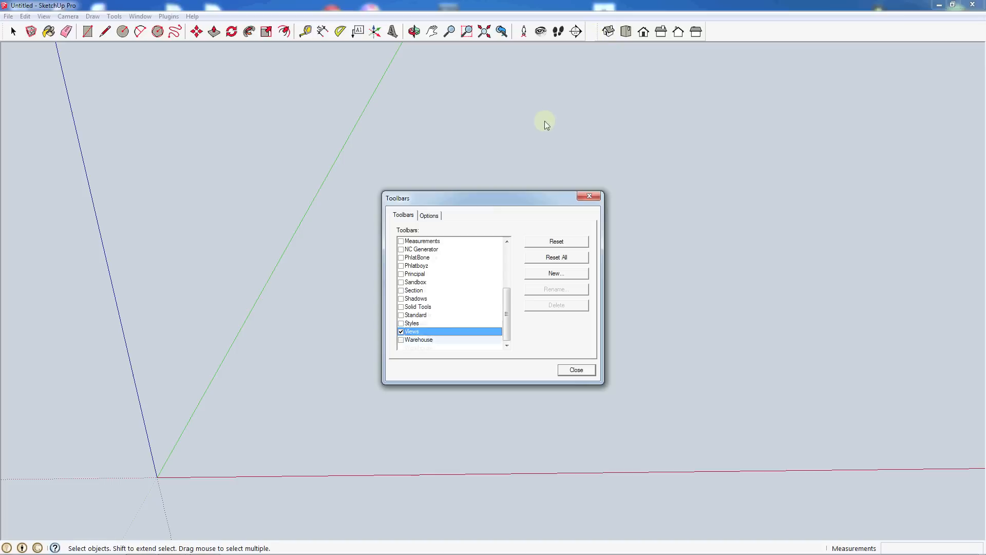
Step: Close the Toolbars dialog and show the airplane in Iso view
left_click(575, 369)
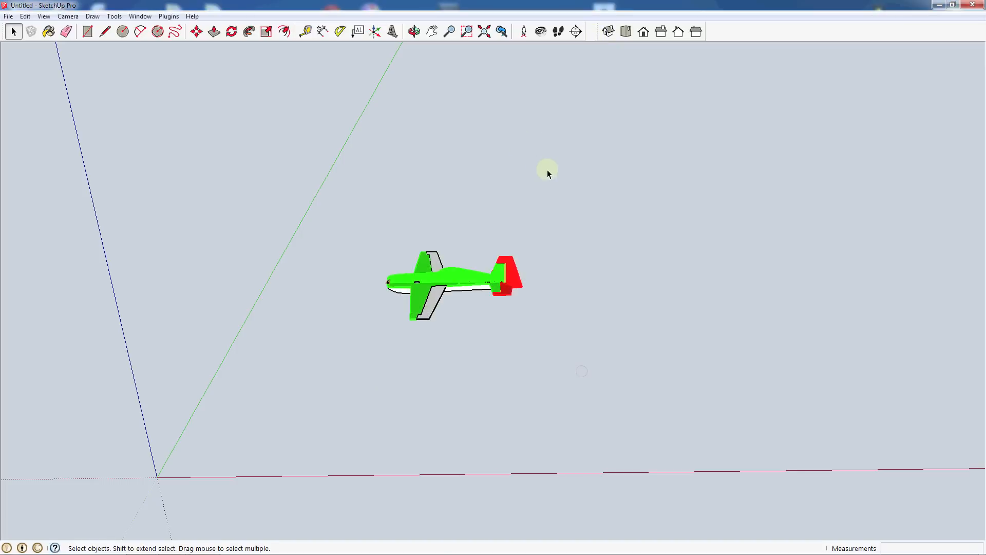
mouse_move(303, 5)
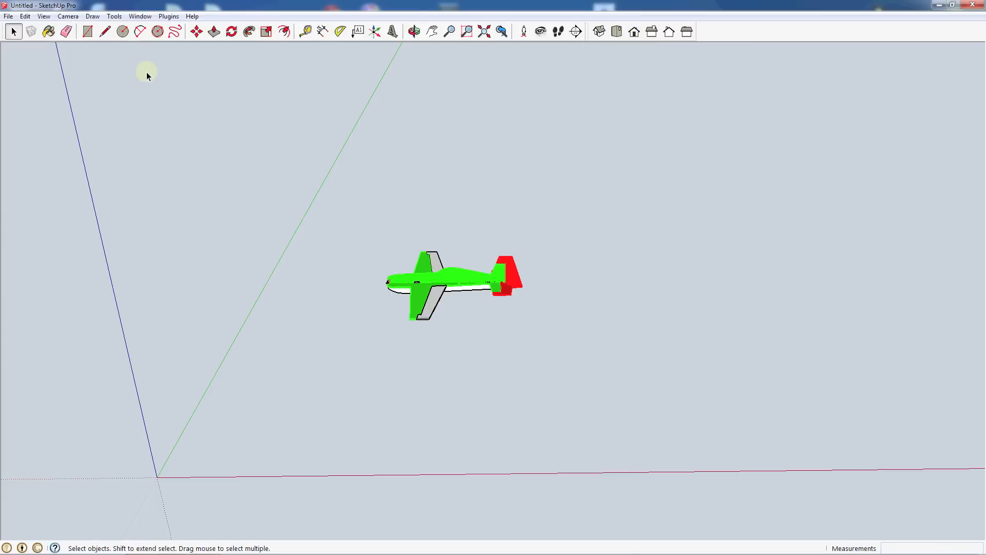
mouse_move(804, 124)
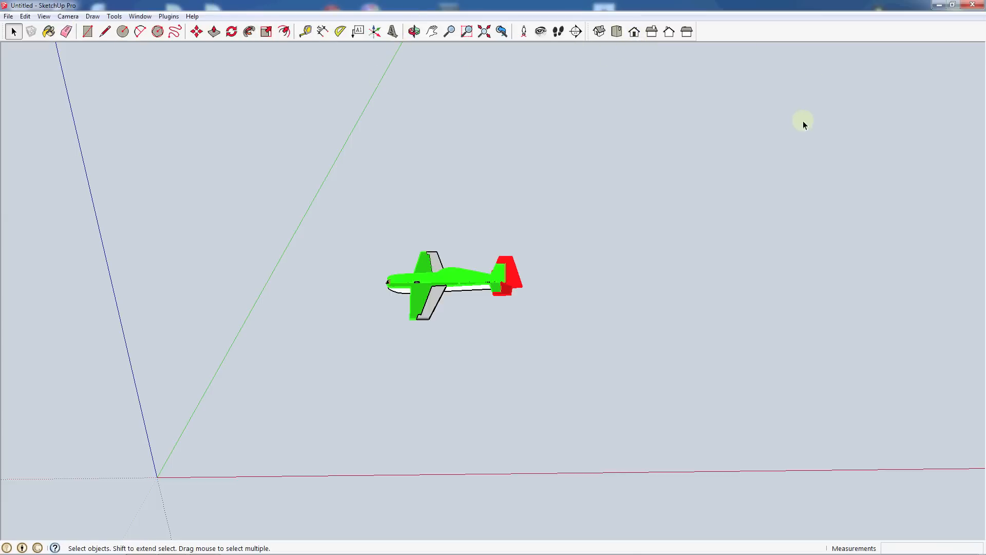
mouse_move(768, 61)
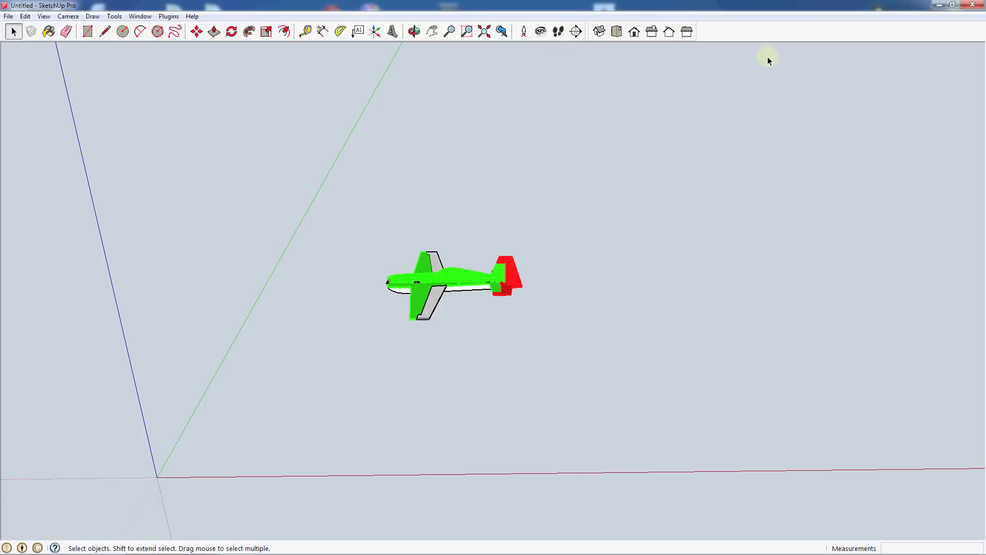
mouse_move(753, 140)
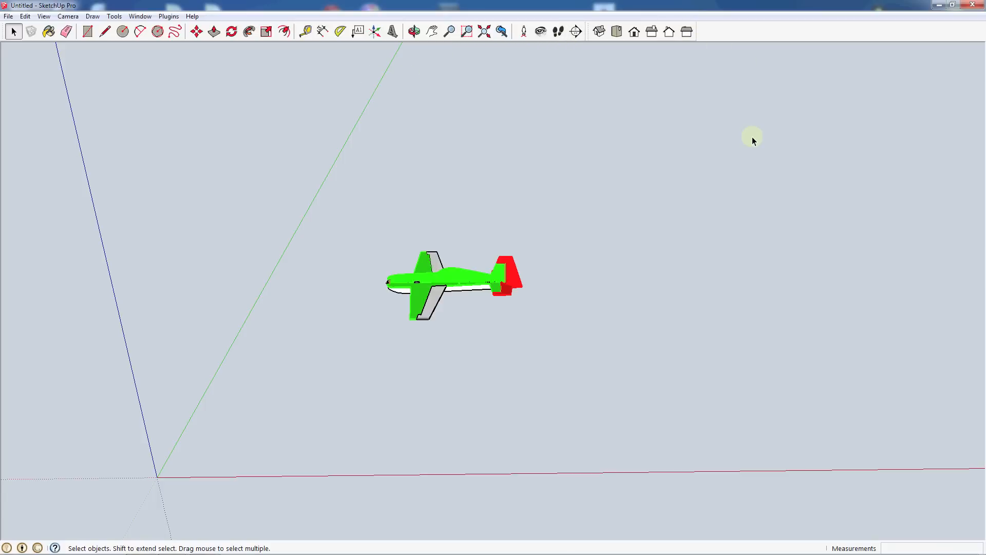
mouse_move(574, 104)
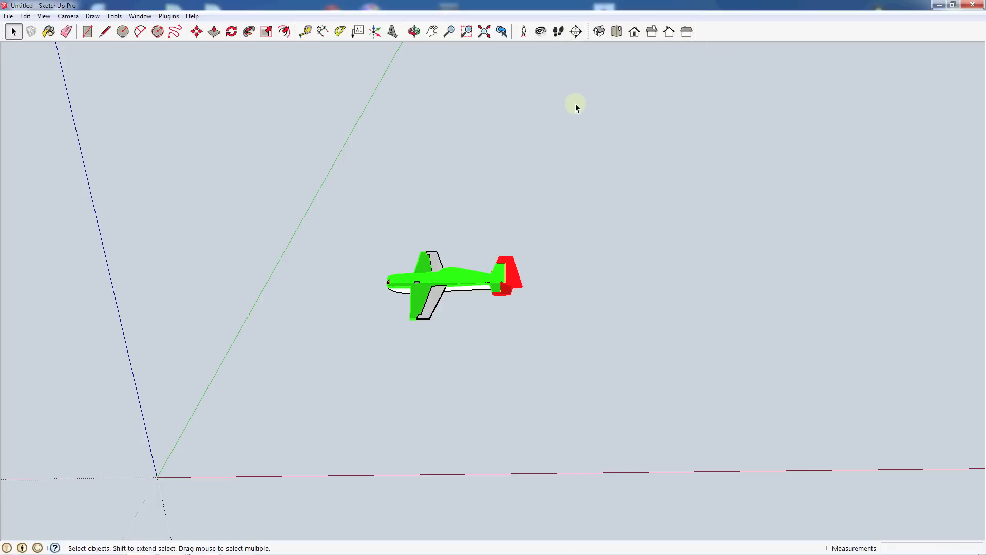
mouse_move(512, 237)
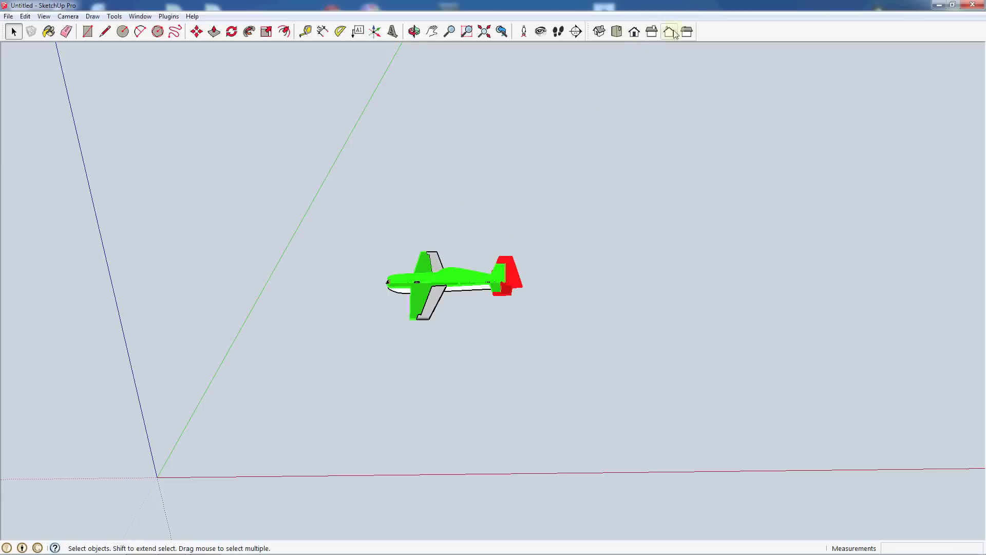
mouse_move(694, 59)
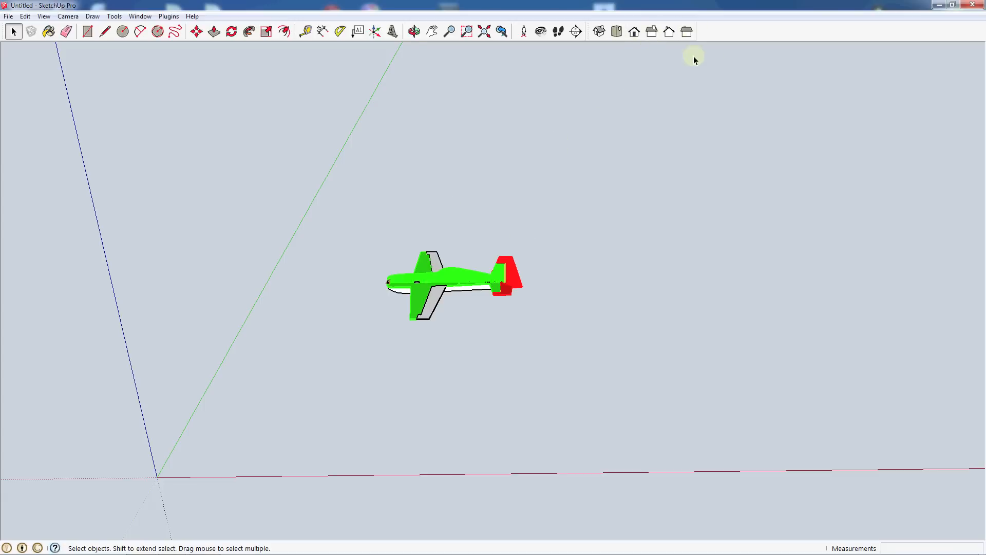
mouse_move(434, 278)
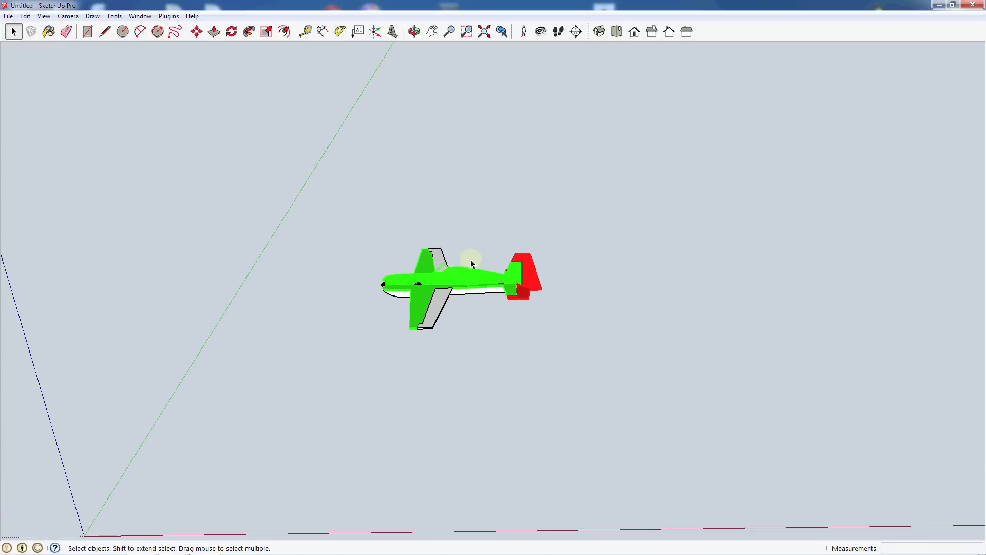
left_click(598, 31)
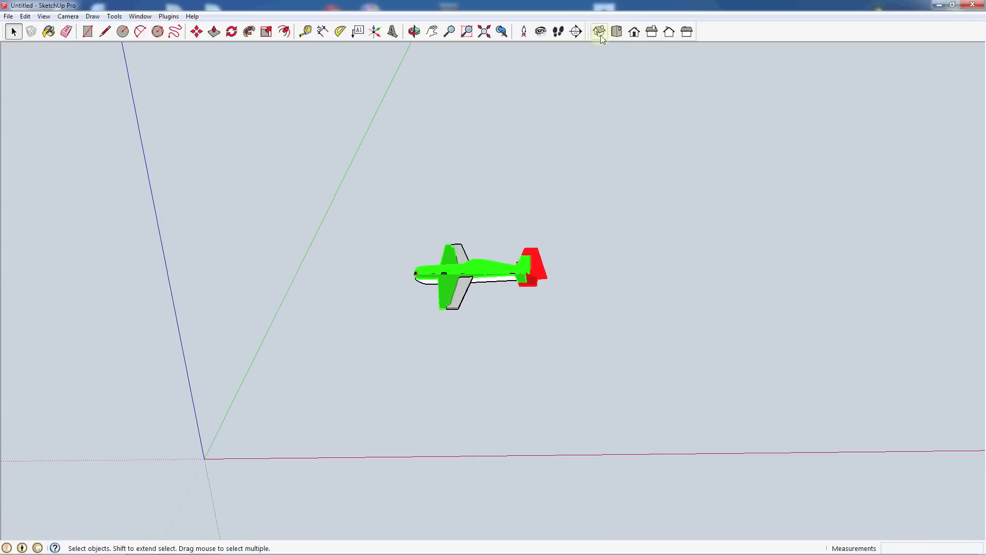
mouse_move(616, 32)
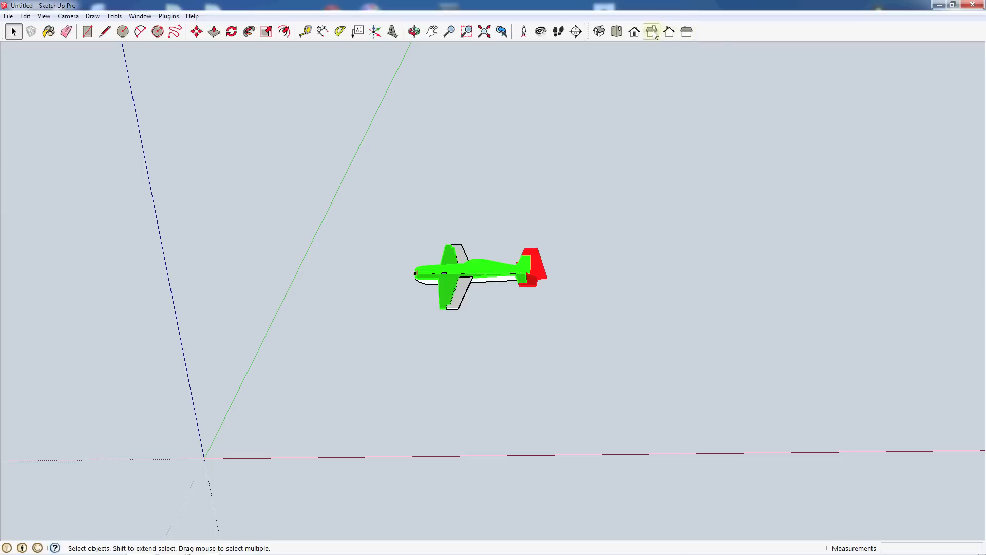
mouse_move(598, 31)
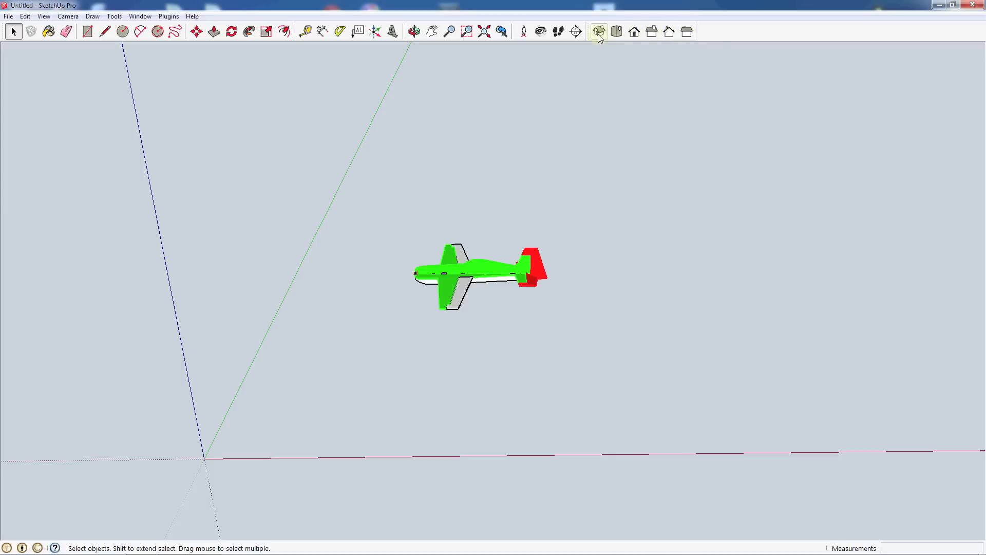
mouse_move(559, 269)
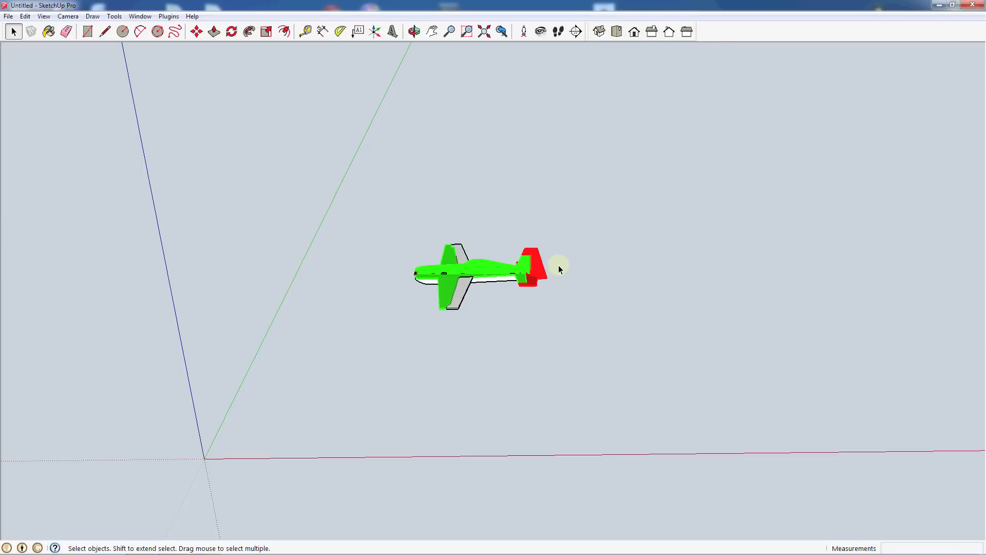
left_click(413, 31)
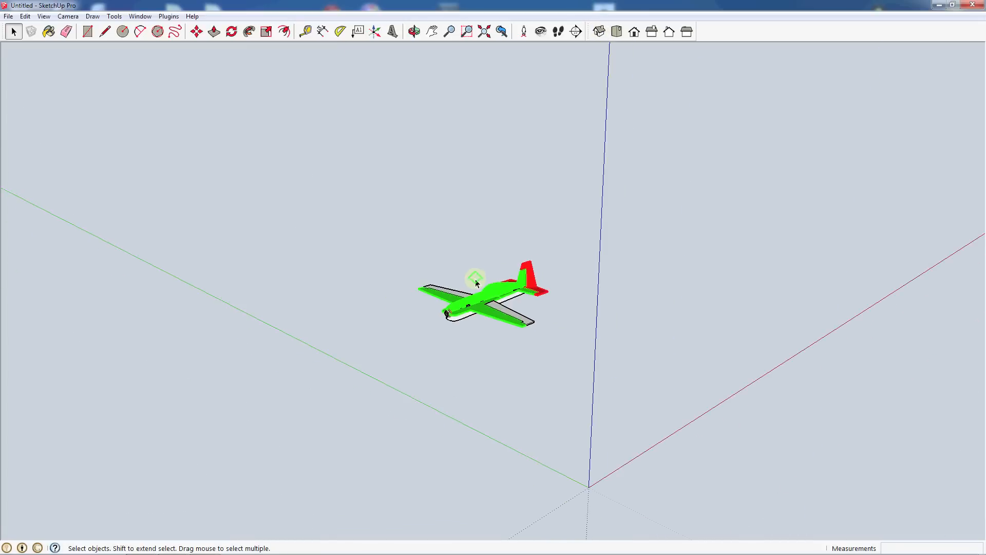
mouse_move(647, 93)
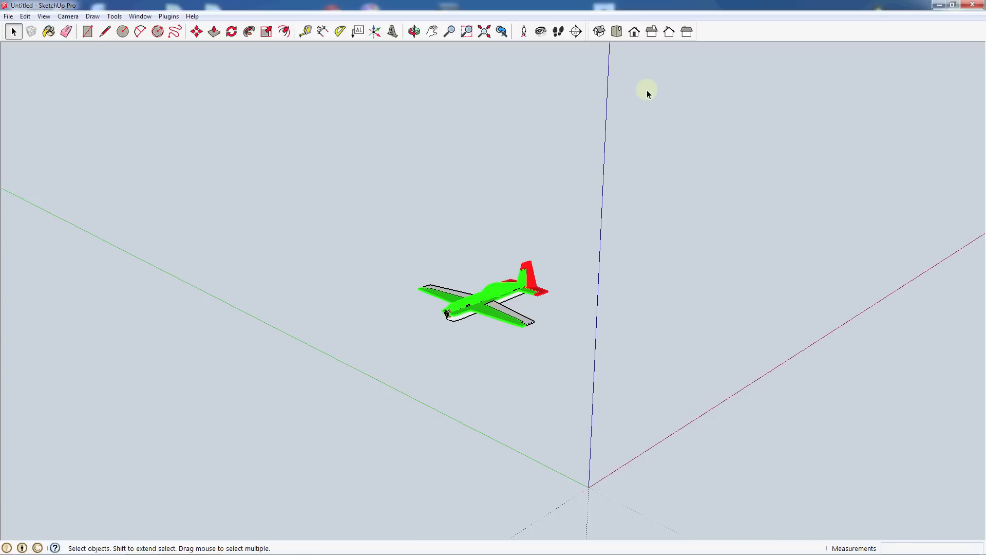
mouse_move(638, 87)
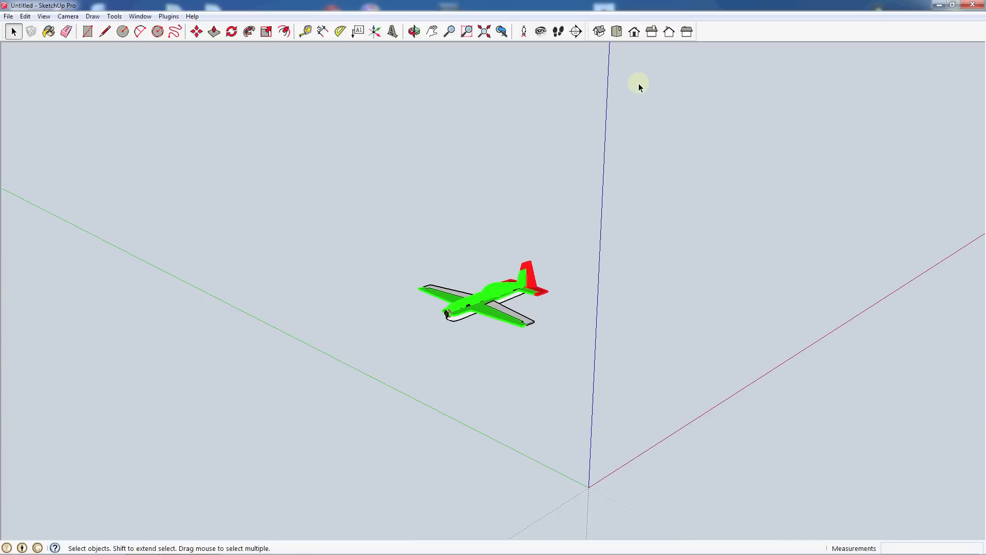
mouse_move(635, 32)
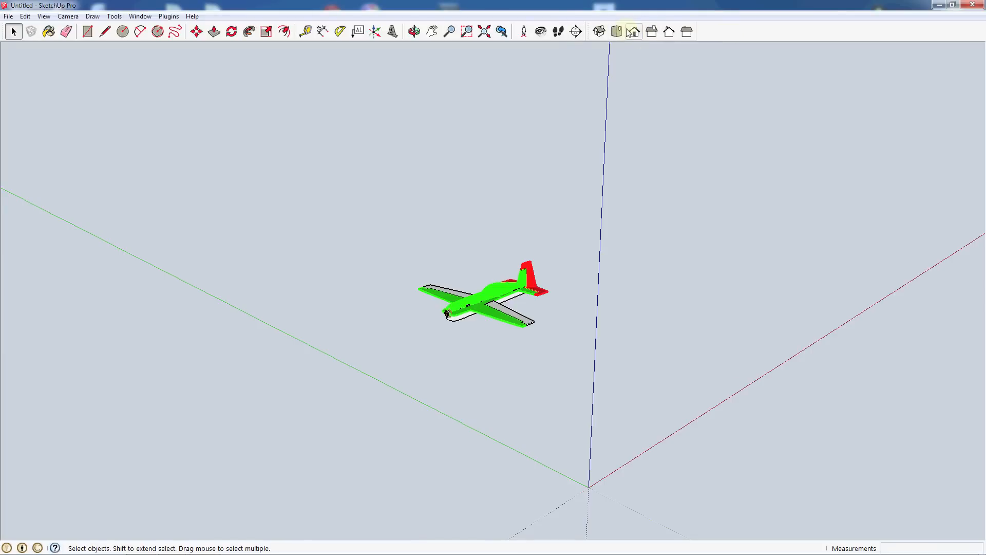
Step: Look at the airplane from the Top, Front, Right, Back and Left views, then zoom out
left_click(68, 16)
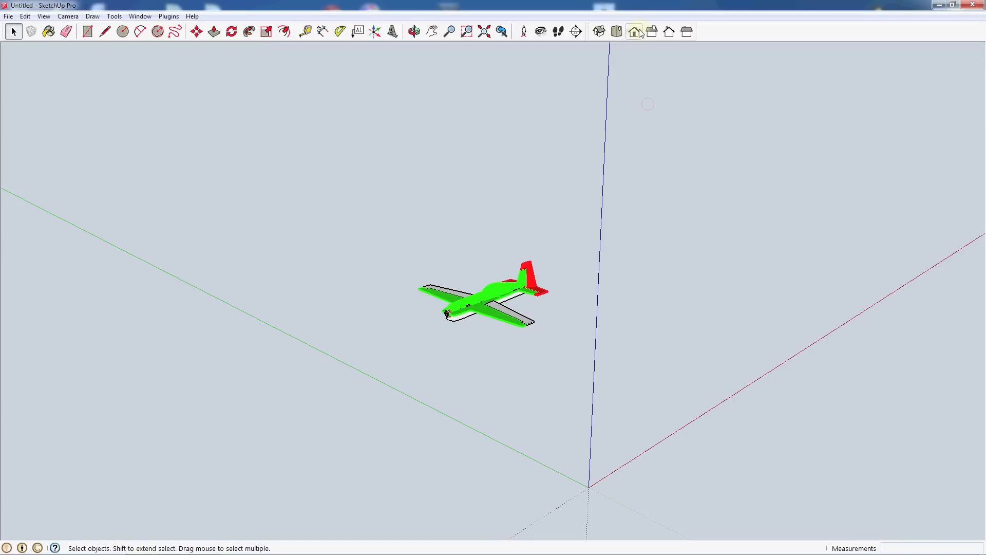
mouse_move(661, 119)
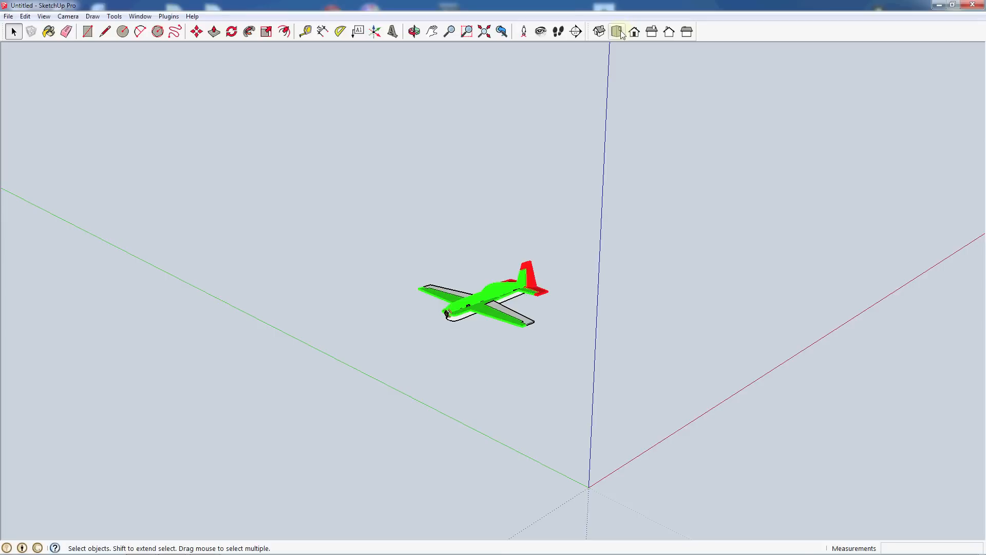
left_click(617, 31)
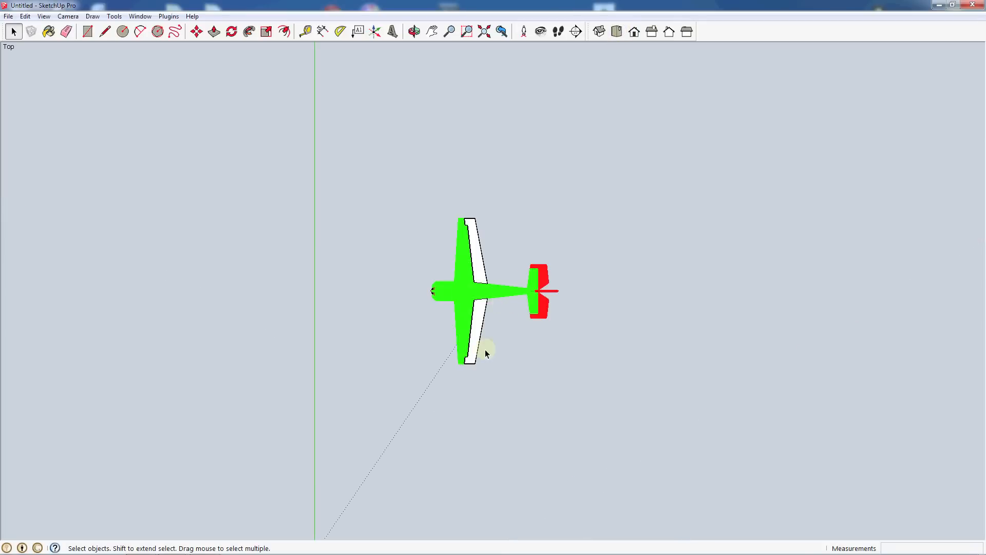
left_click(633, 31)
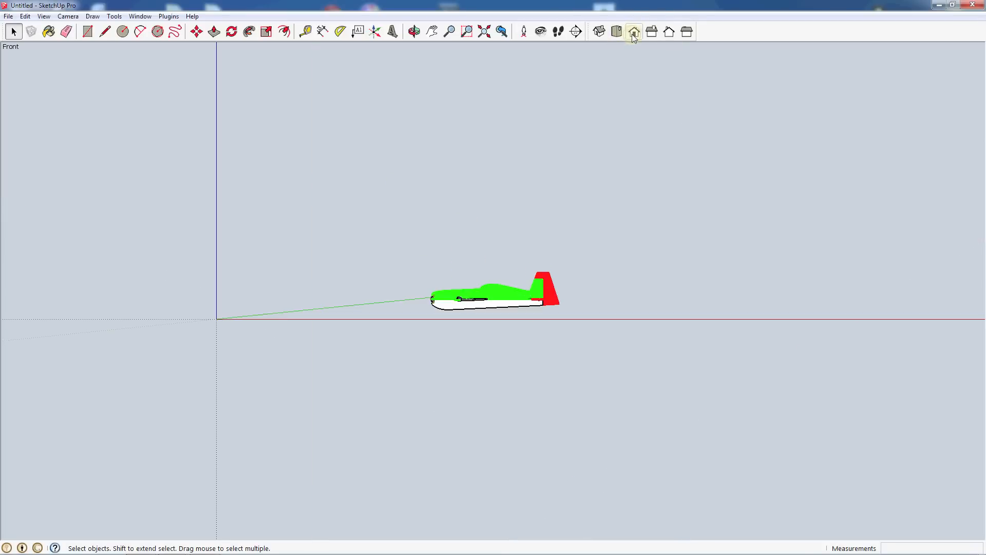
left_click(652, 31)
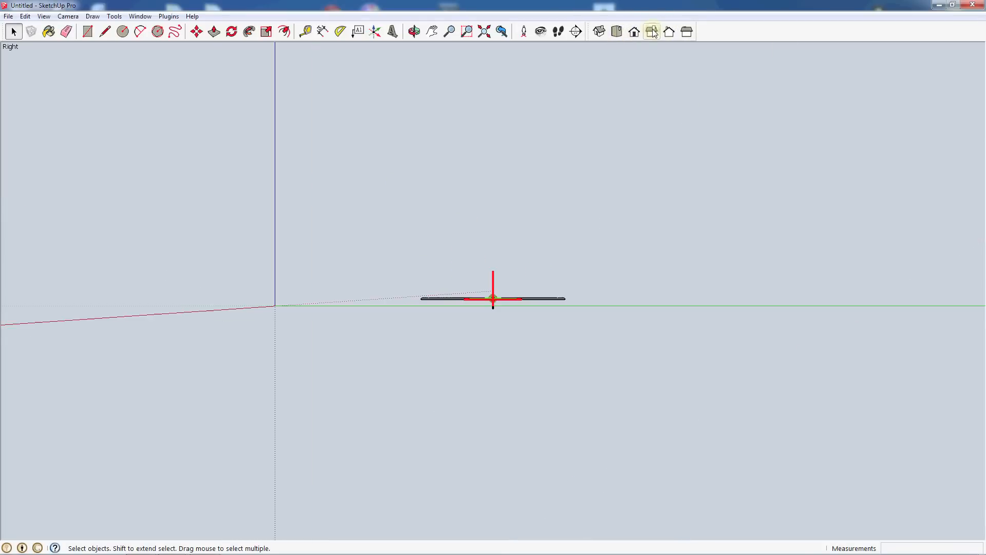
left_click(669, 31)
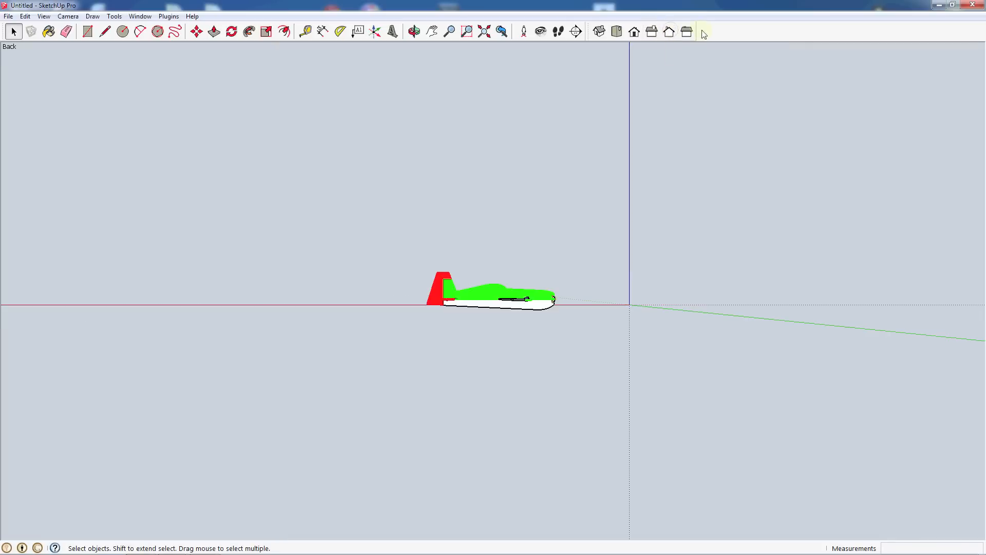
mouse_move(686, 32)
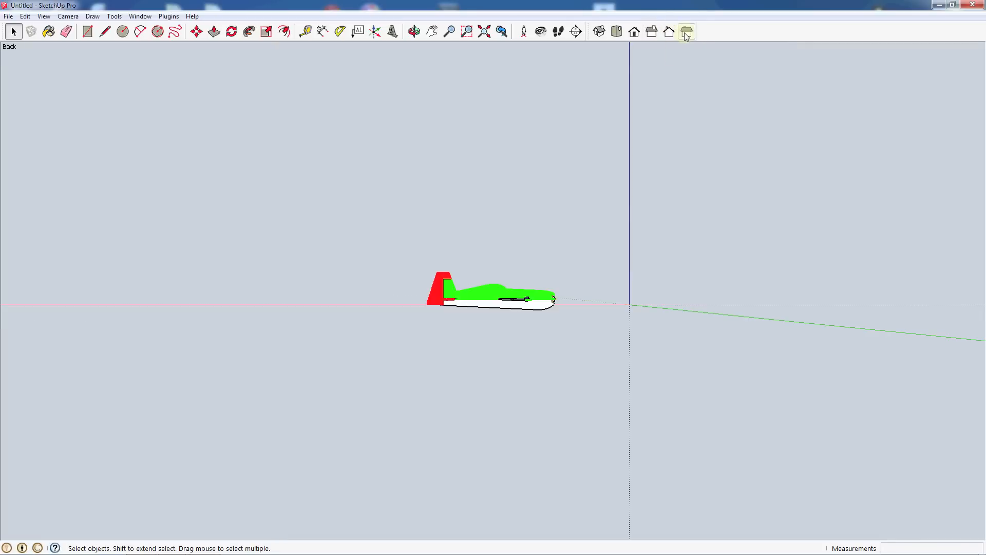
left_click(686, 31)
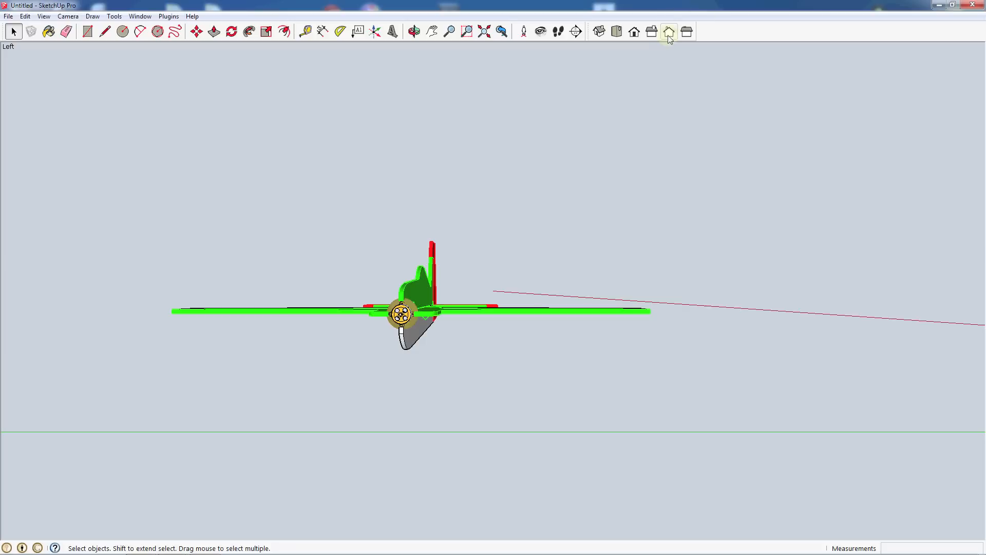
left_click(650, 32)
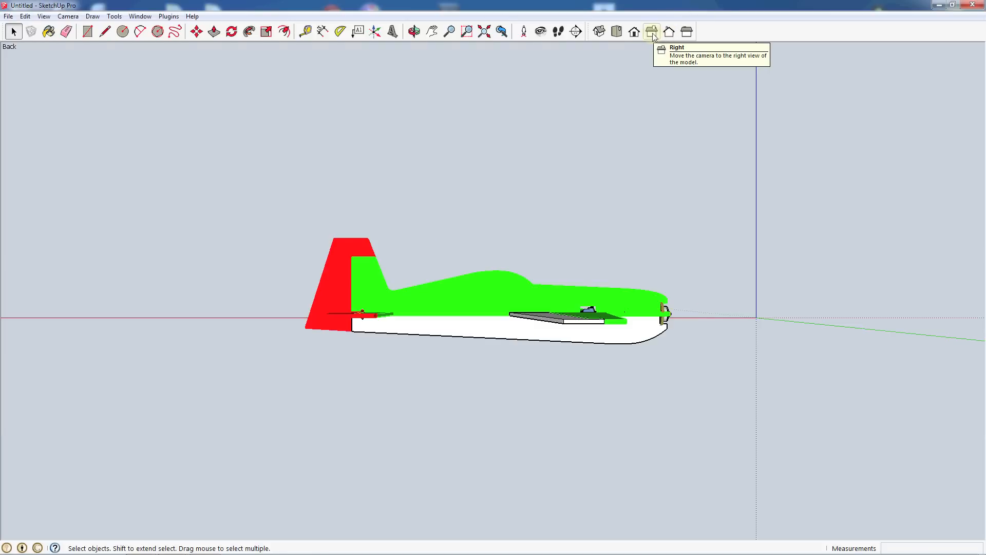
mouse_move(605, 23)
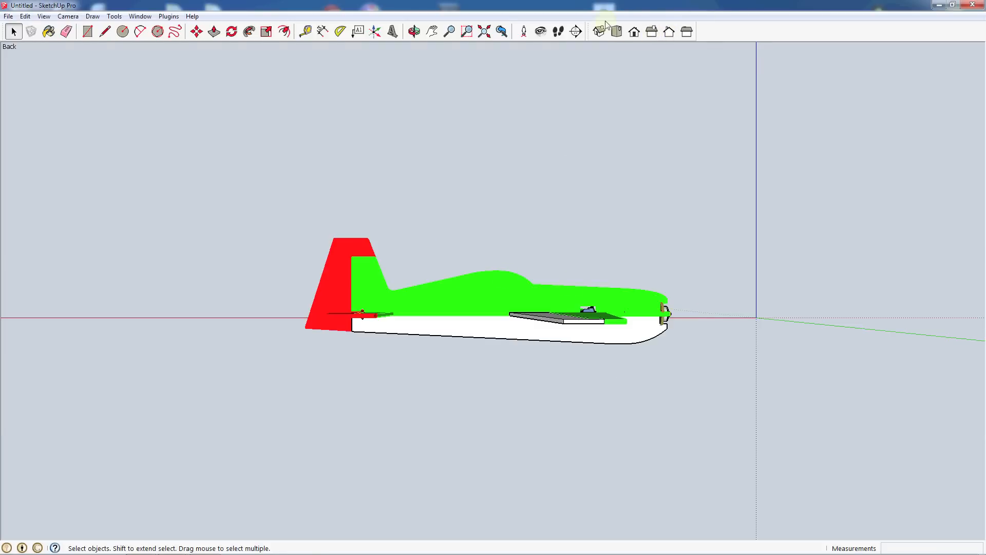
left_click(668, 31)
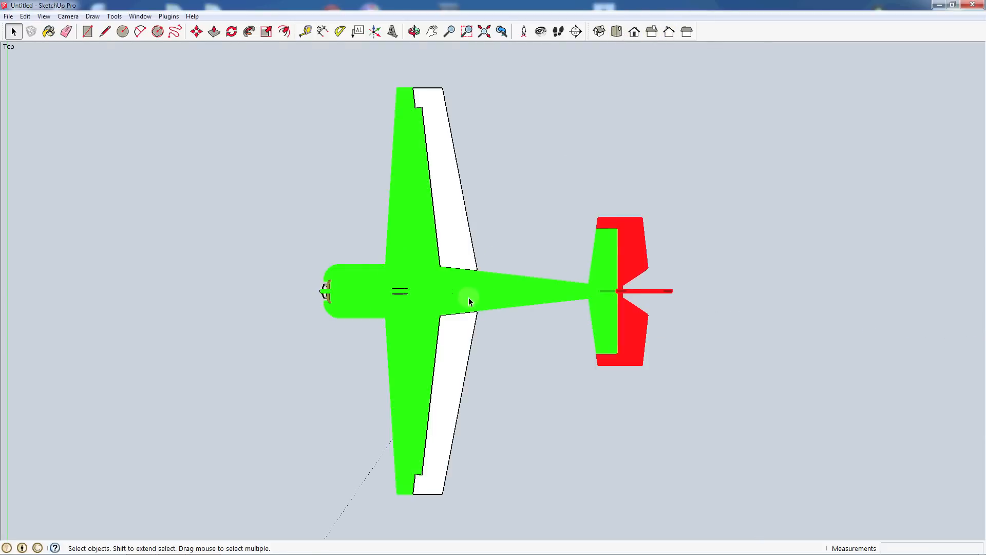
scroll("down", 3)
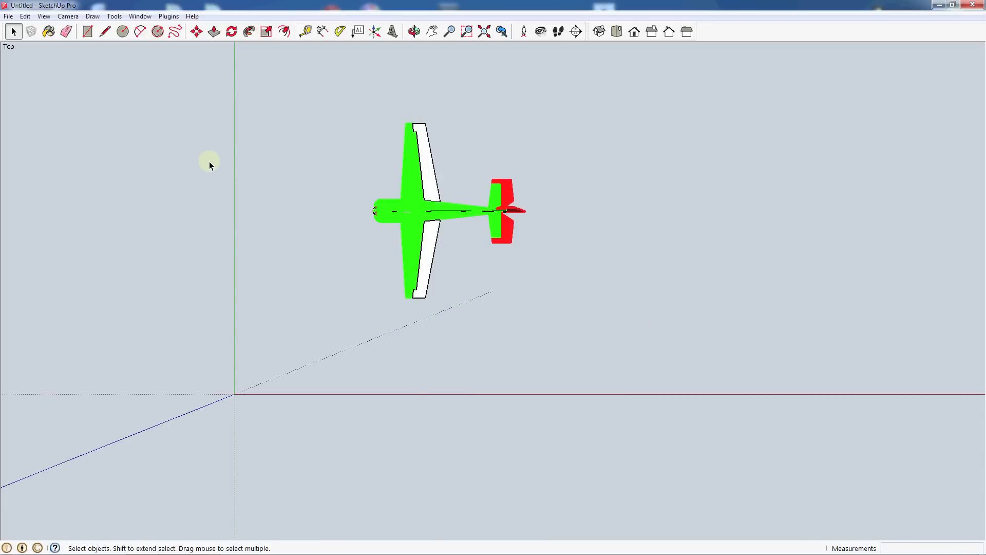
mouse_move(467, 32)
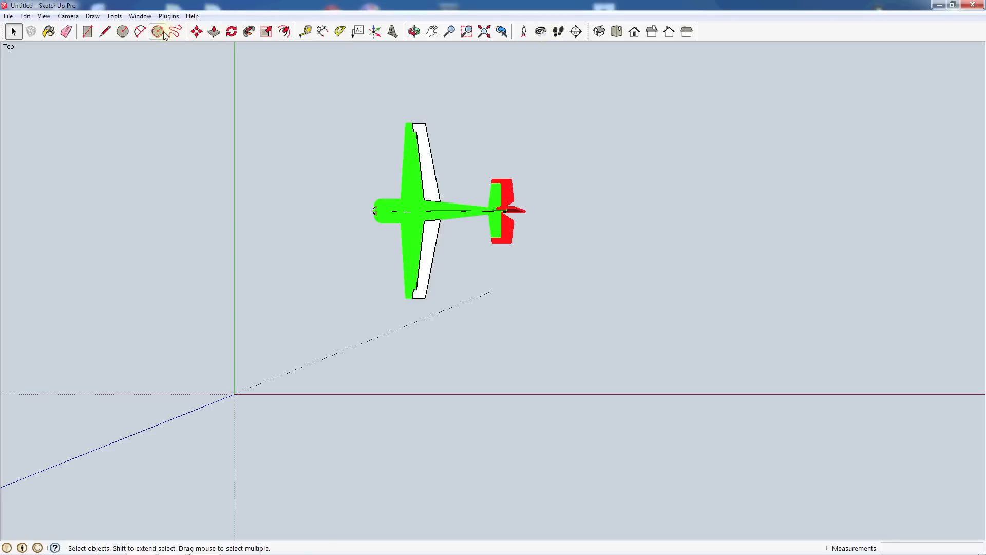
mouse_move(195, 31)
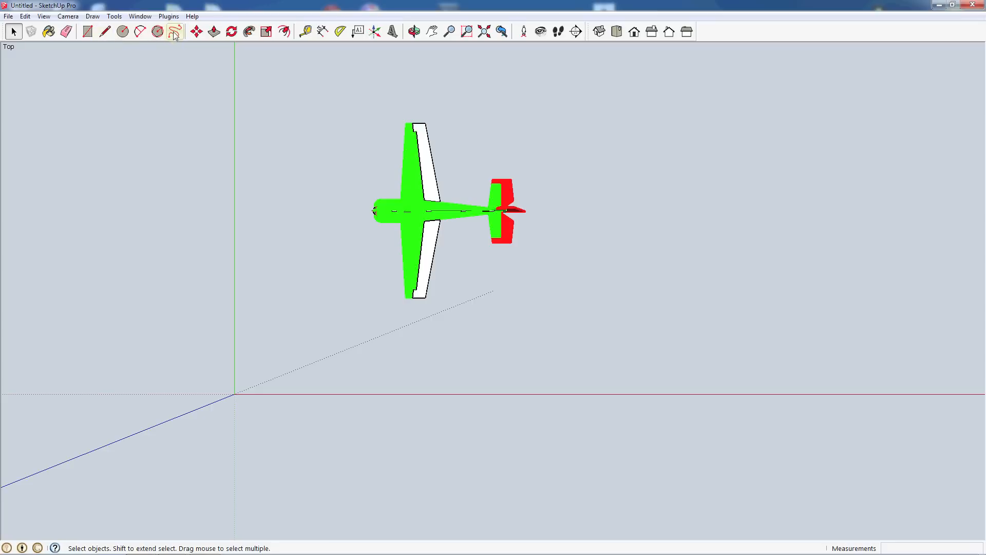
left_click(175, 31)
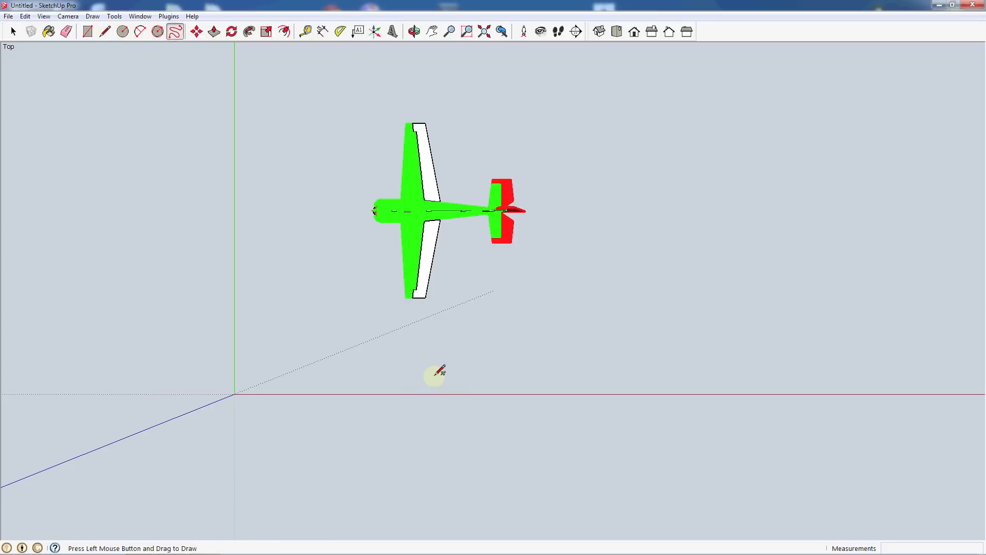
mouse_move(327, 364)
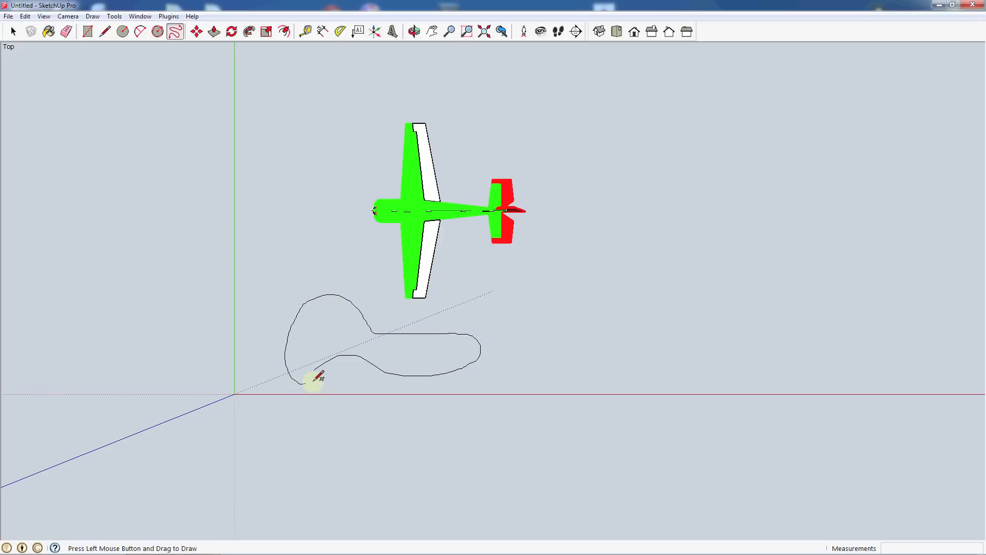
mouse_move(318, 368)
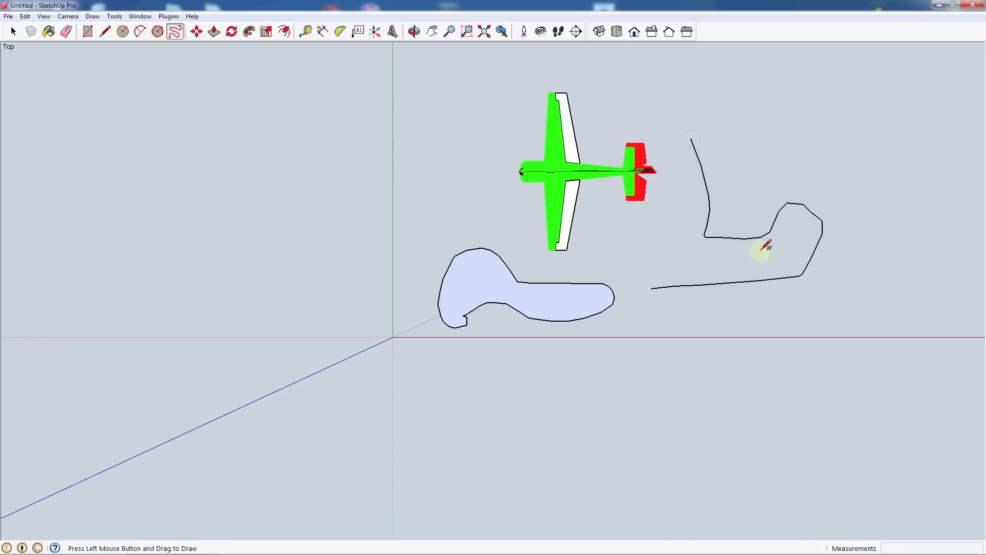
mouse_move(729, 207)
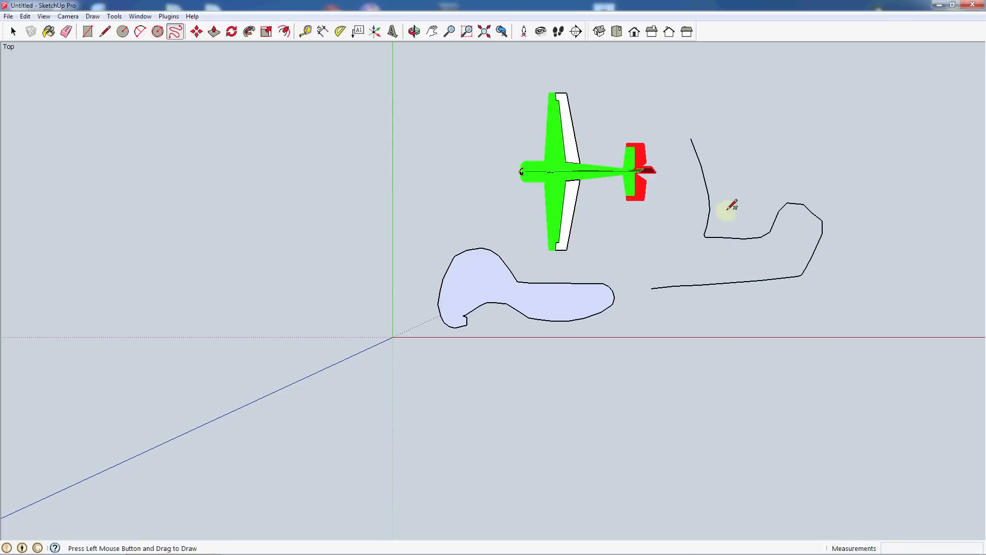
mouse_move(729, 227)
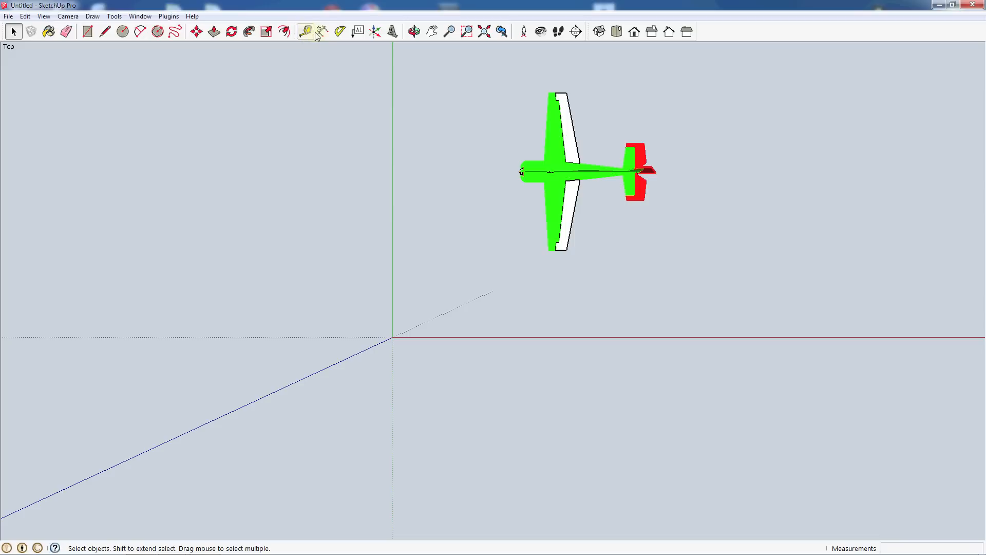
Step: Place a 30 5/16" wingspan dimension left of the wing and begin the fuselage-length dimension
left_click(322, 31)
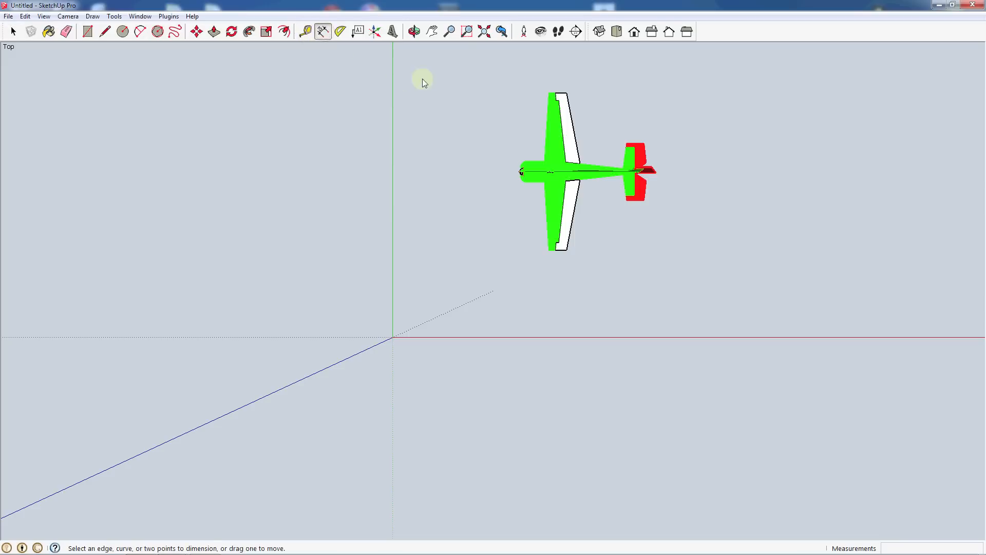
mouse_move(550, 263)
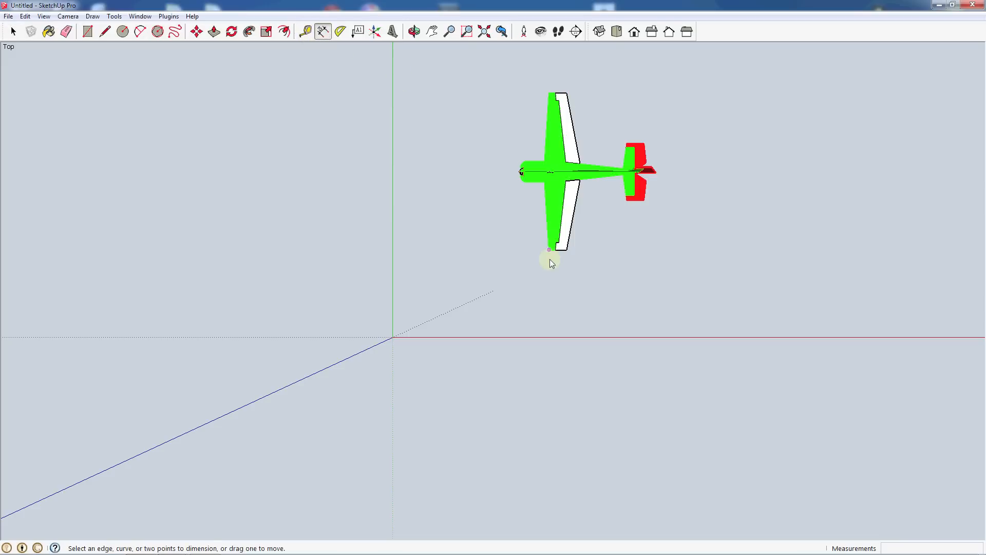
mouse_move(550, 101)
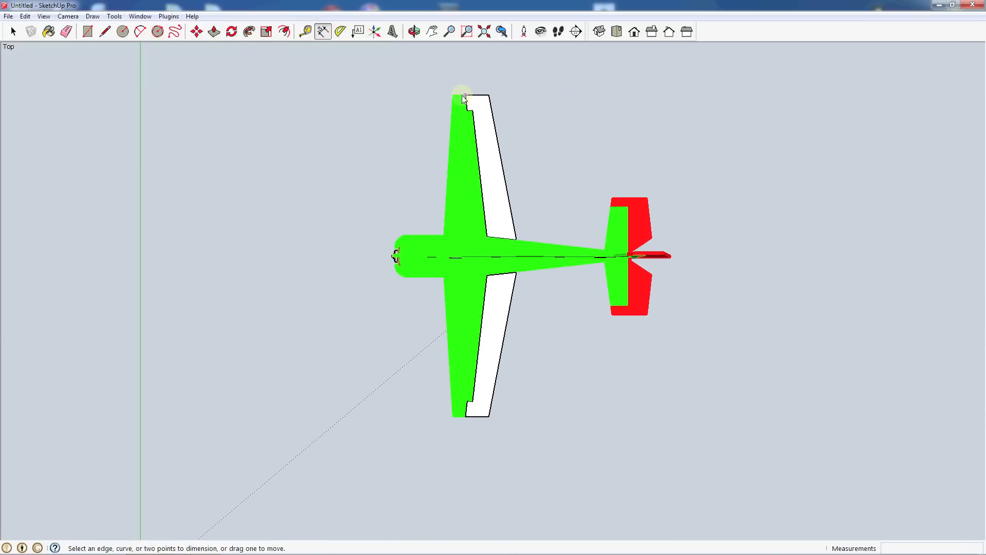
mouse_move(464, 99)
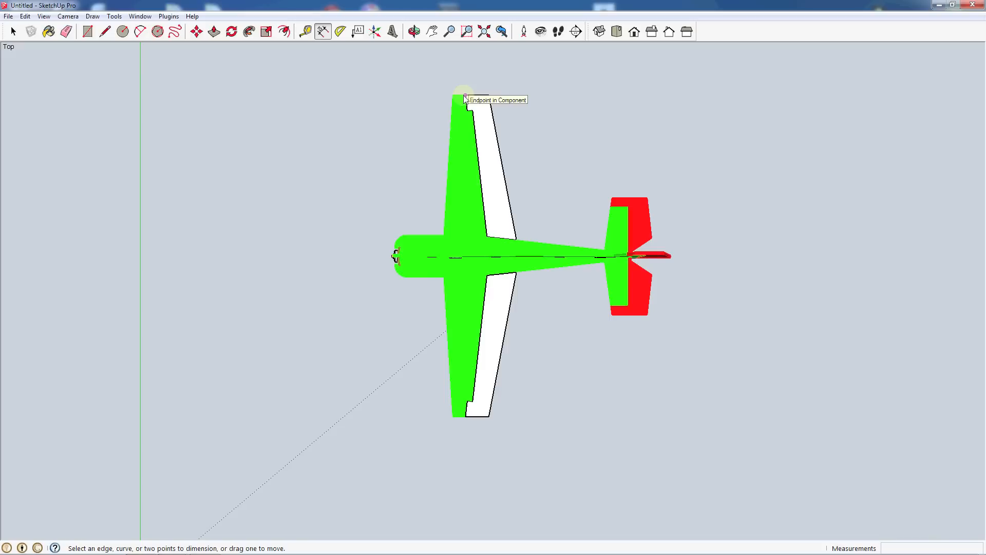
left_click(464, 95)
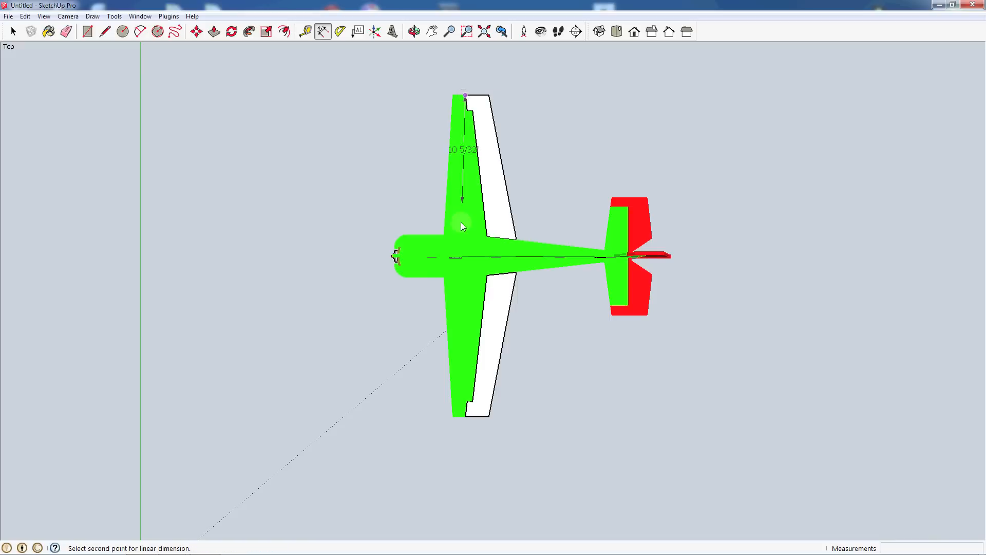
mouse_move(466, 418)
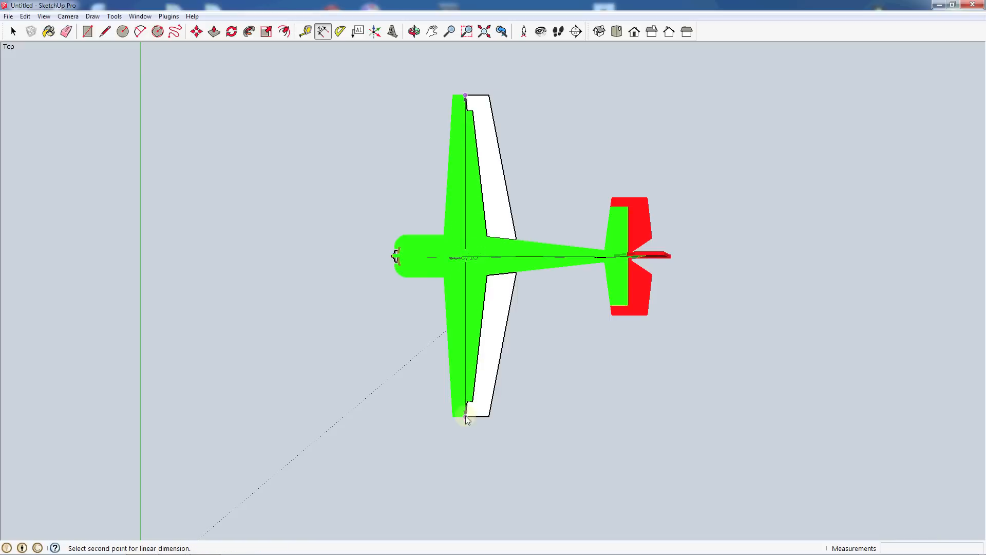
mouse_move(465, 379)
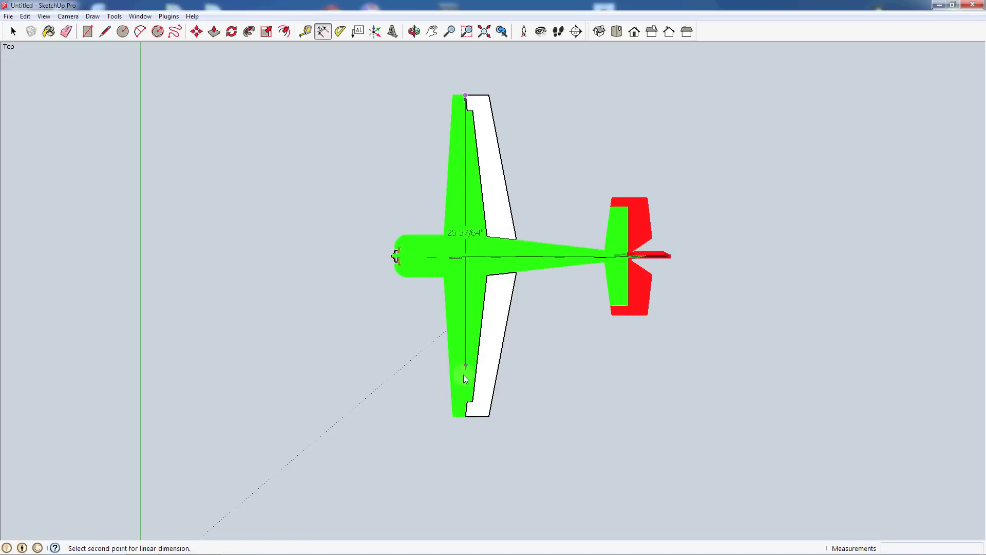
mouse_move(467, 418)
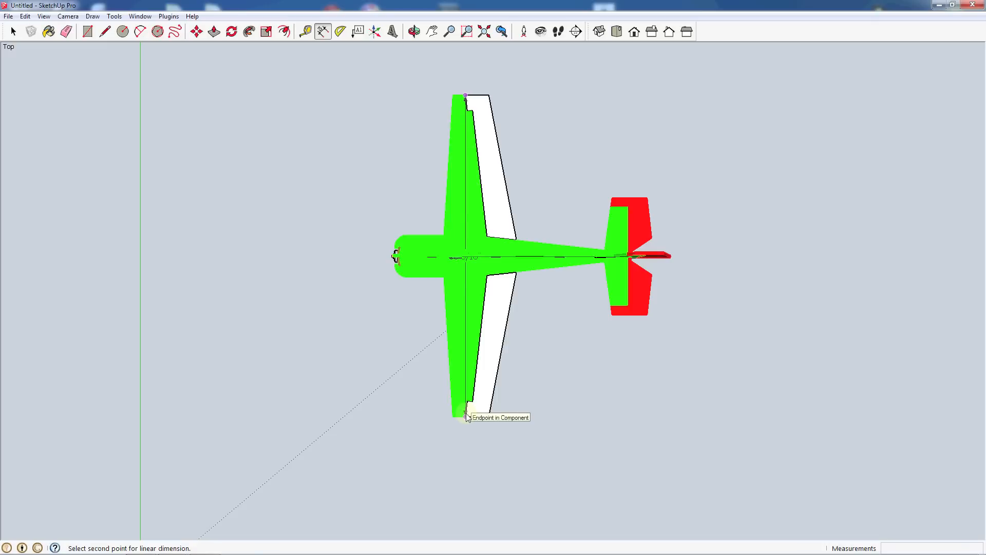
left_click(465, 417)
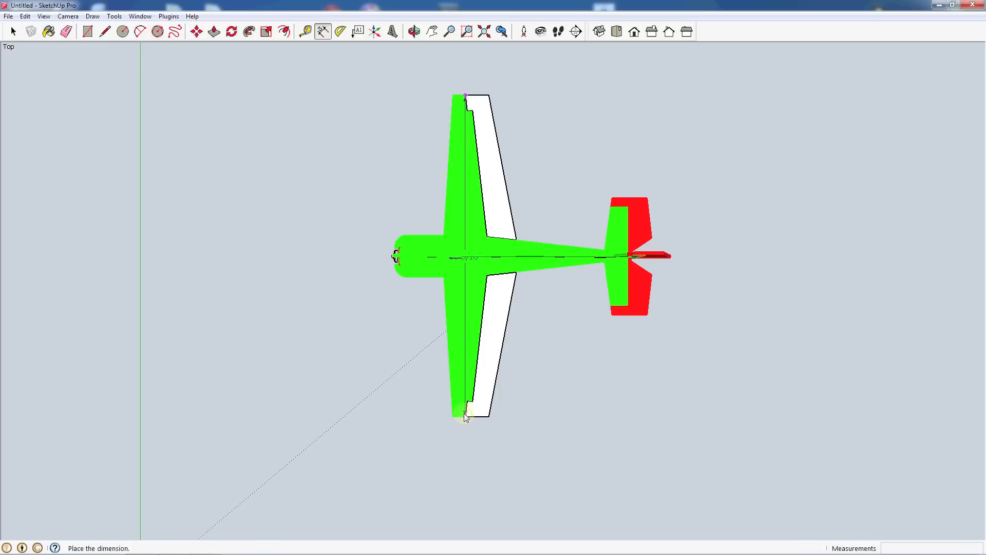
left_click(319, 393)
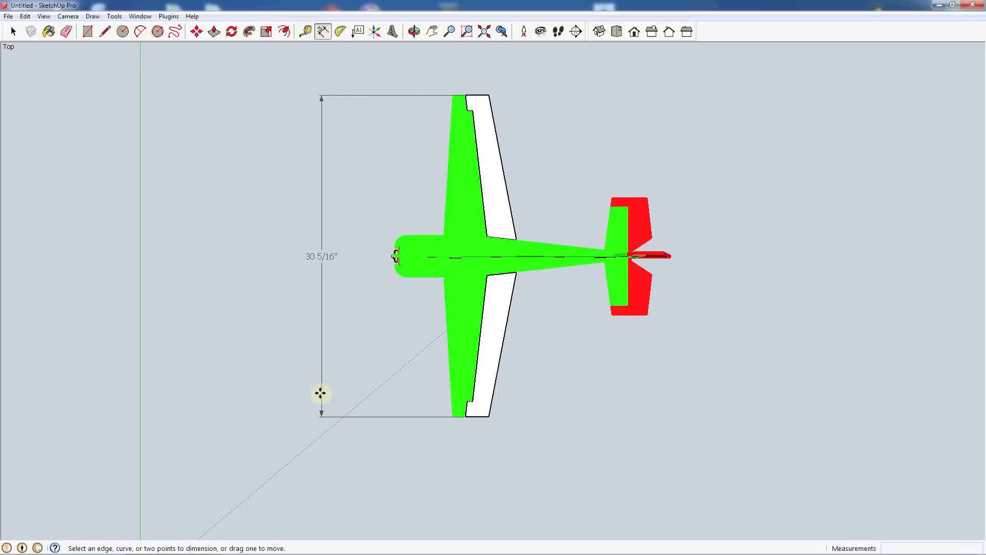
left_click(320, 264)
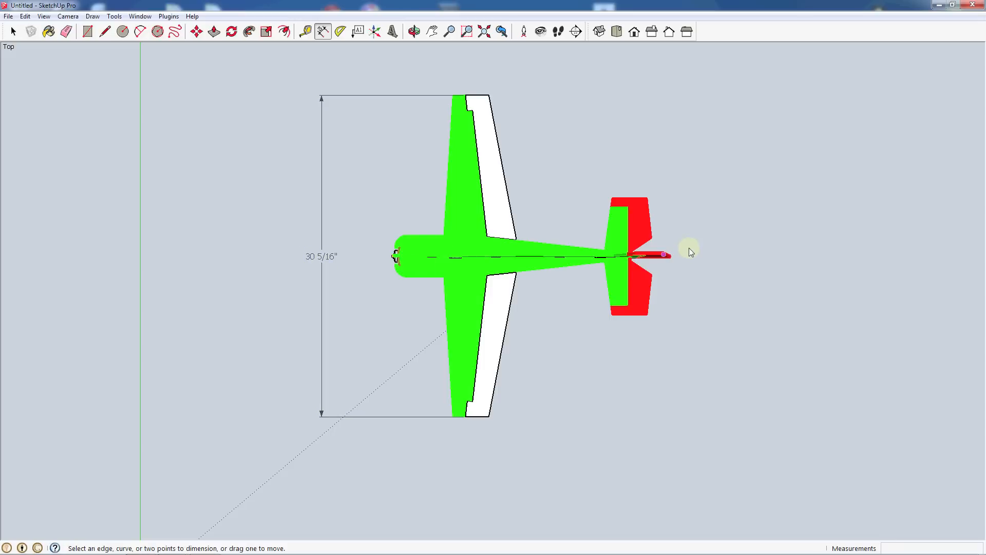
mouse_move(391, 257)
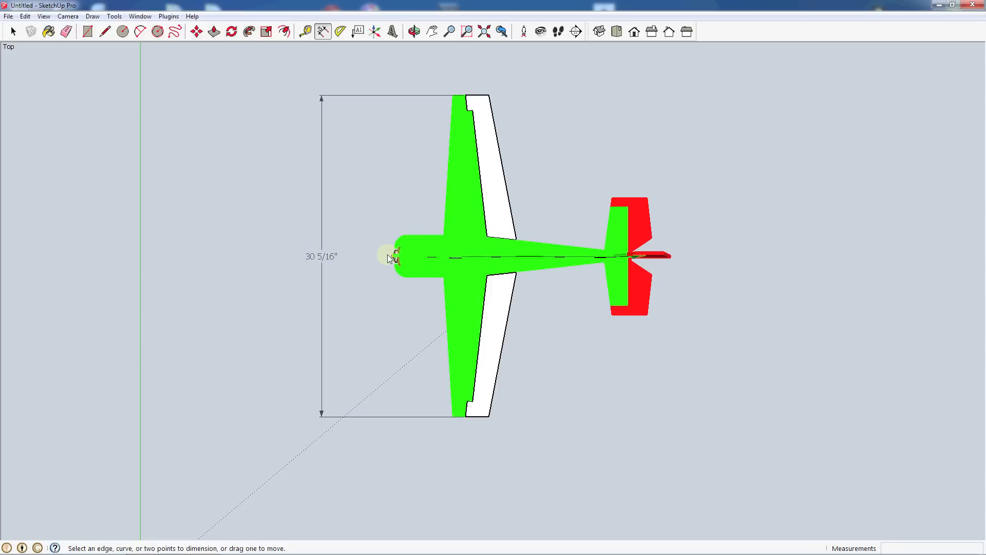
left_click(396, 257)
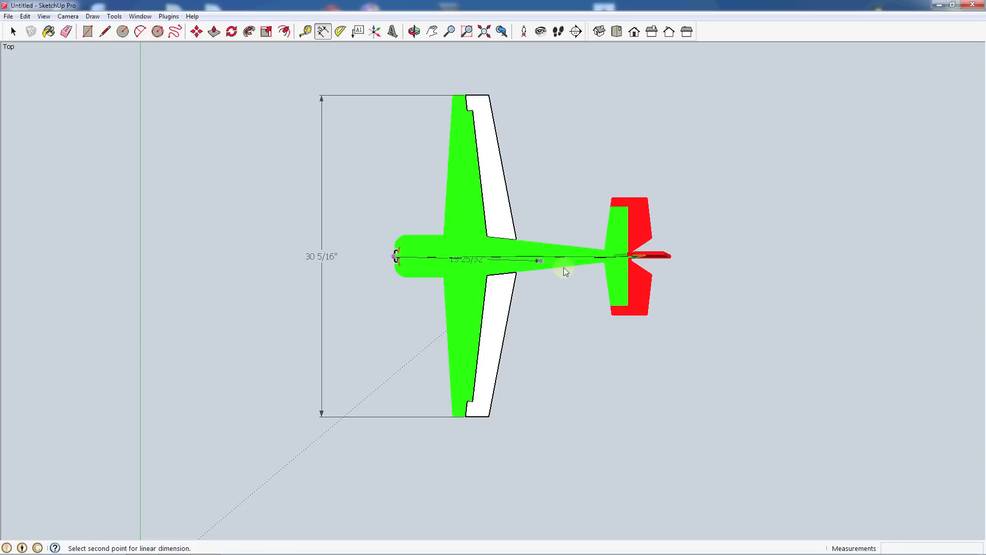
mouse_move(669, 262)
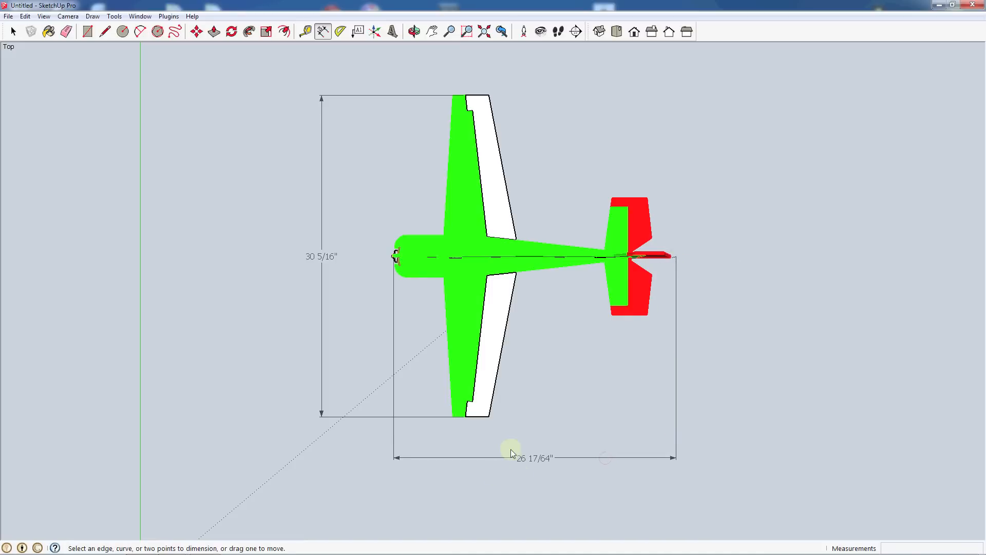
mouse_move(613, 235)
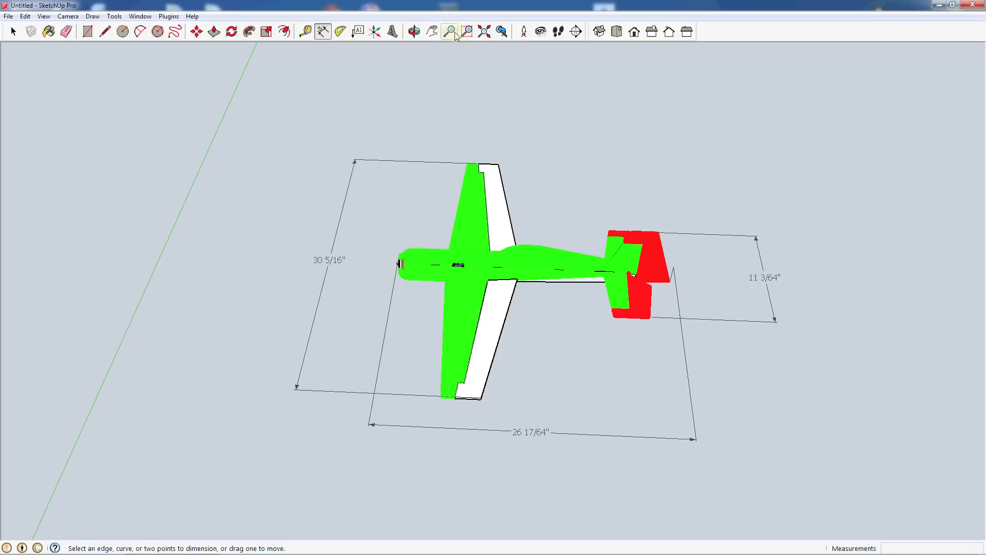
mouse_move(485, 32)
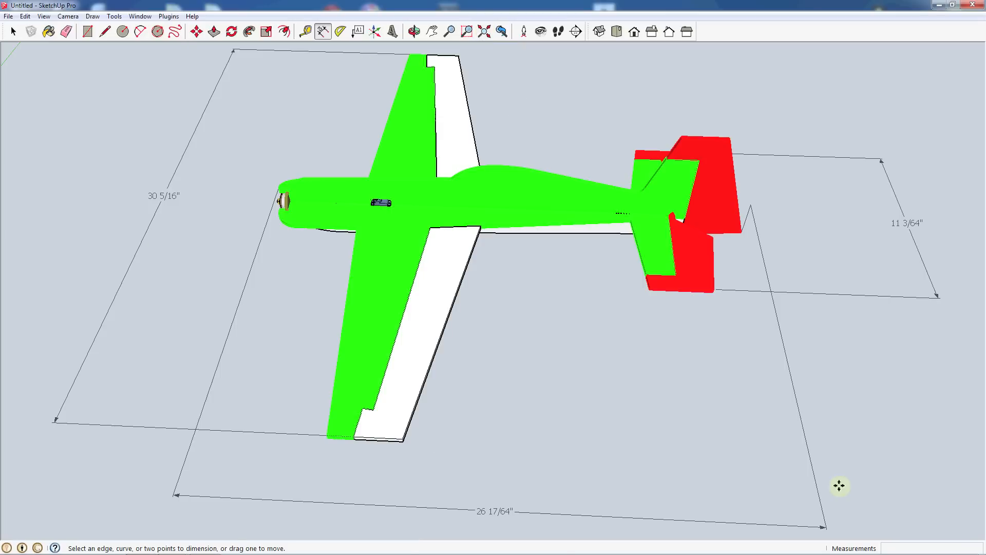
mouse_move(482, 31)
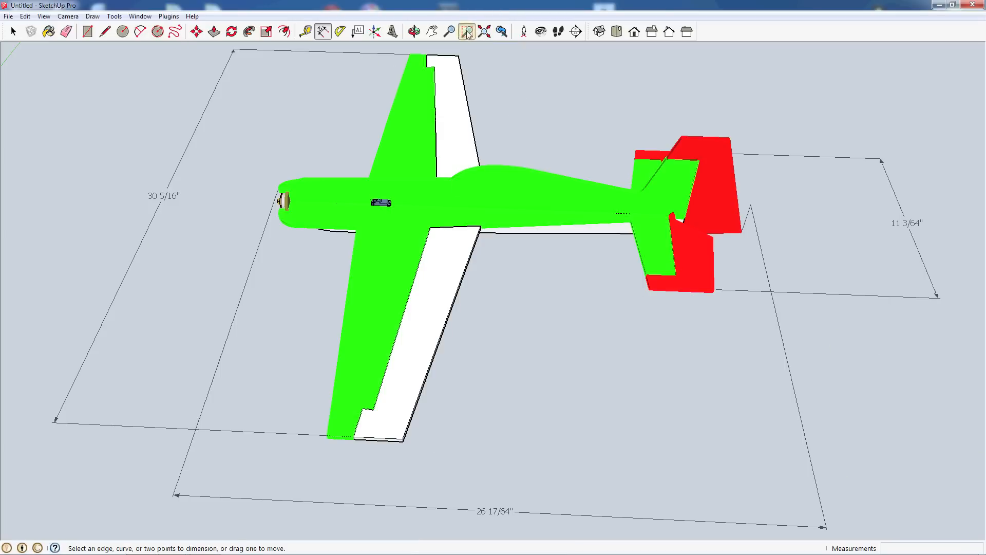
Step: Zoom to fit the aircraft with its 26 17/64" length and 11 3/64" tail dimensions
left_click(466, 32)
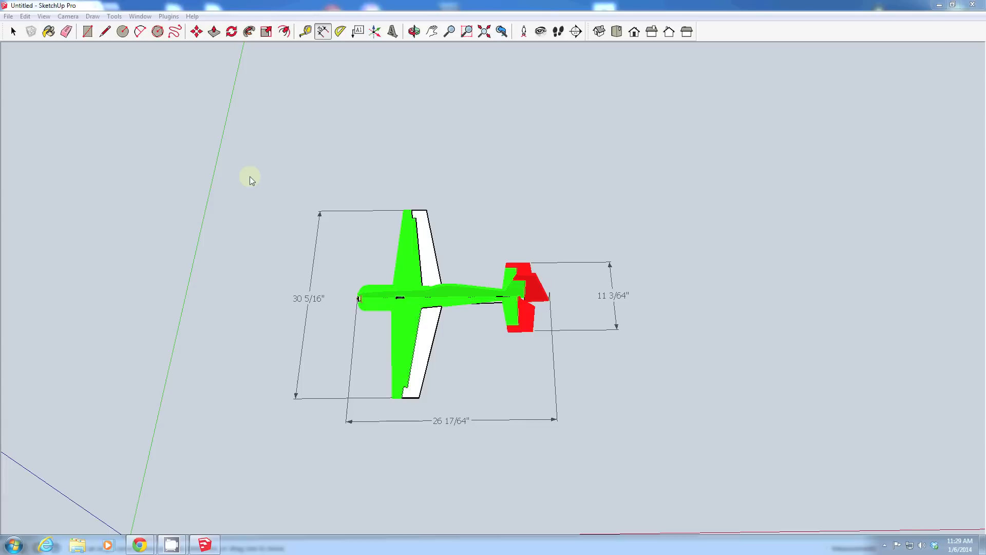
mouse_move(204, 404)
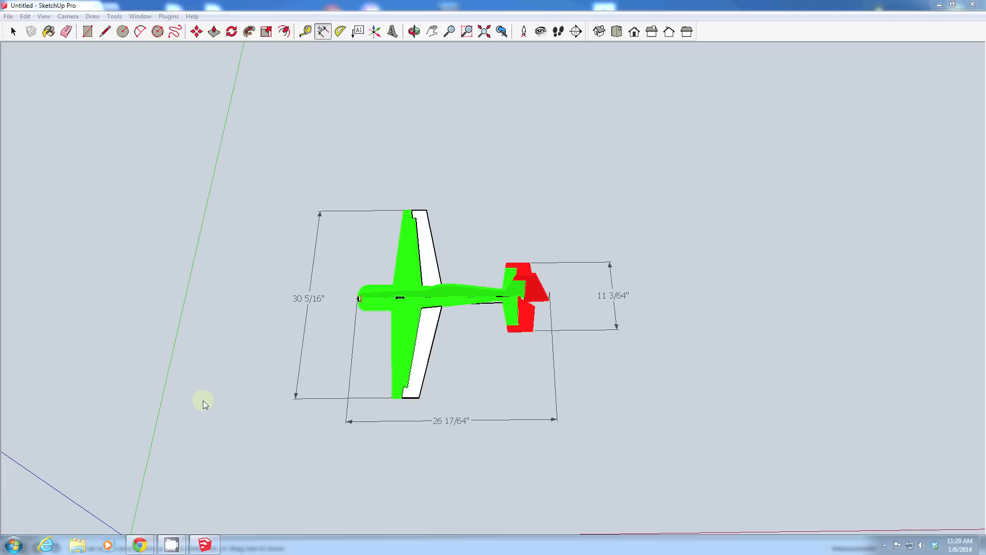
mouse_move(270, 225)
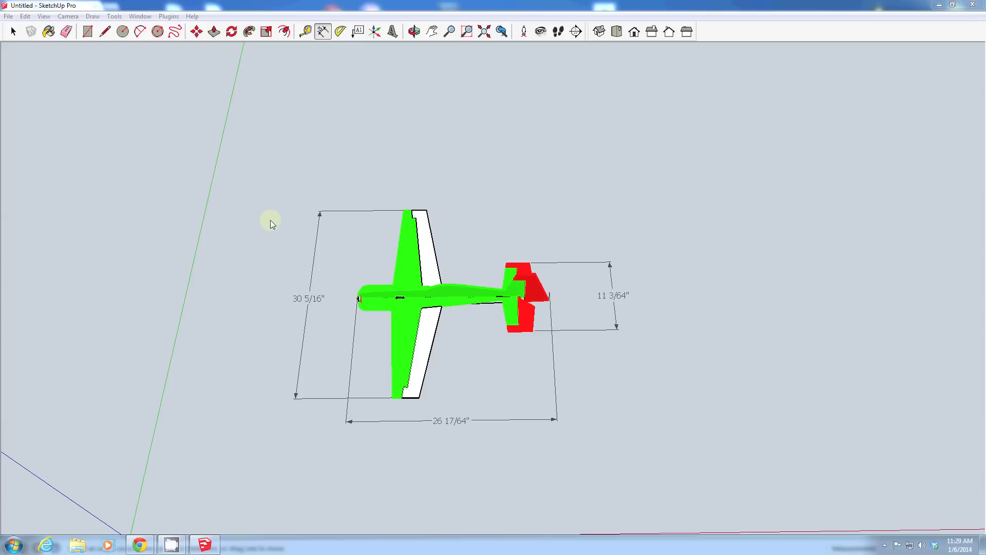
mouse_move(138, 544)
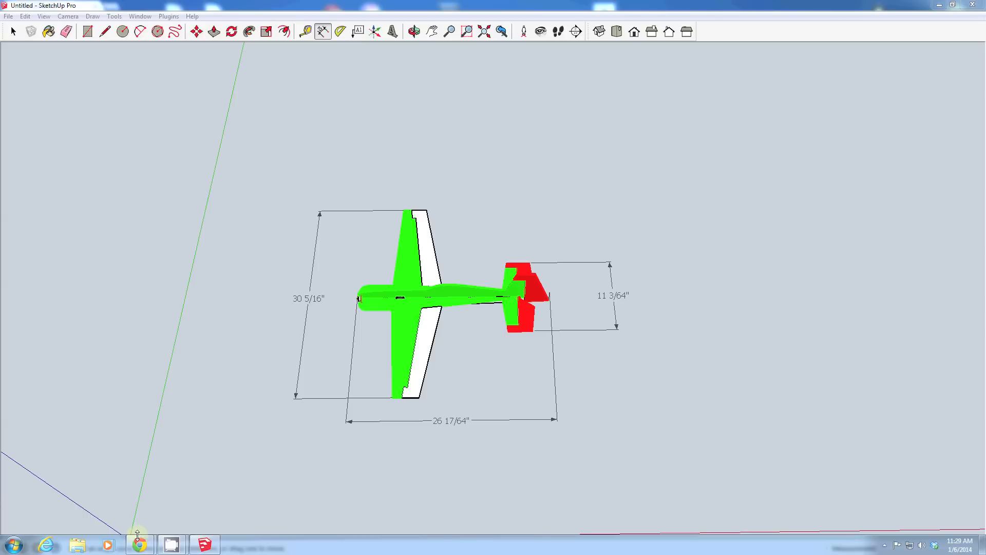
Step: In Chrome, download SketchUcationTools from sketchucation.com's Plugin Store Download page
left_click(140, 544)
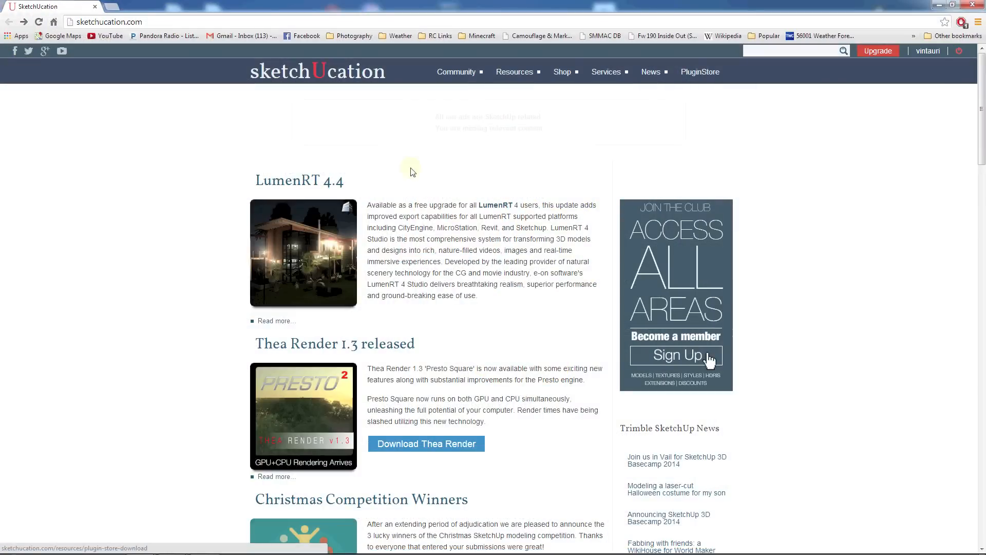
mouse_move(931, 144)
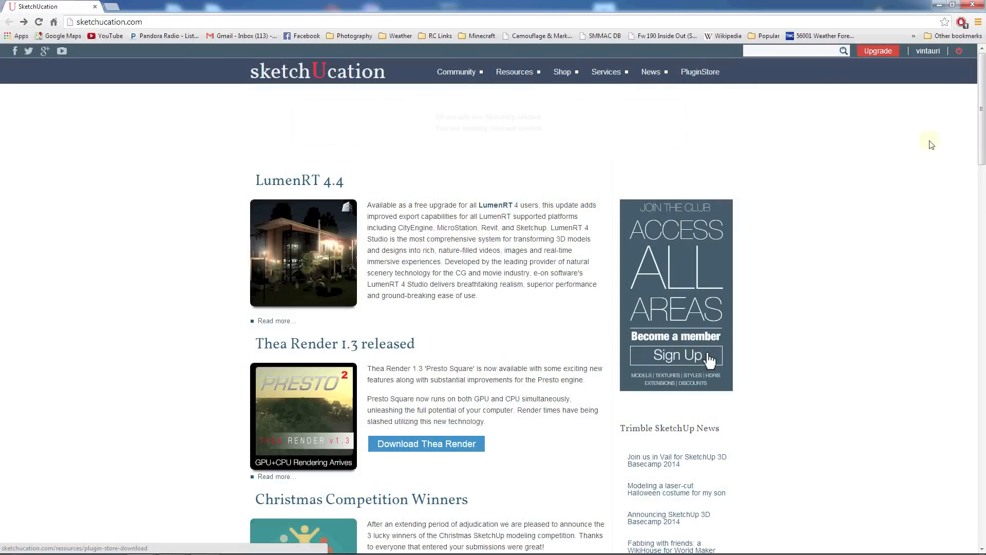
mouse_move(916, 80)
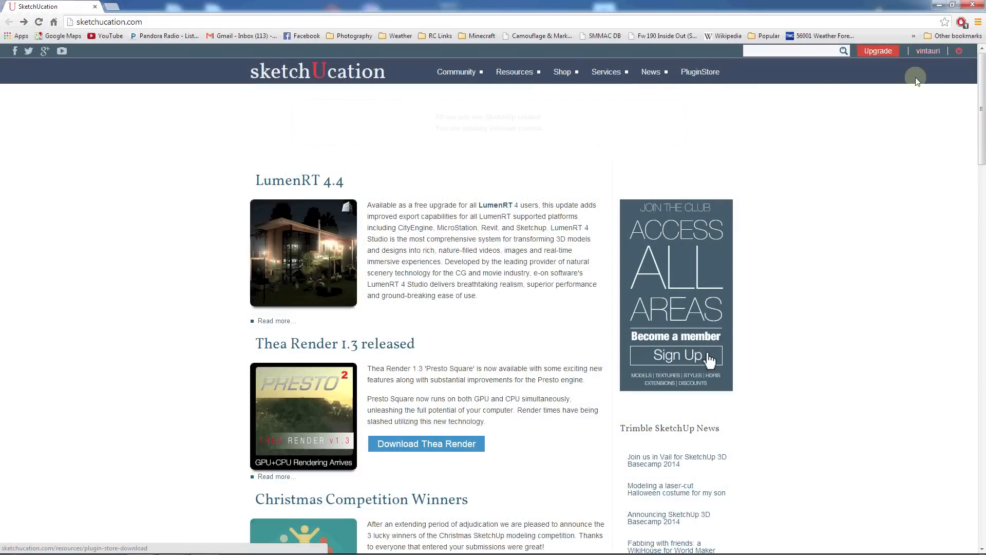
left_click(515, 71)
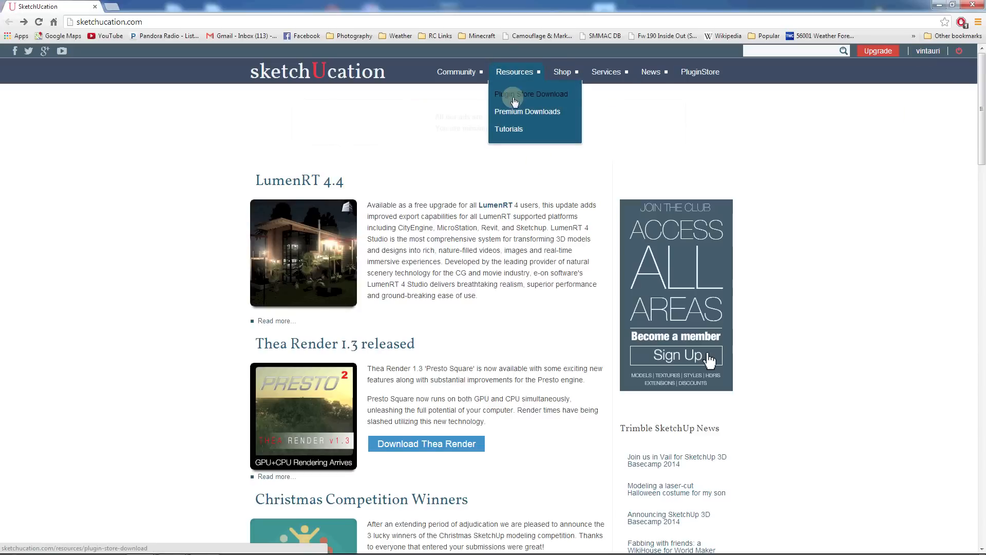
left_click(530, 93)
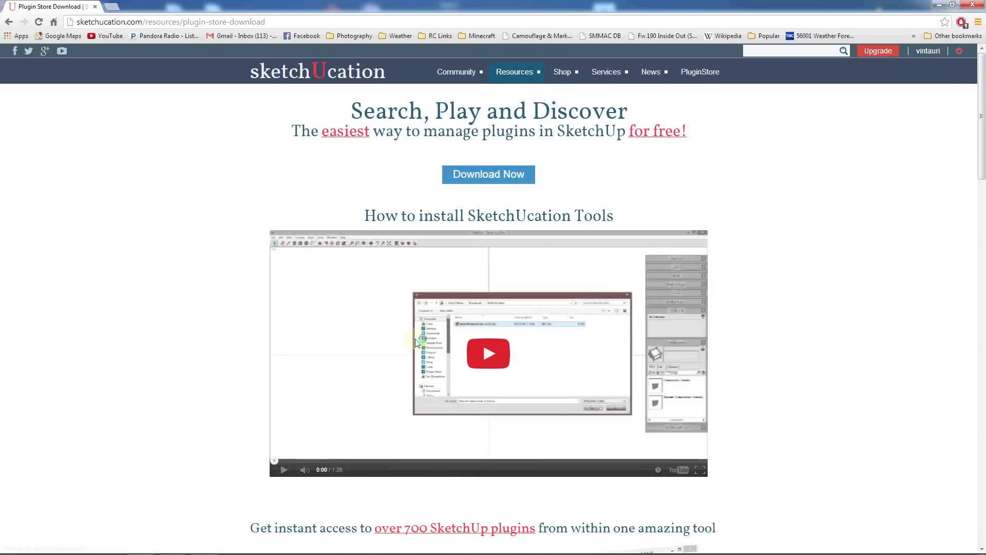
mouse_move(487, 174)
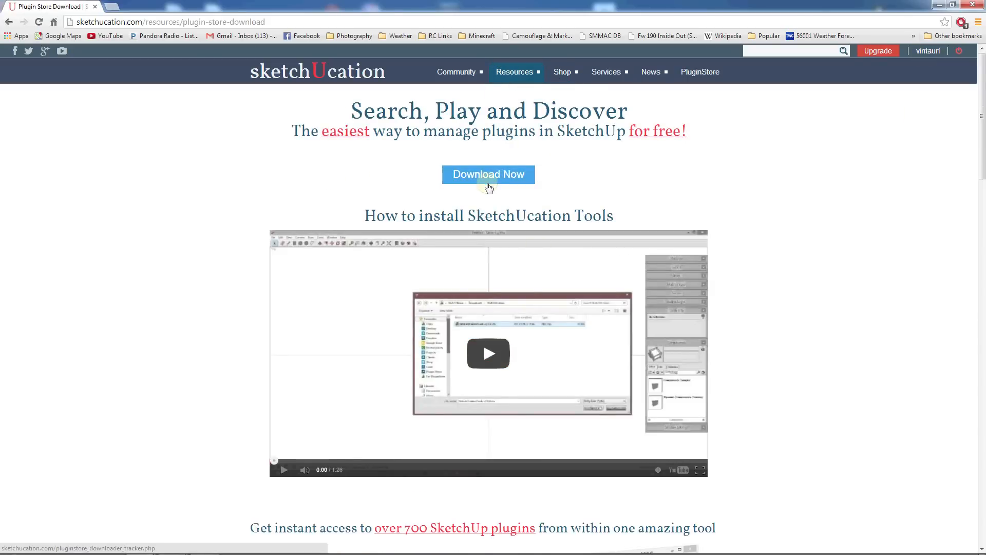
left_click(488, 174)
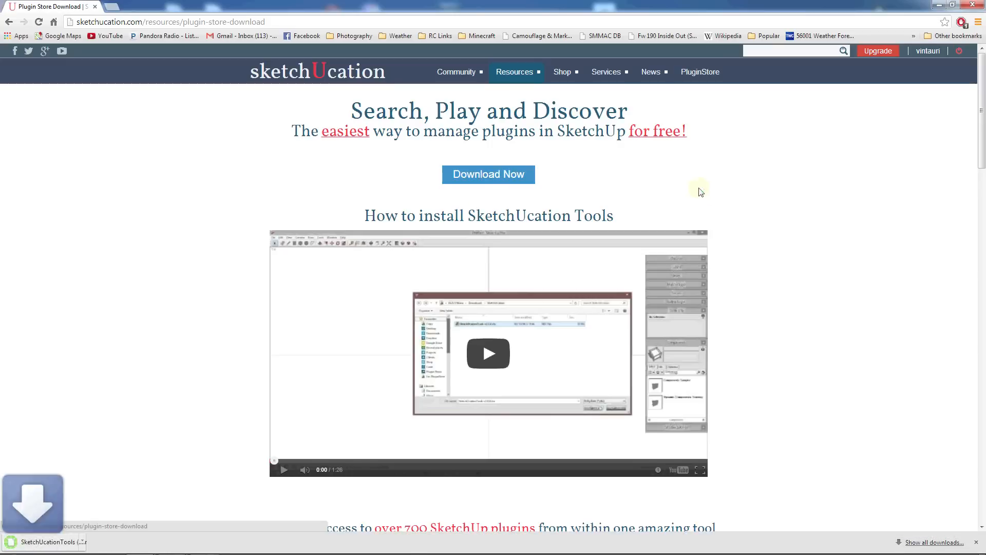
mouse_move(700, 196)
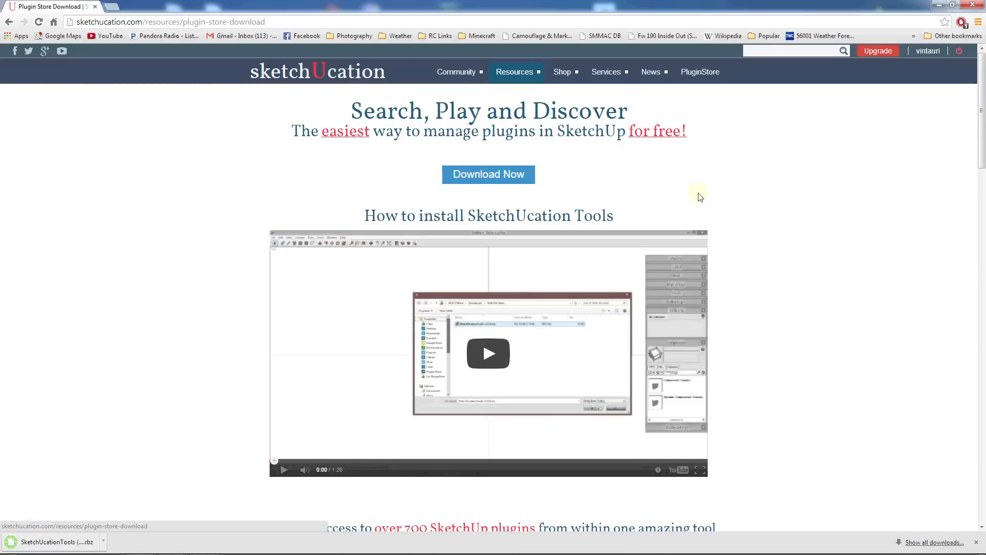
mouse_move(332, 106)
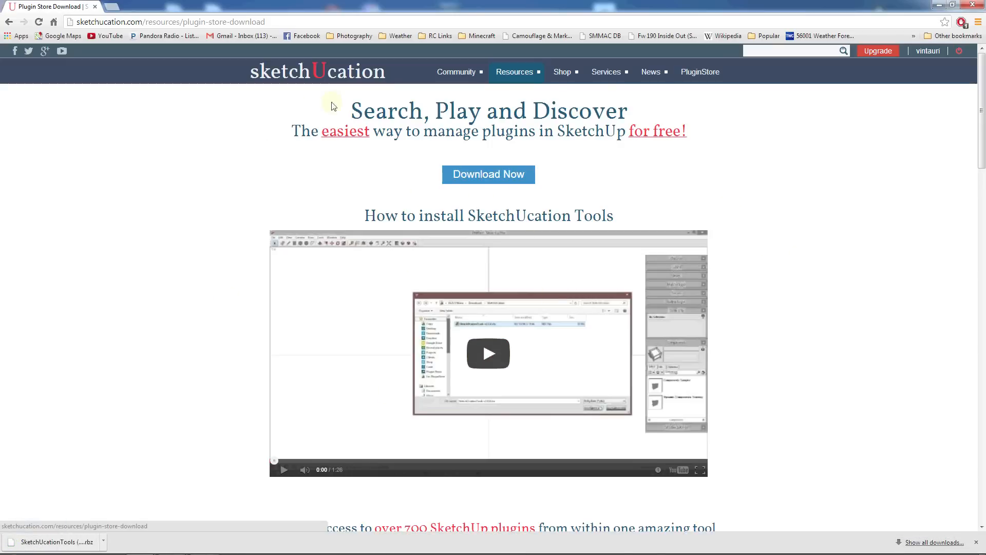
mouse_move(80, 524)
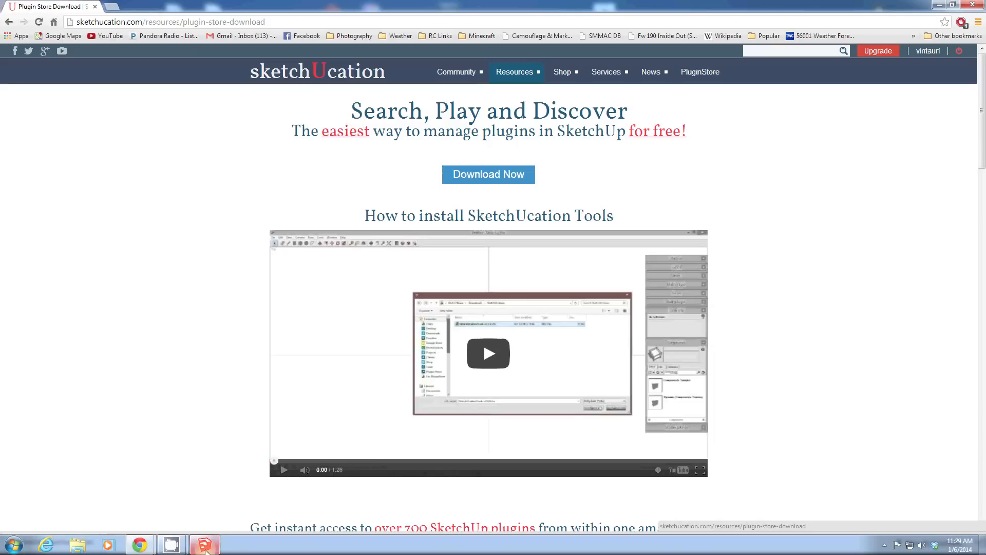
Step: Back in SketchUp, open System Preferences on the Extensions page
left_click(203, 543)
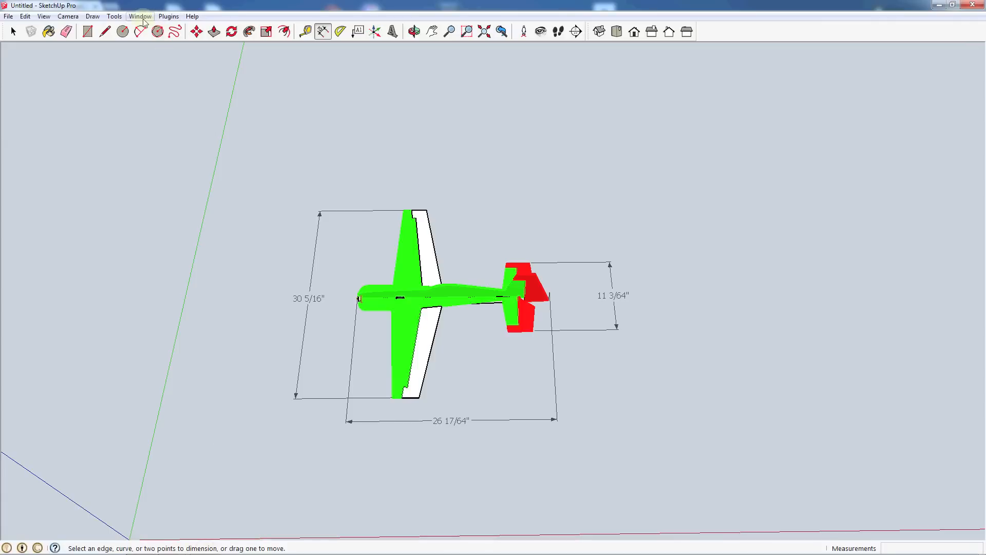
left_click(140, 15)
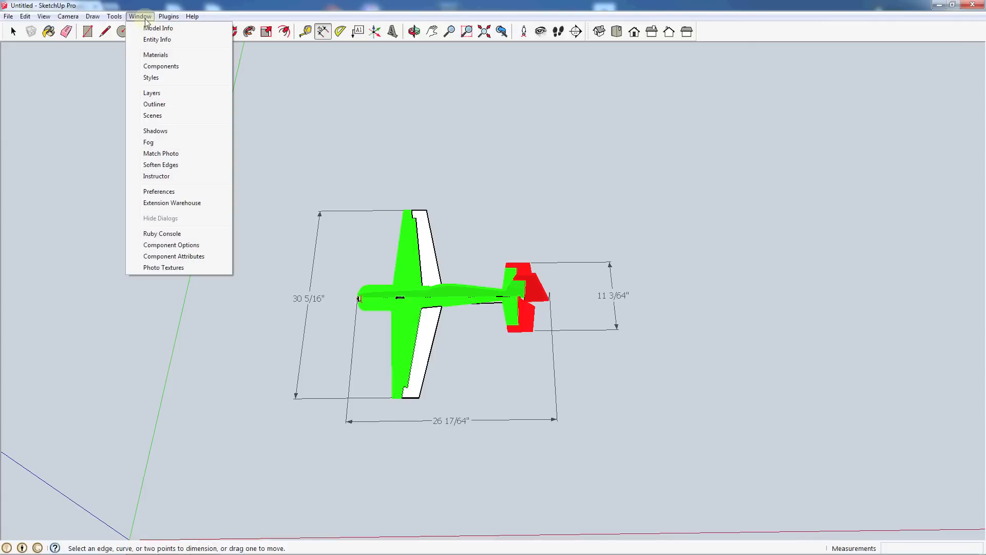
mouse_move(168, 202)
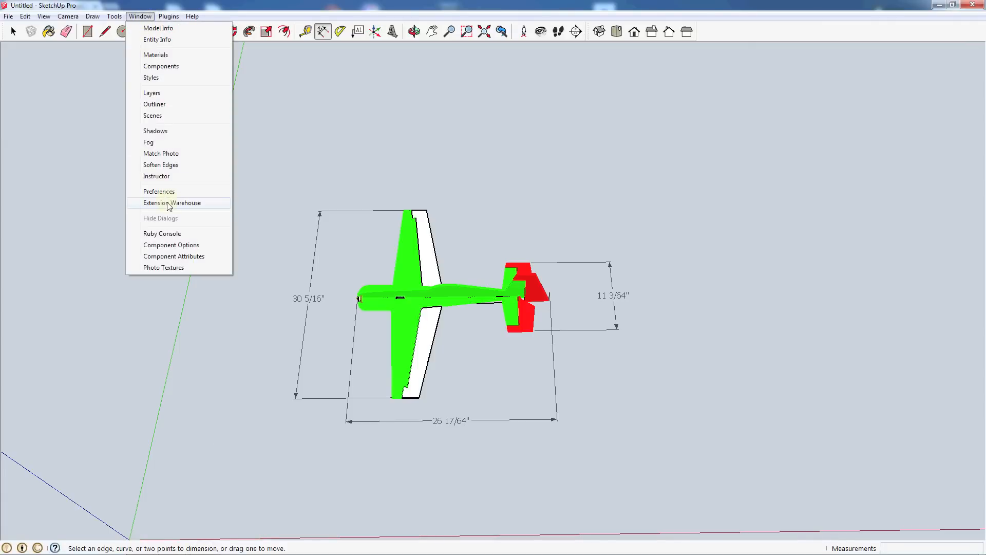
mouse_move(158, 191)
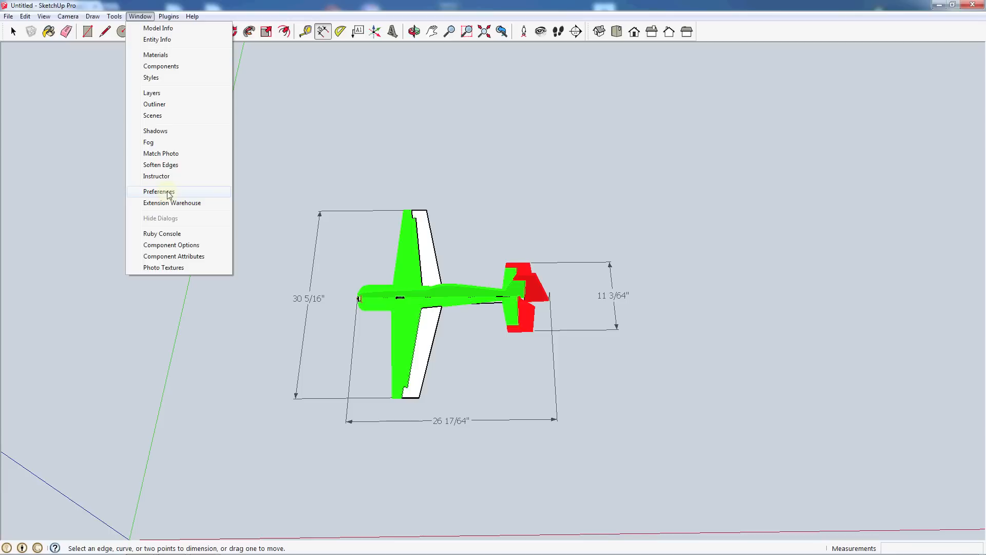
left_click(159, 191)
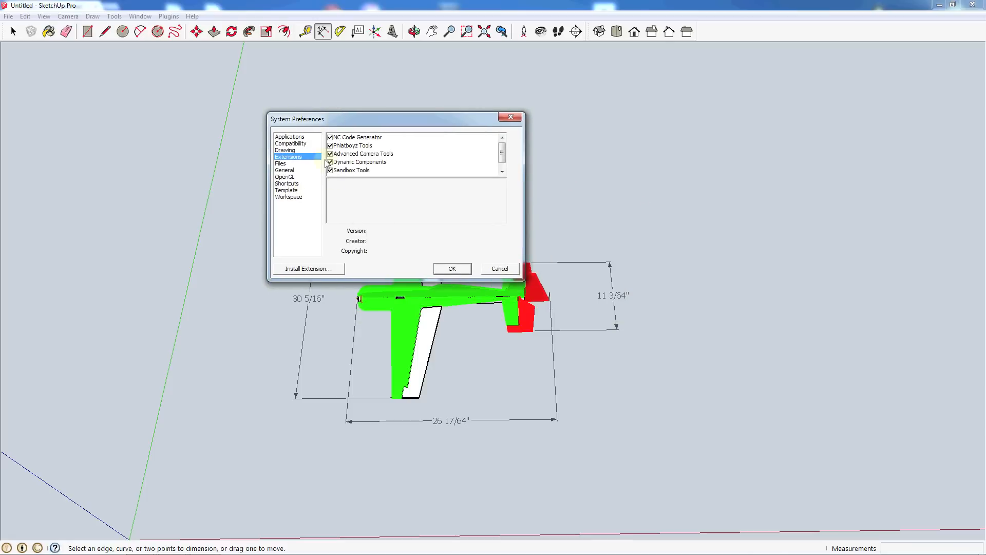
left_click(330, 161)
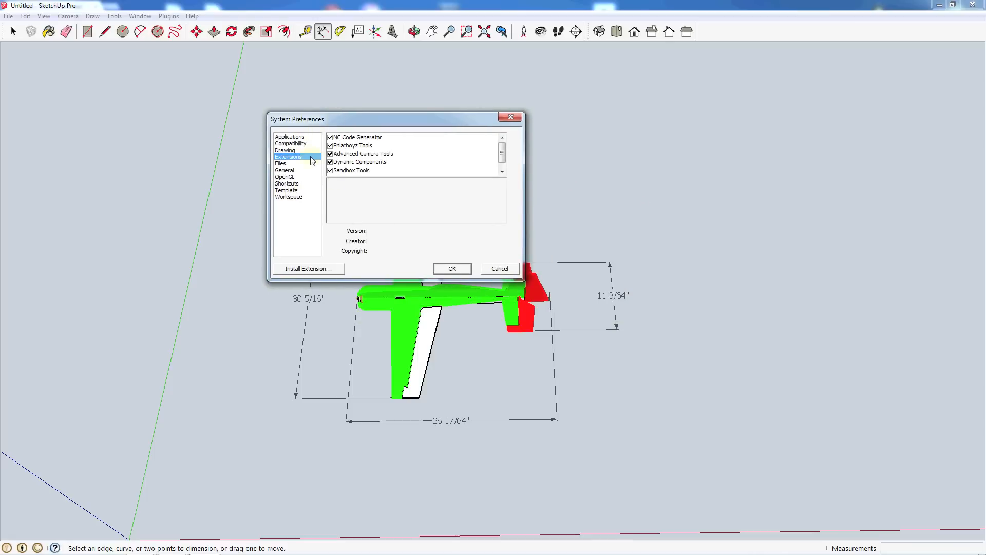
mouse_move(514, 155)
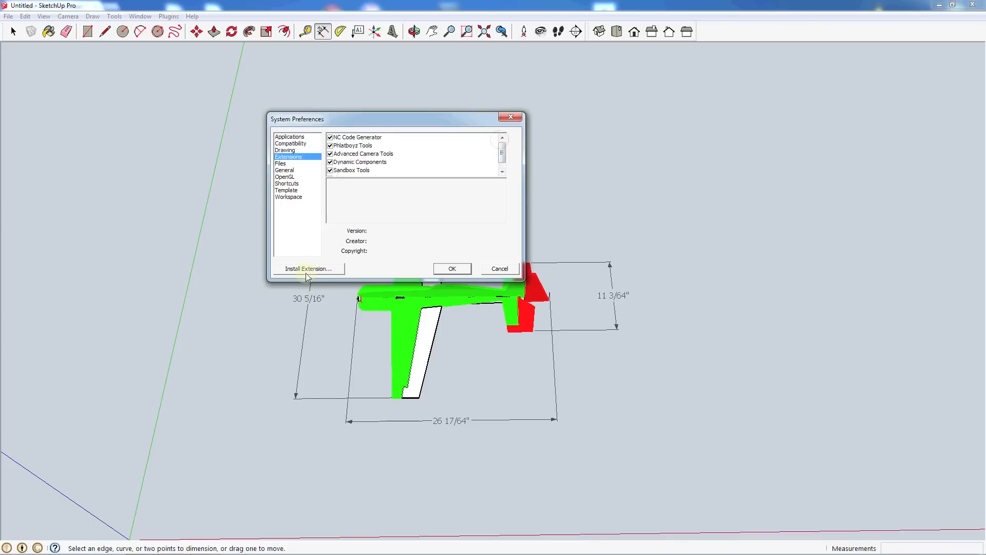
Step: Install the SketchUcationTools.rbz extension from Downloads, accepting the warning
left_click(309, 268)
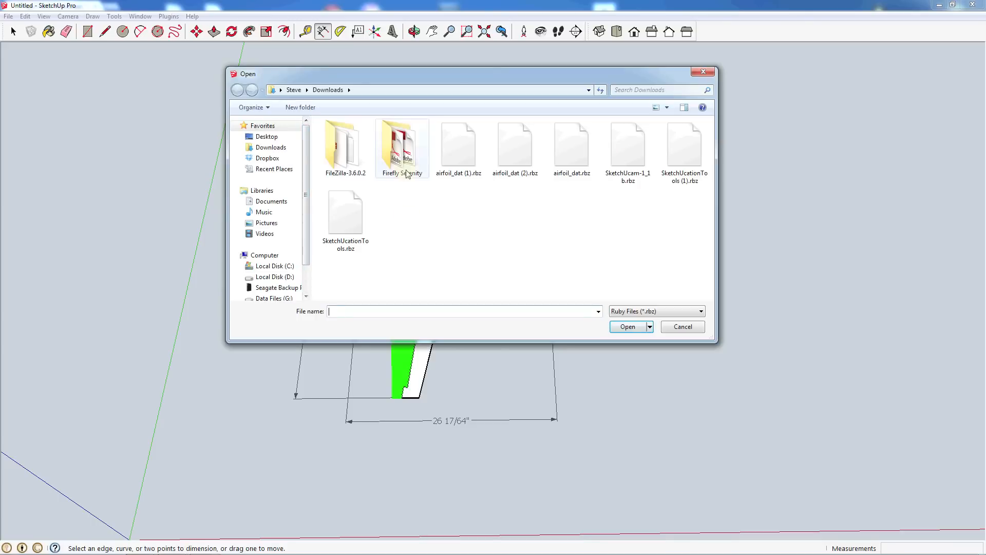
mouse_move(339, 93)
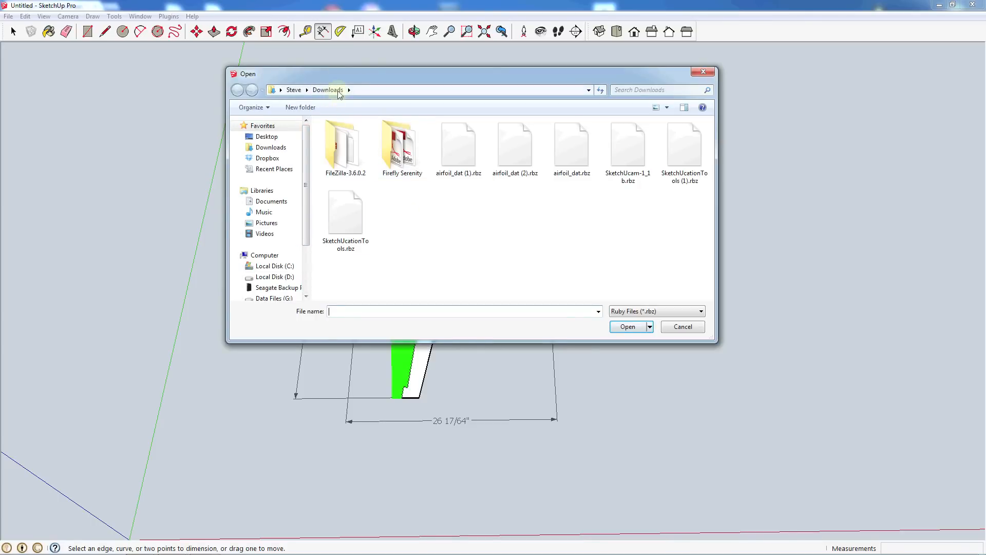
mouse_move(503, 252)
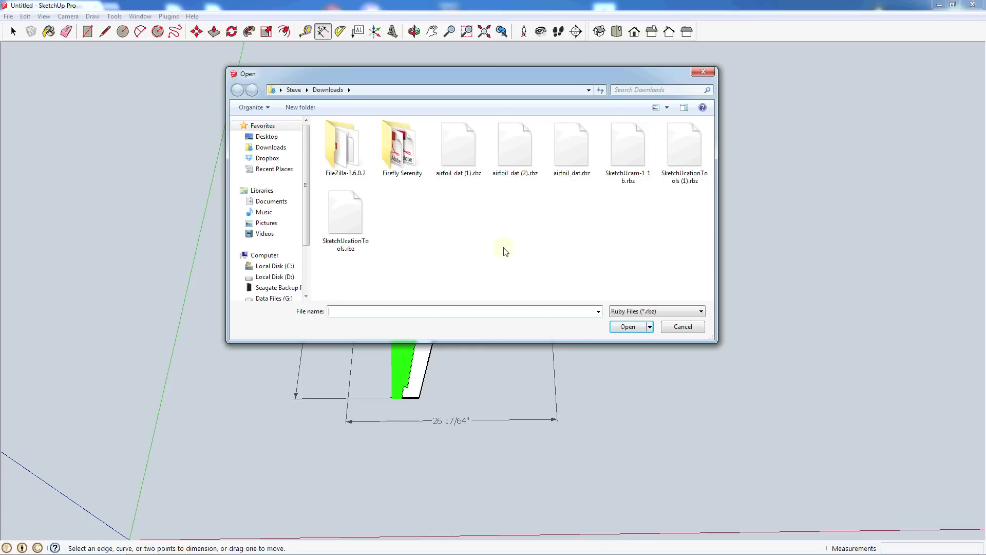
mouse_move(507, 165)
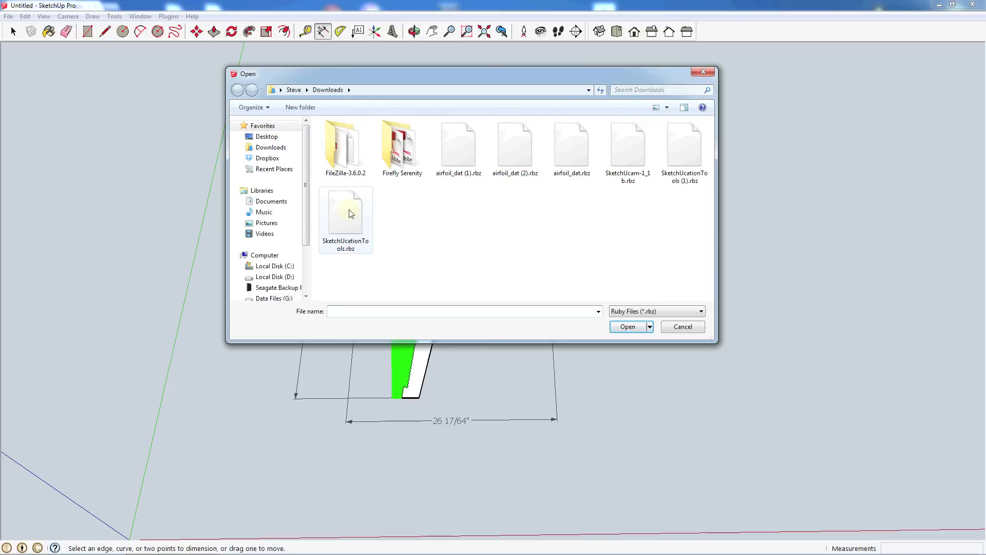
left_click(345, 217)
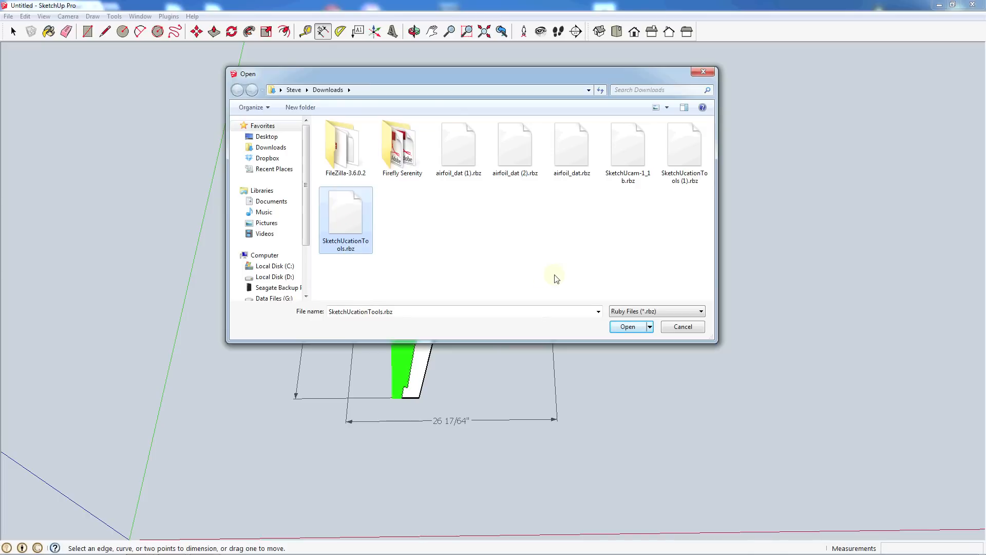
mouse_move(406, 263)
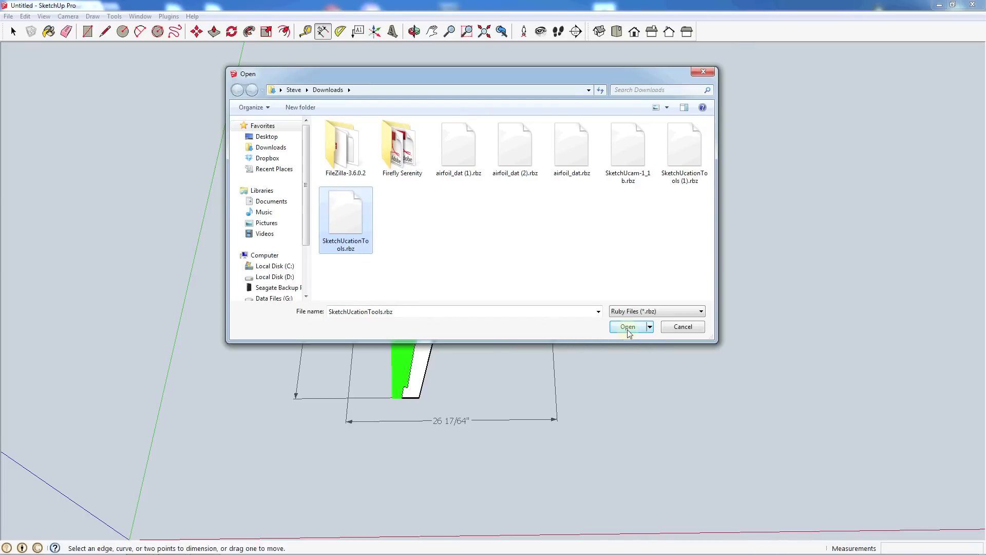
left_click(626, 326)
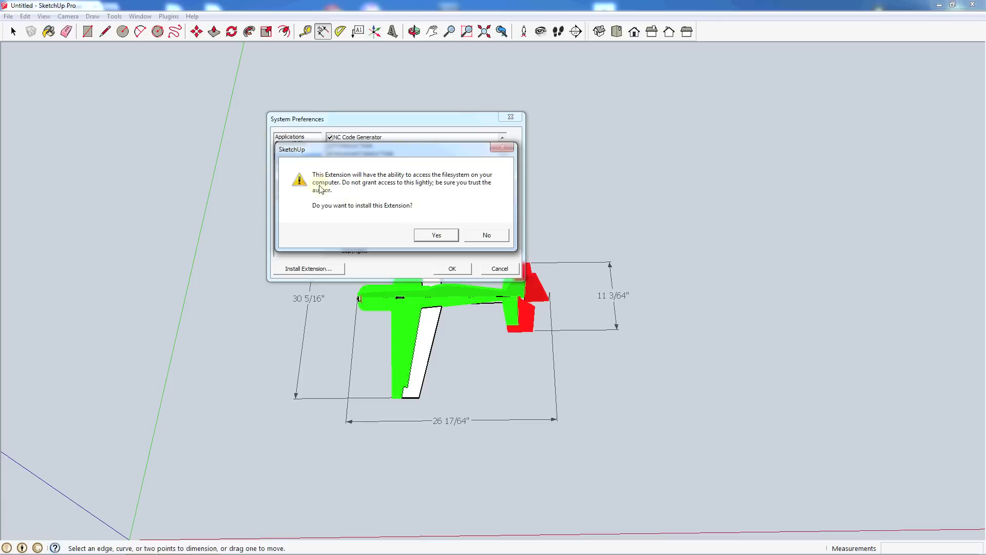
mouse_move(470, 182)
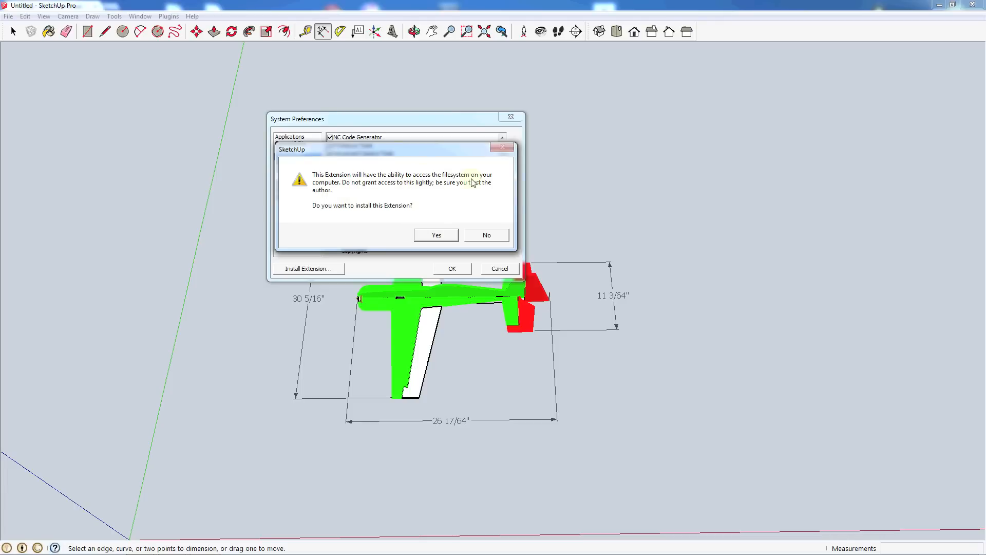
mouse_move(423, 206)
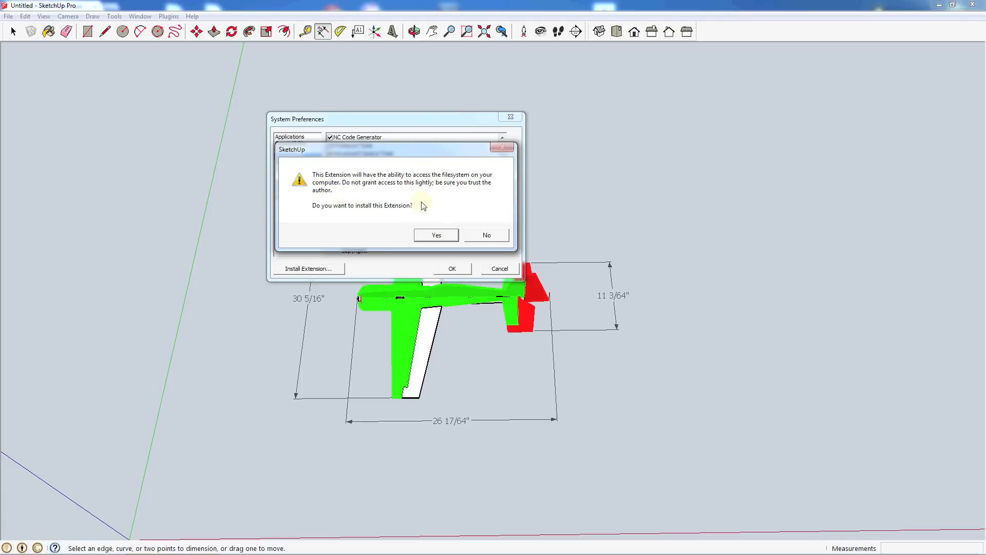
mouse_move(405, 151)
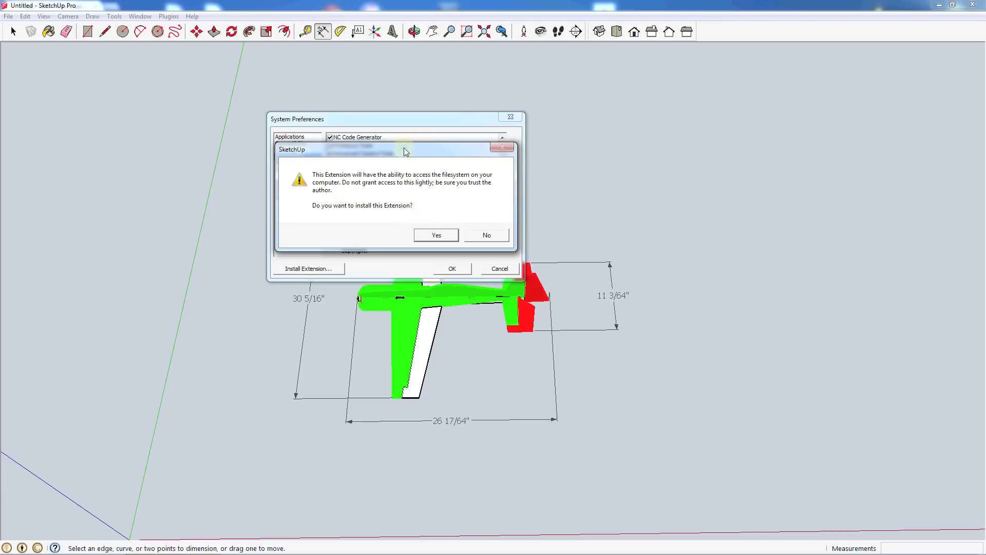
left_click(435, 234)
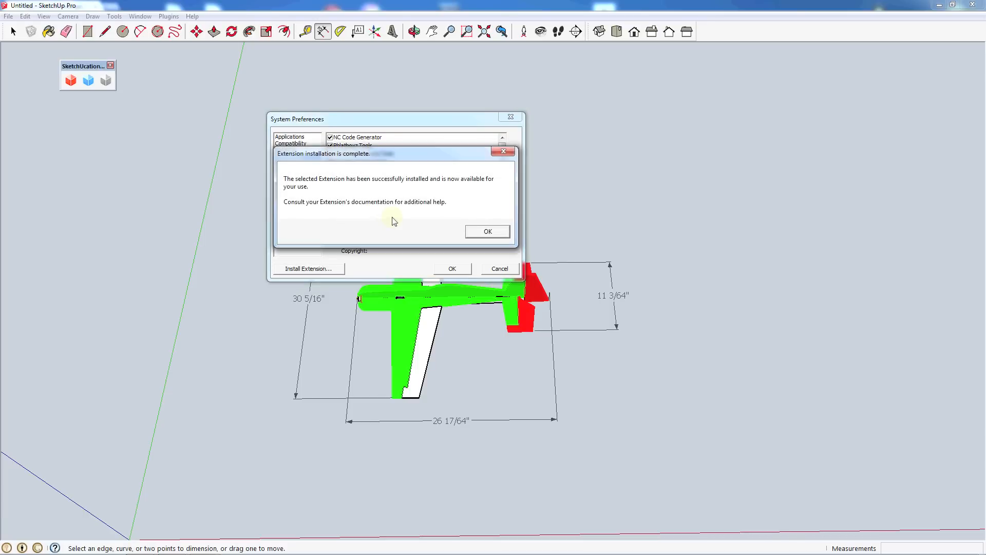
Step: Dismiss the install message, dock the SketchUcation toolbar, and open its plugin menu
left_click(487, 230)
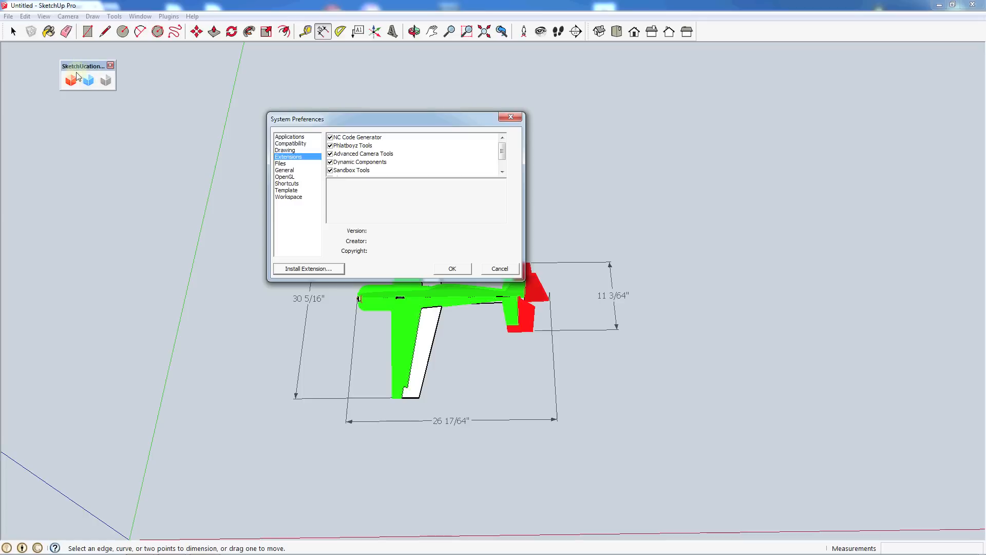
mouse_move(82, 69)
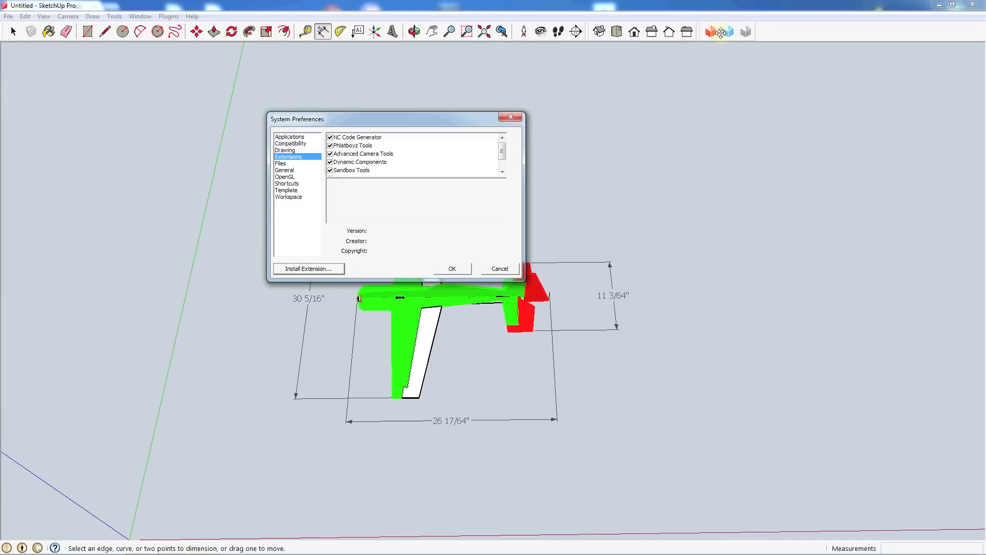
mouse_move(182, 53)
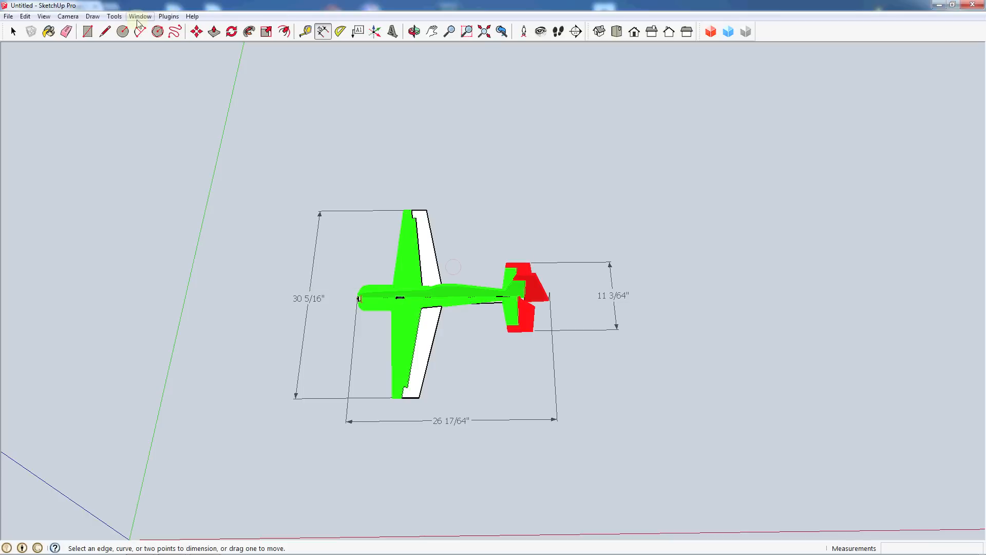
left_click(168, 16)
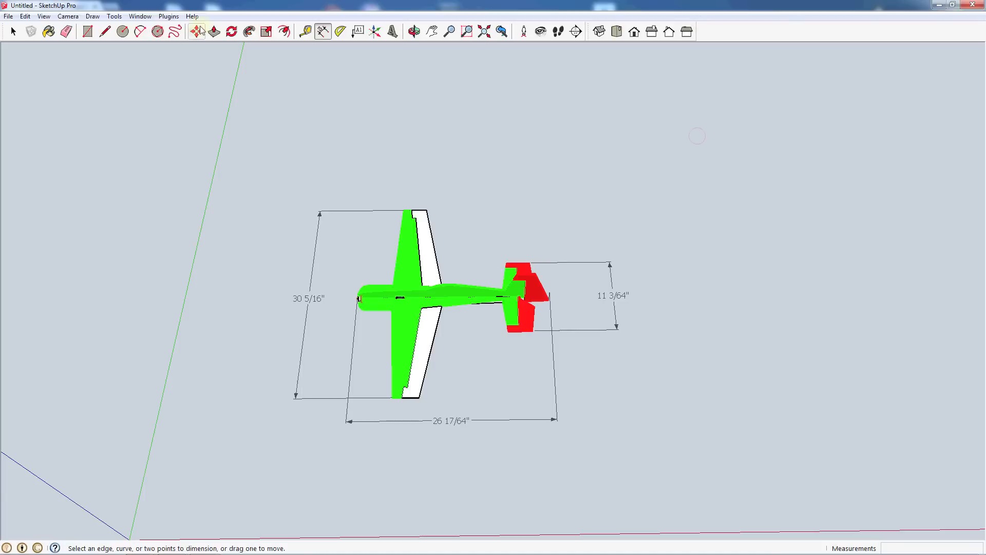
left_click(168, 16)
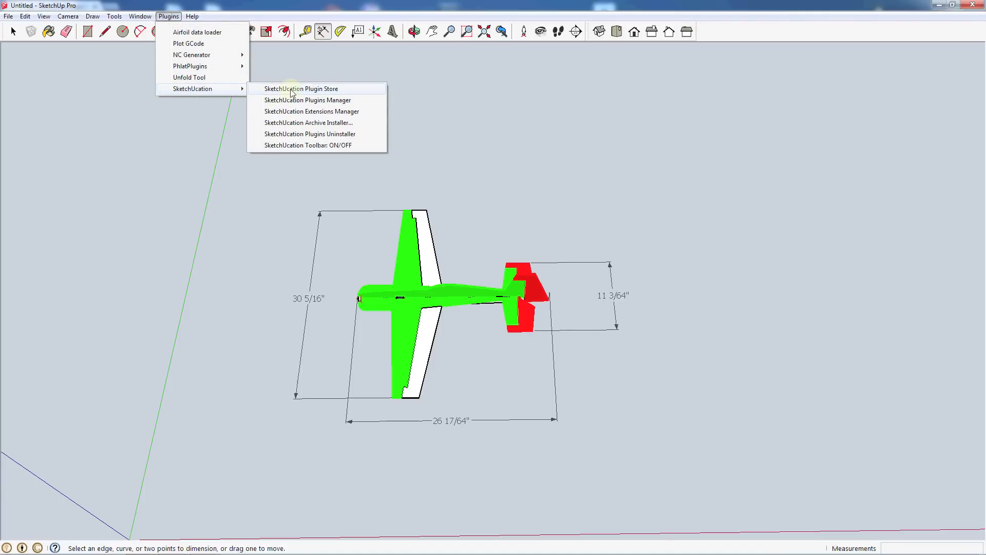
left_click(299, 88)
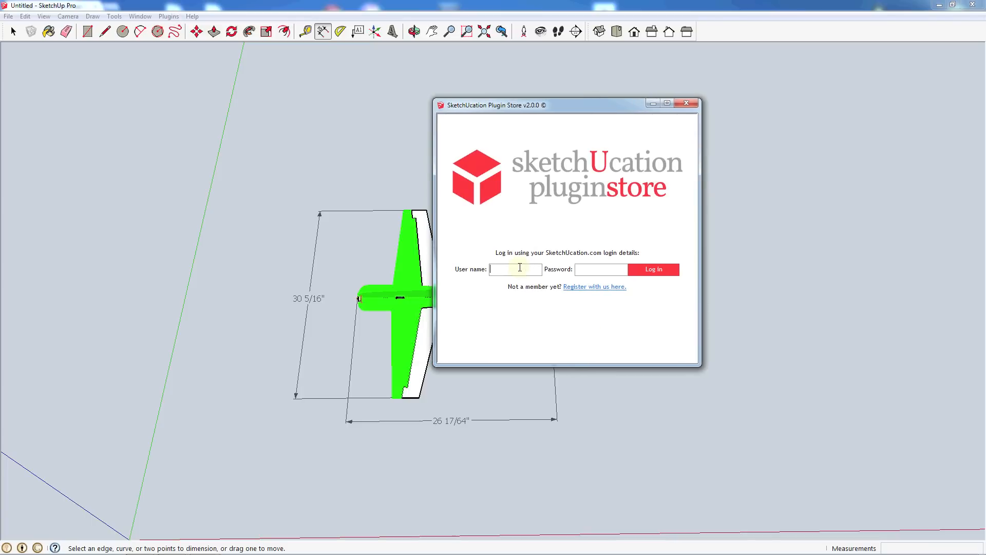
type("vintauri")
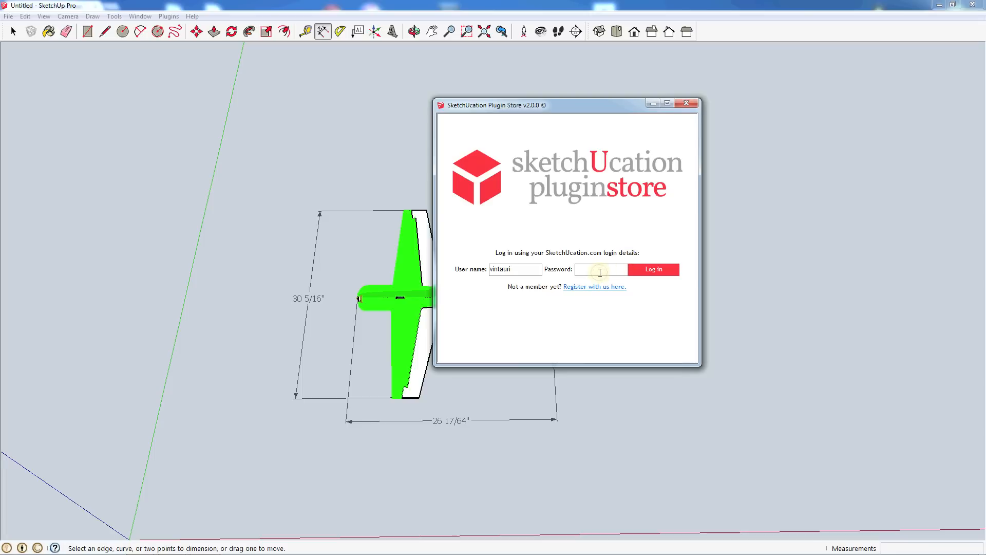
type("password")
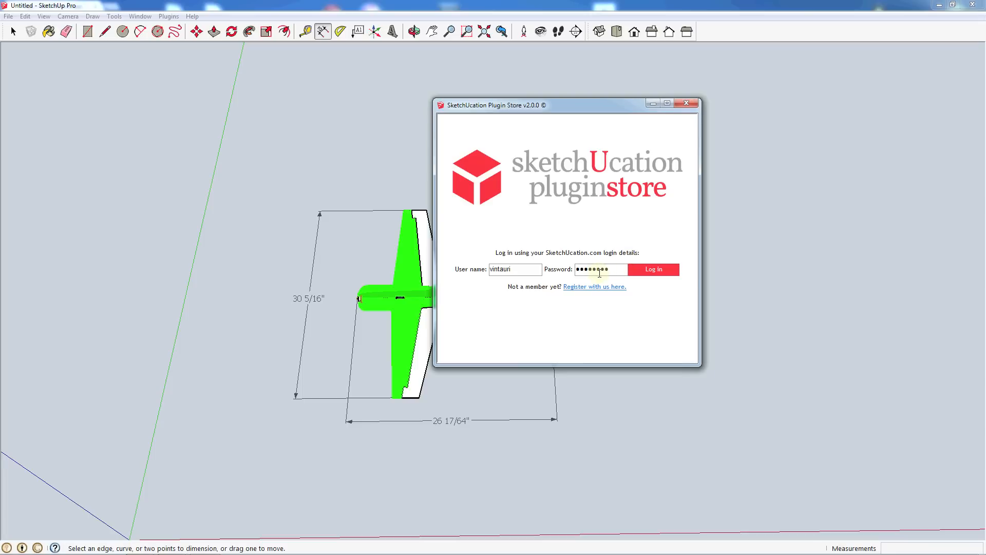
left_click(652, 269)
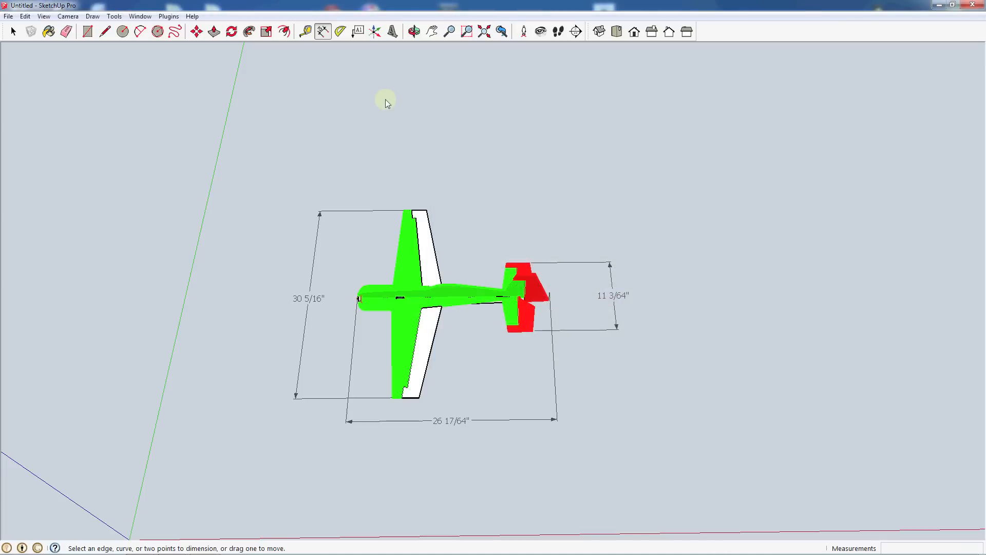
mouse_move(422, 103)
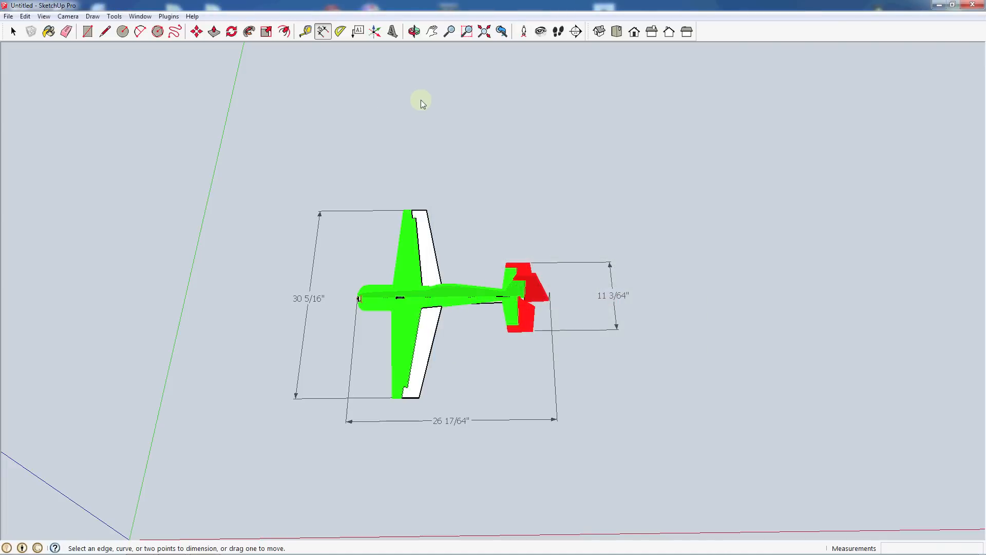
left_click(178, 17)
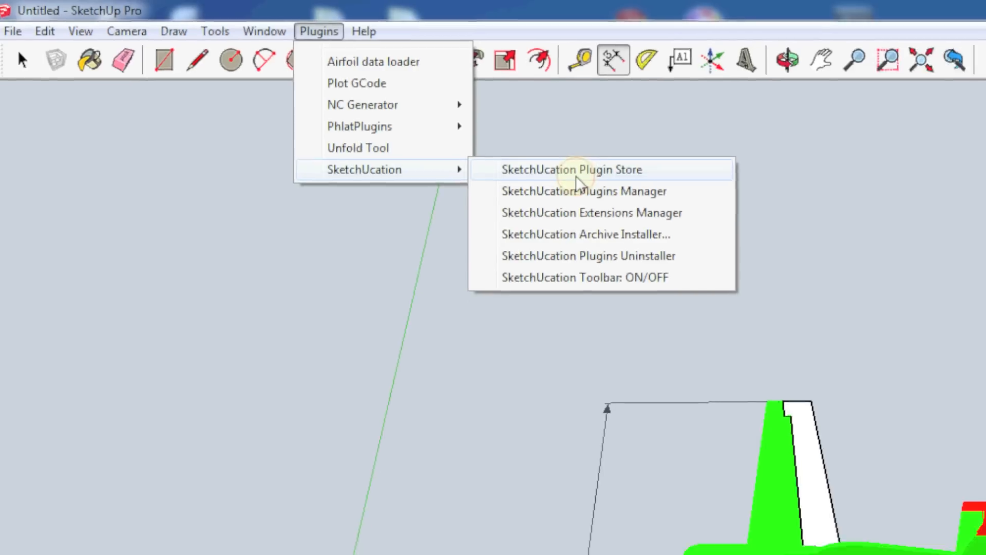
Step: Reopen the SketchUcation Plugin Store and search for the author 'Fredo6'
left_click(564, 169)
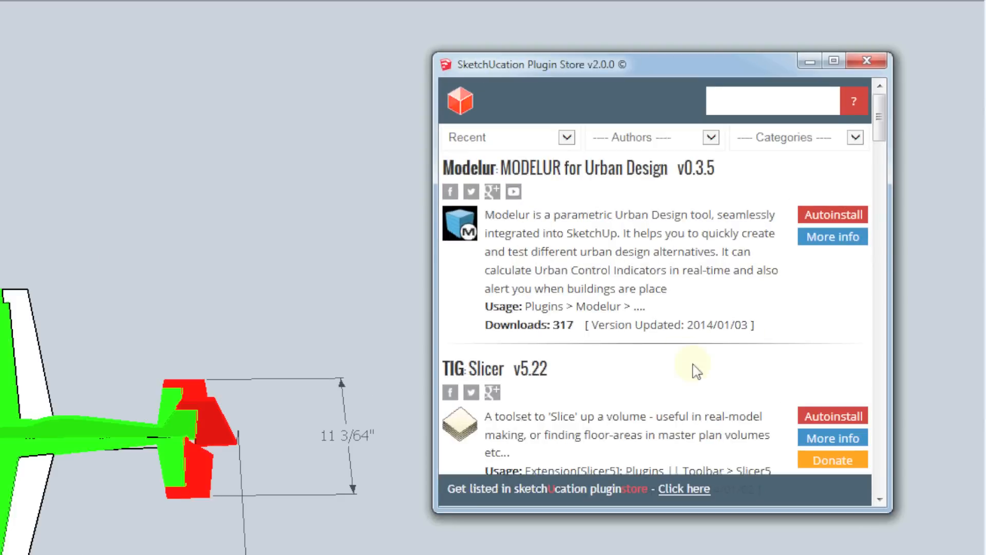
left_click(772, 101)
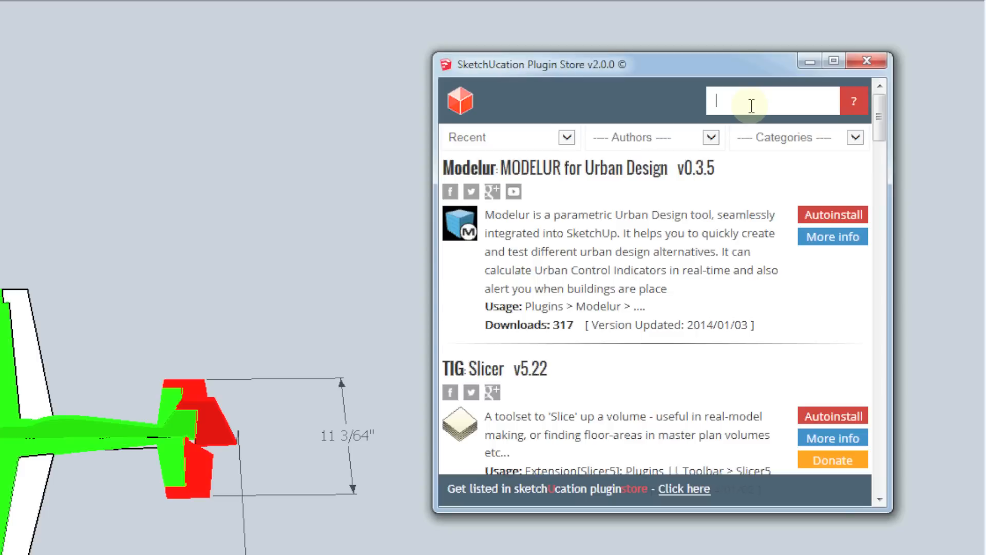
type("Fre")
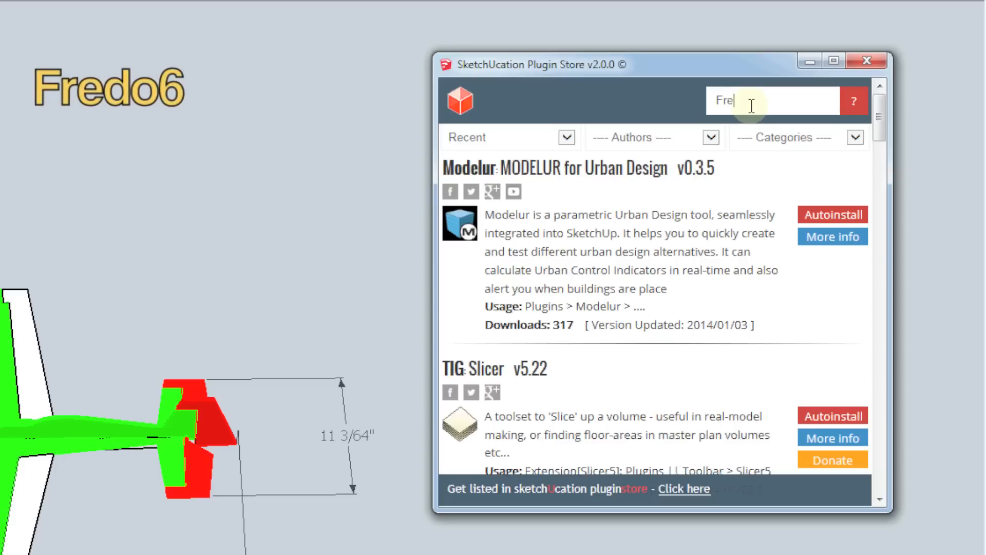
type("do6")
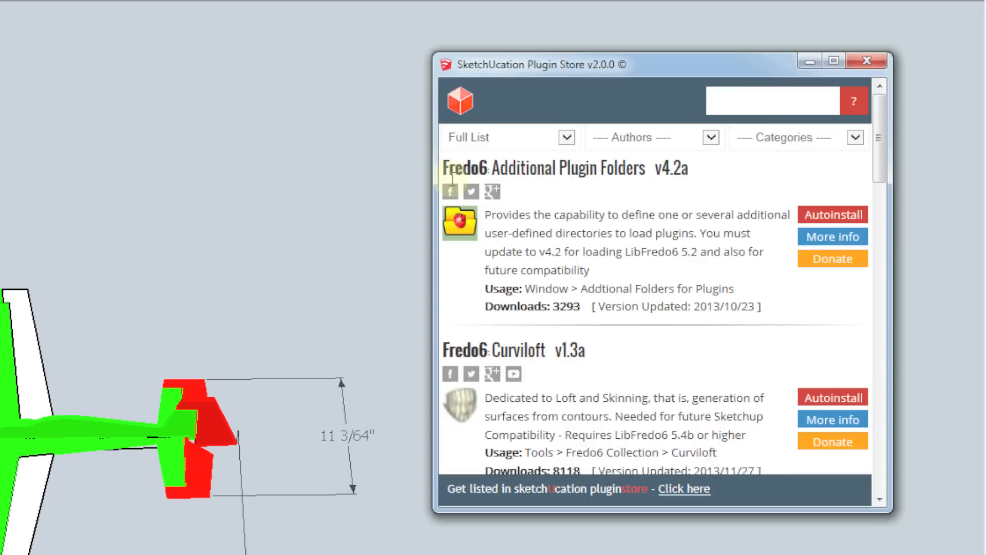
mouse_move(496, 160)
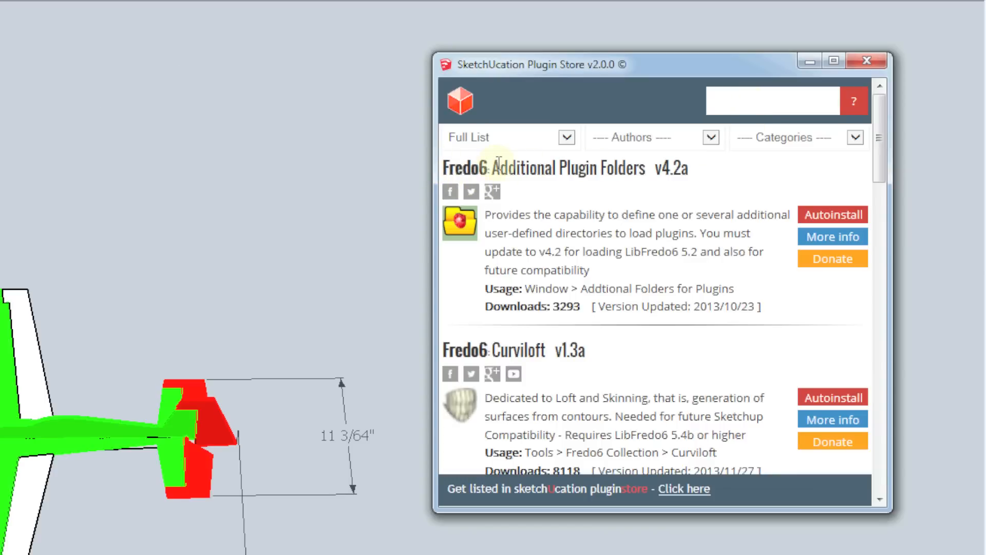
mouse_move(722, 241)
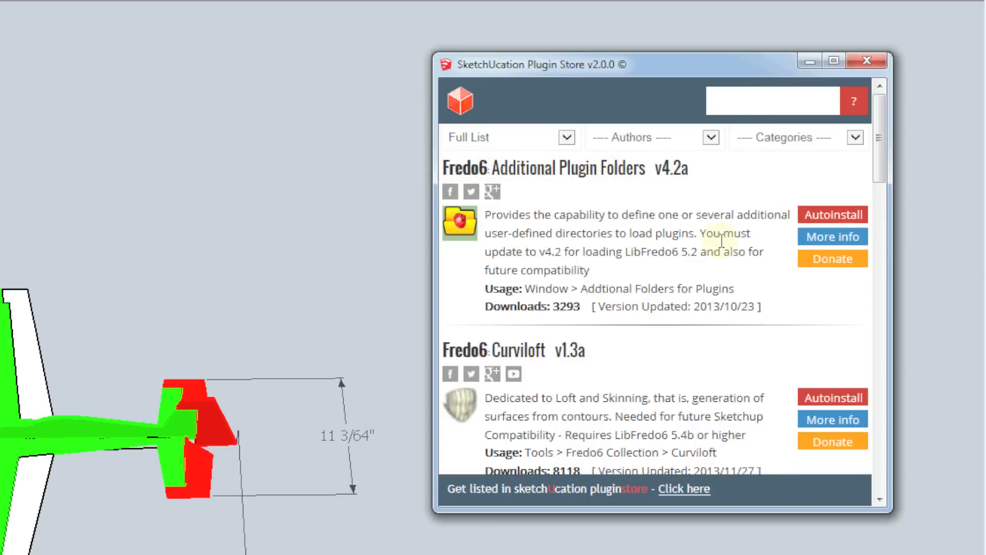
mouse_move(764, 239)
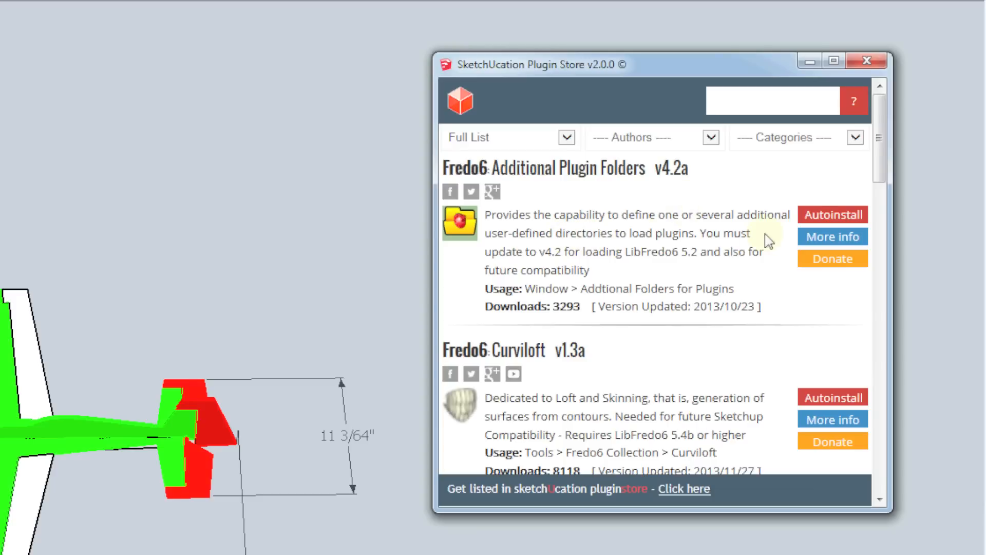
mouse_move(833, 215)
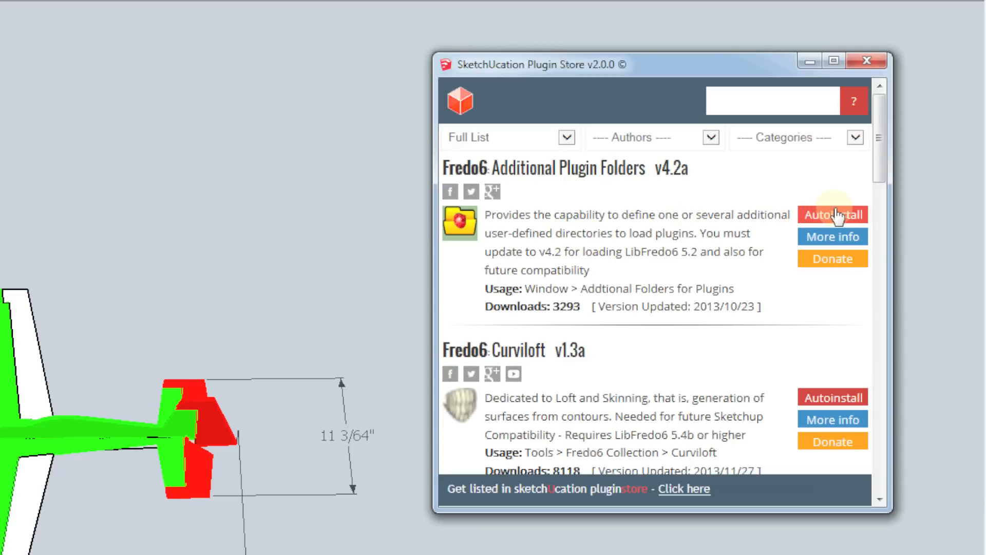
mouse_move(581, 250)
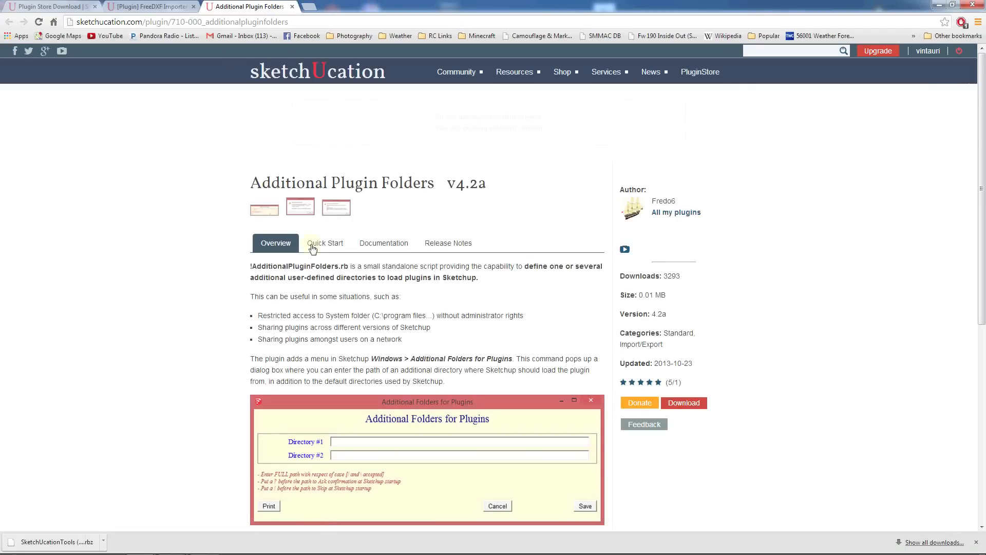
Step: Review the Additional Plugin Folders v4.2a page and download the plugin
scroll("down", 3)
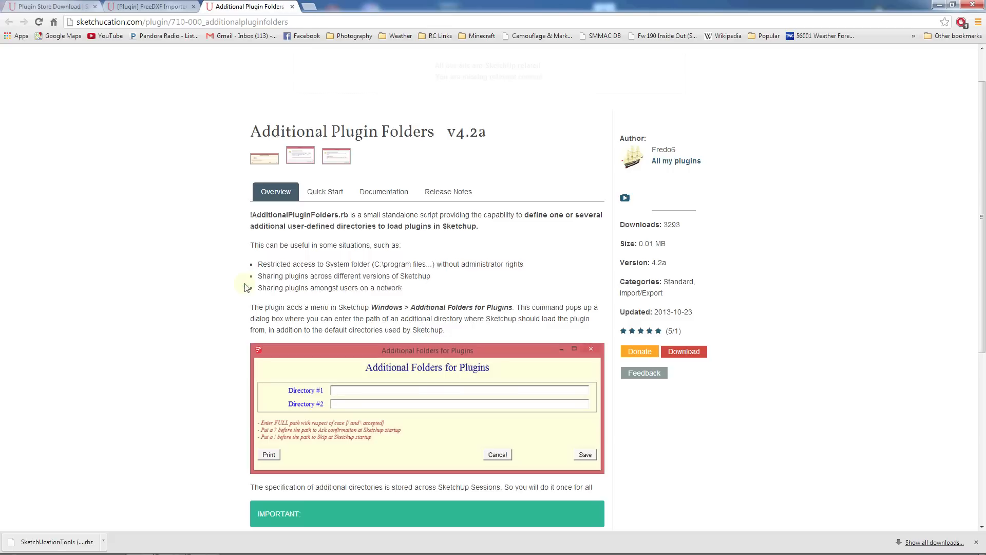
scroll("down", 3)
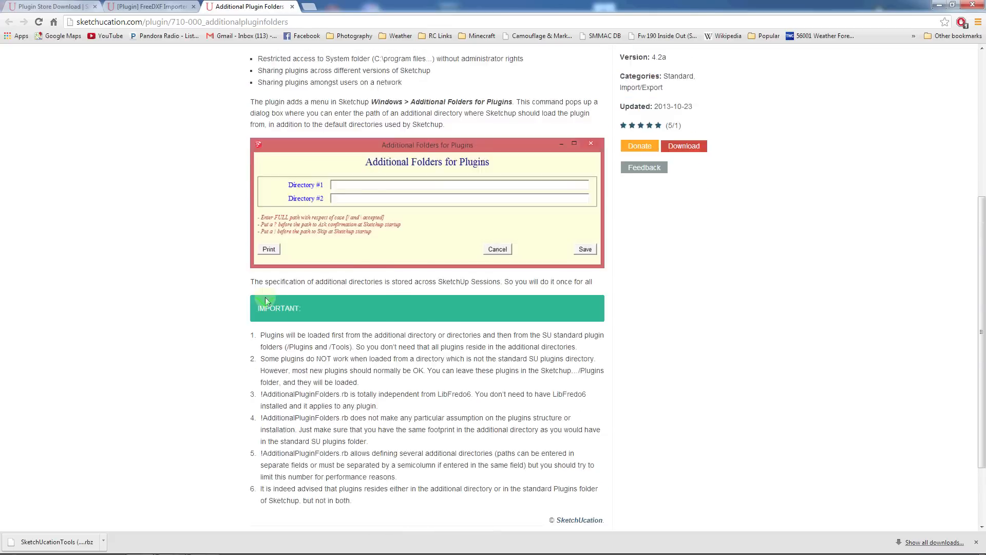
scroll("up", 3)
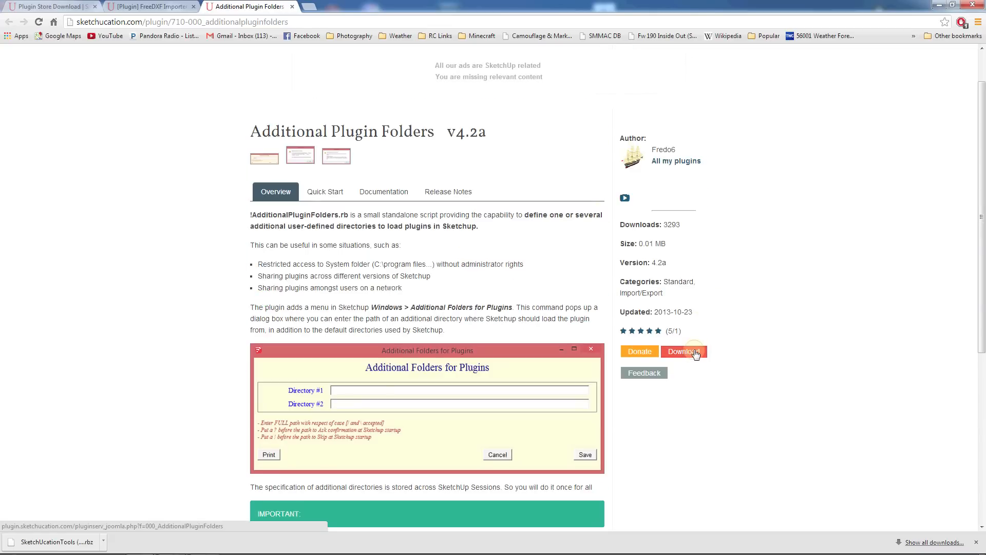
left_click(684, 350)
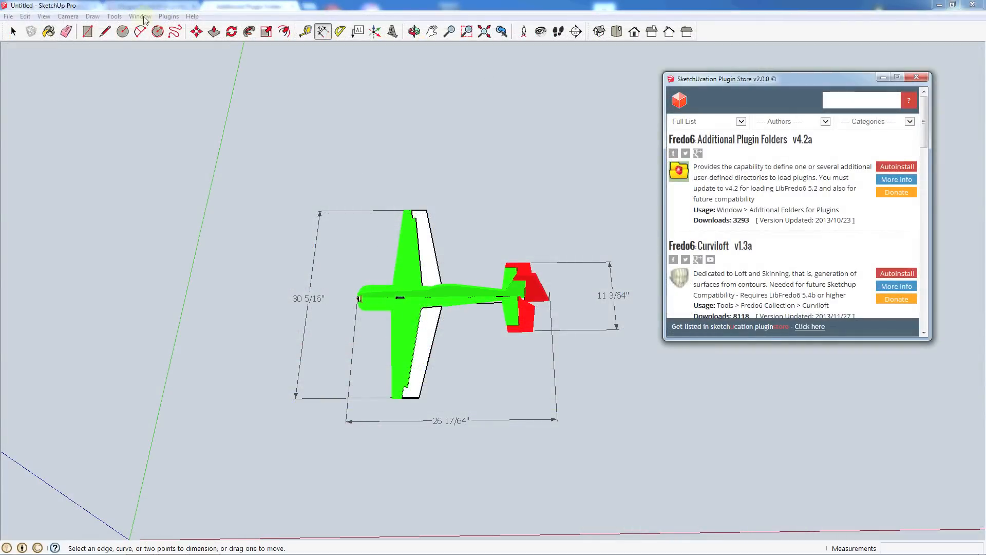
Step: Install the Additional Plugin Folders v4.2a file from Preferences > Extensions, granting file access
left_click(140, 16)
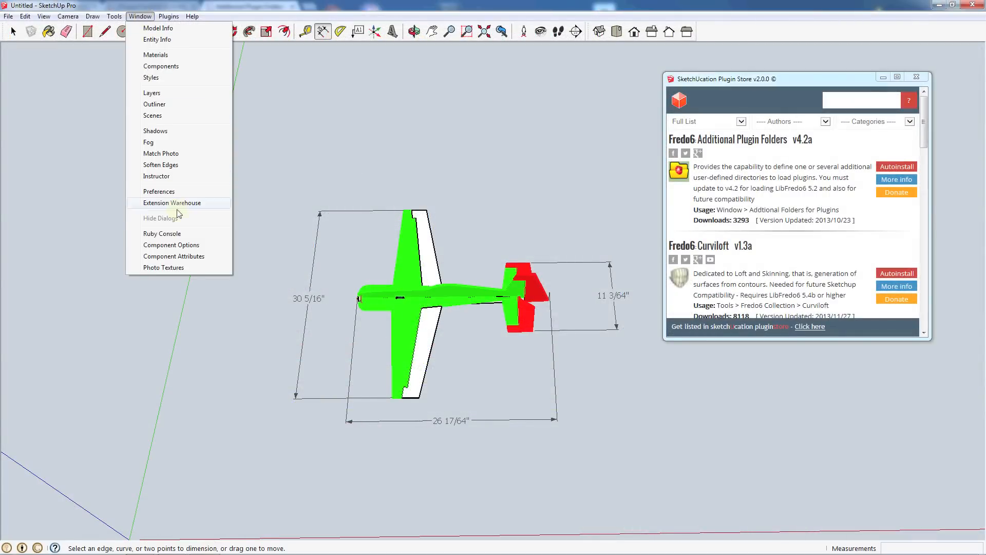
mouse_move(159, 191)
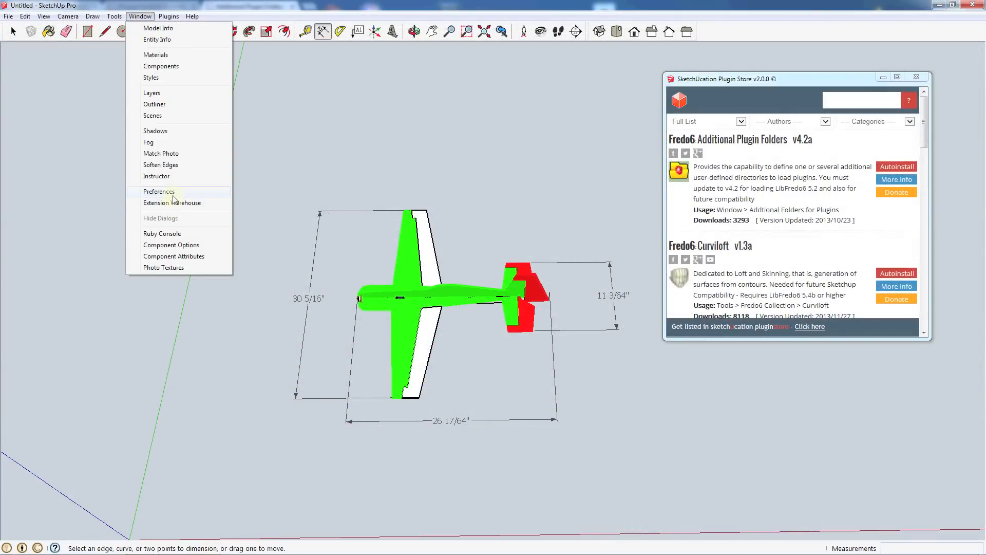
left_click(160, 191)
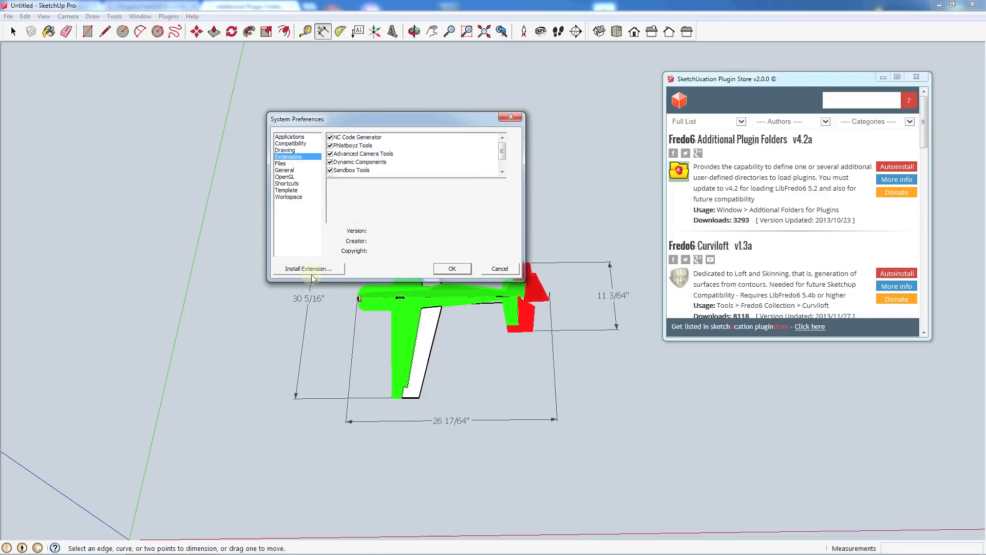
left_click(308, 269)
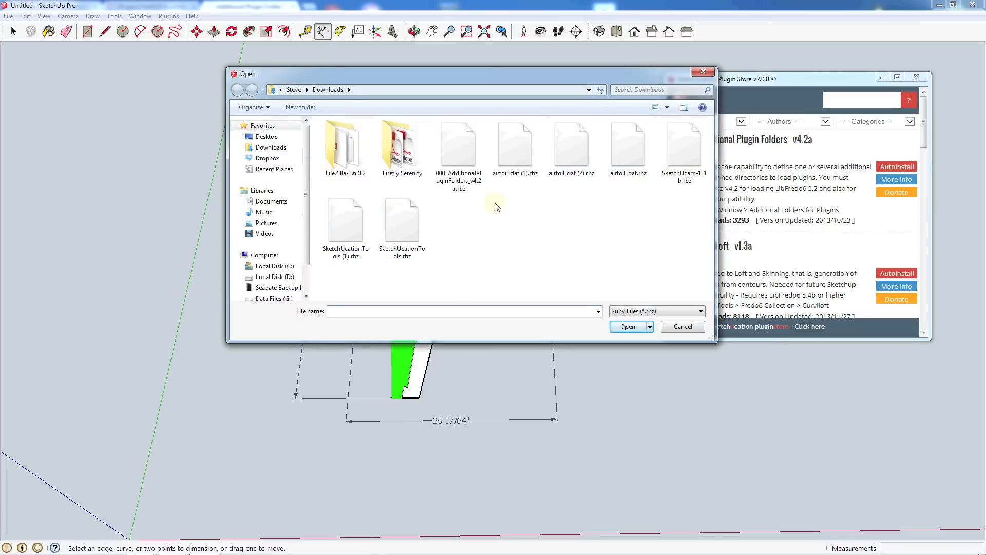
mouse_move(458, 144)
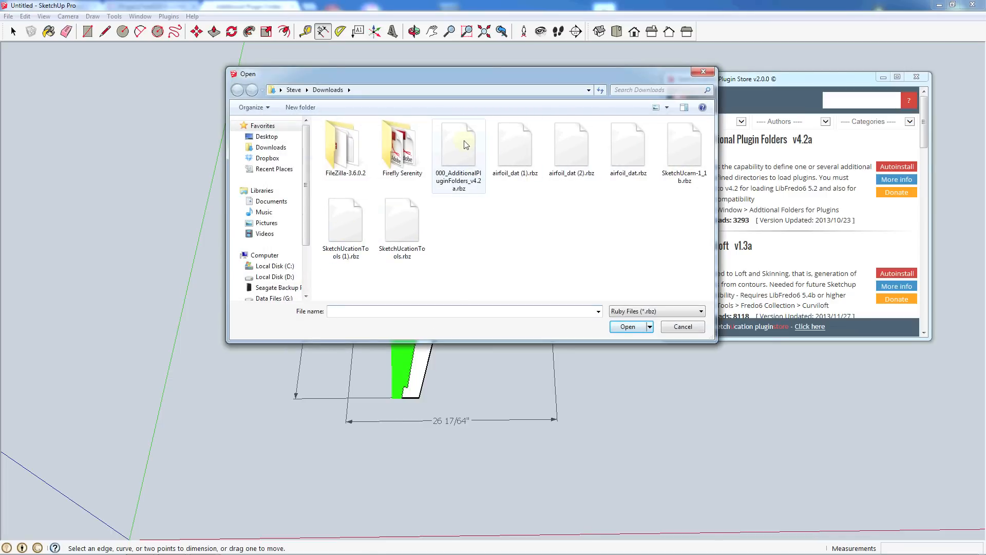
left_click(626, 327)
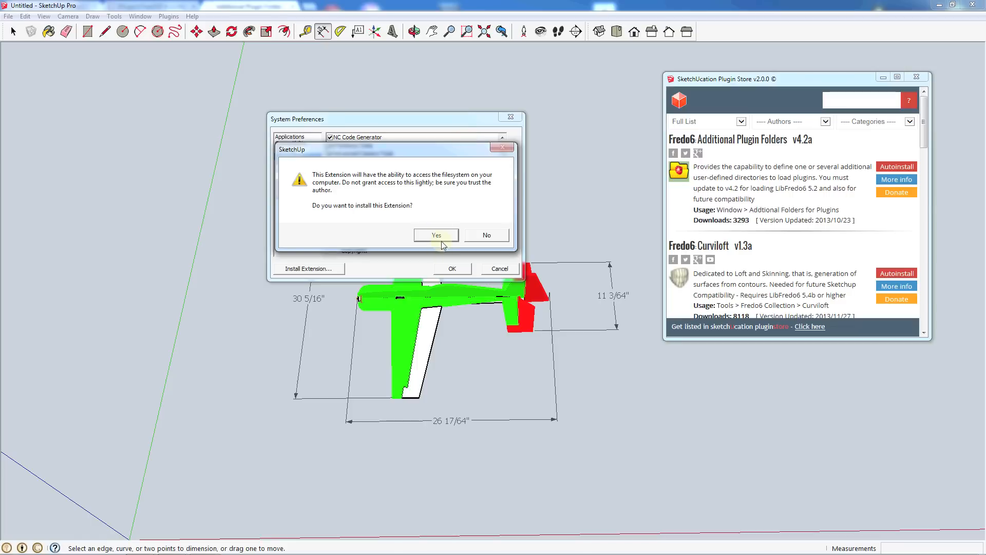
left_click(435, 234)
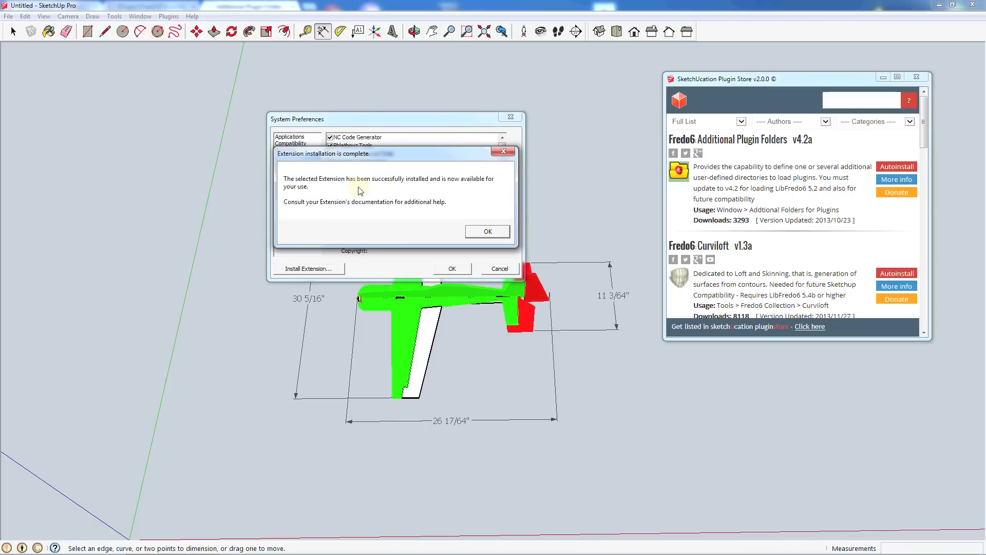
left_click(487, 230)
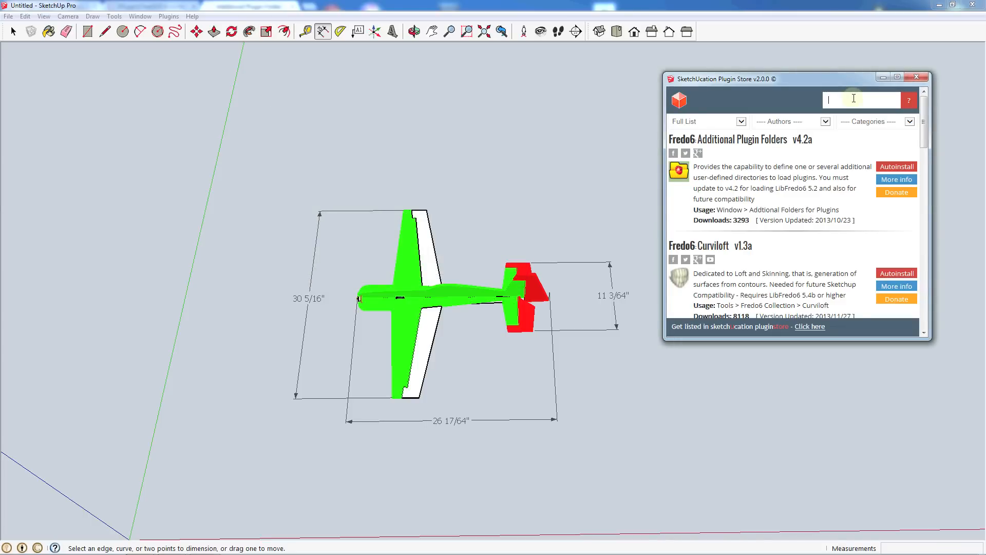
Step: Search the Plugin Store for 'Be' and open Fredo6 Bezier Spline v1.6b details
type("B")
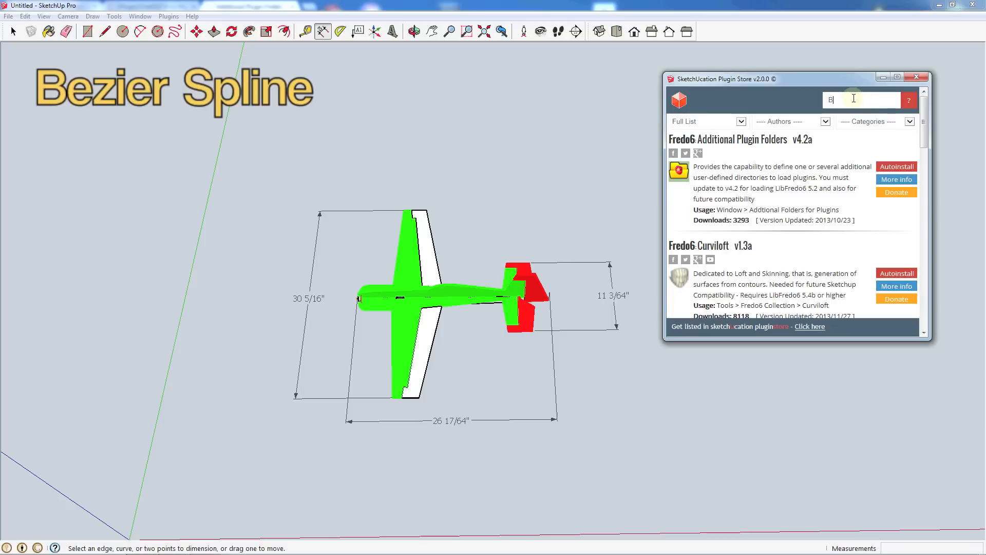
type("e")
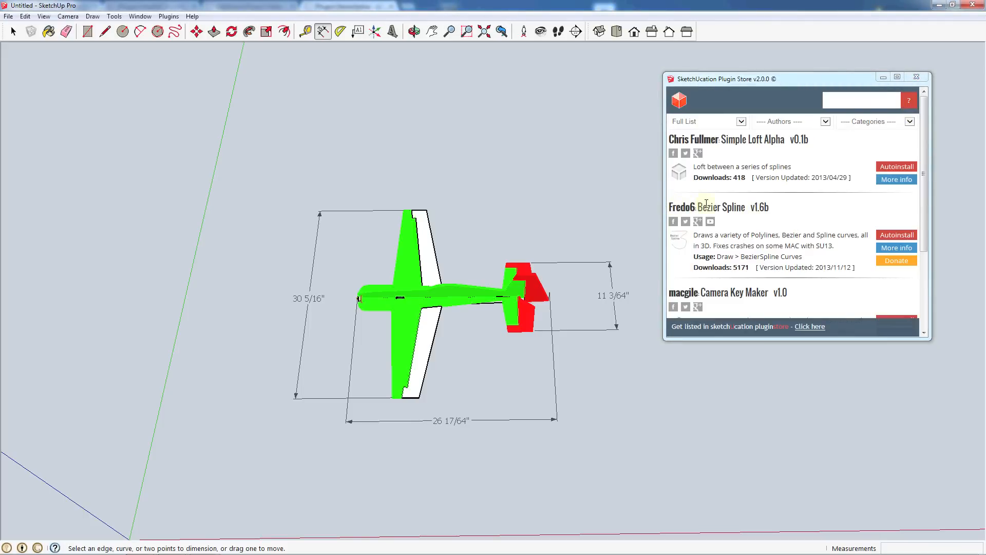
mouse_move(872, 225)
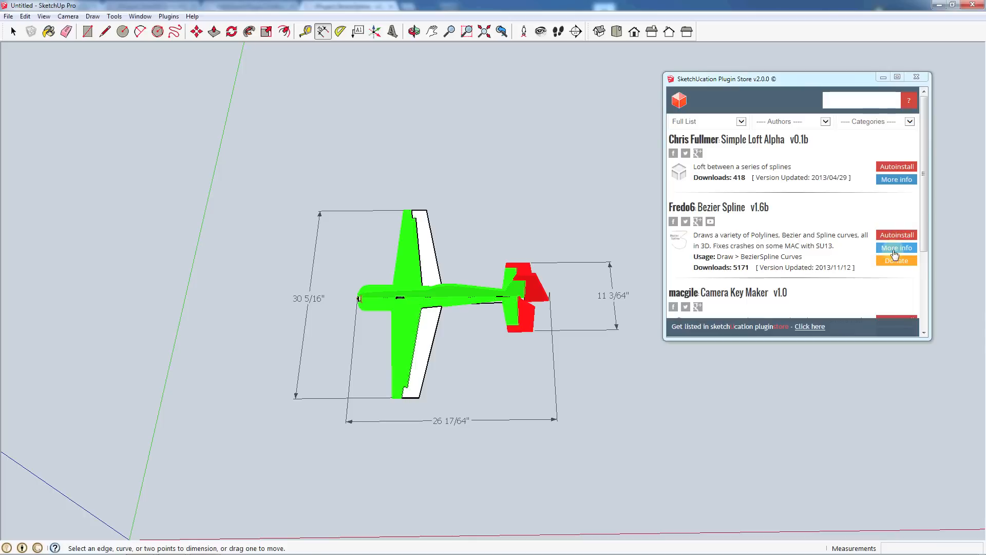
left_click(895, 247)
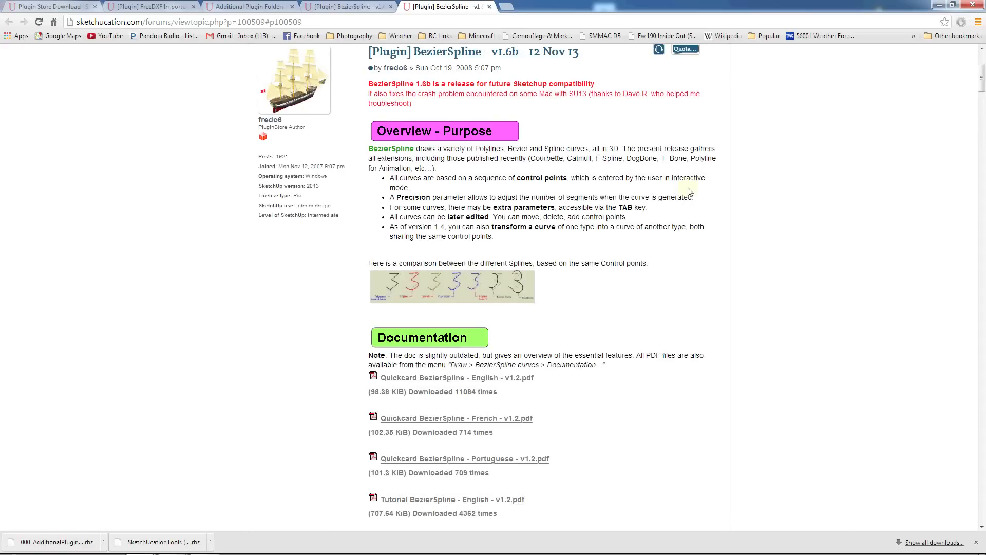
Step: Scroll the BezierSpline v1.6b forum topic to its Download section listing .rbz and .zip
scroll("up", 3)
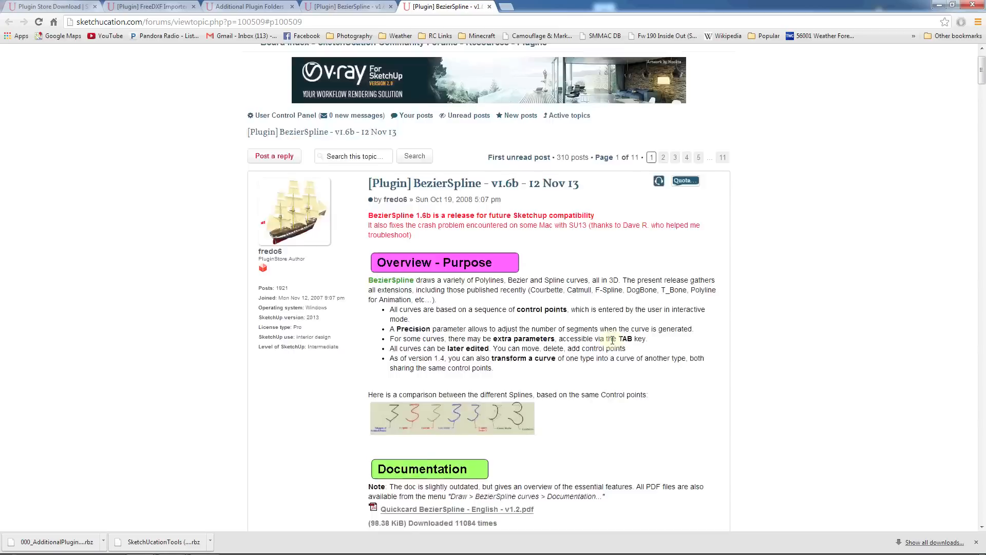
scroll("up", 3)
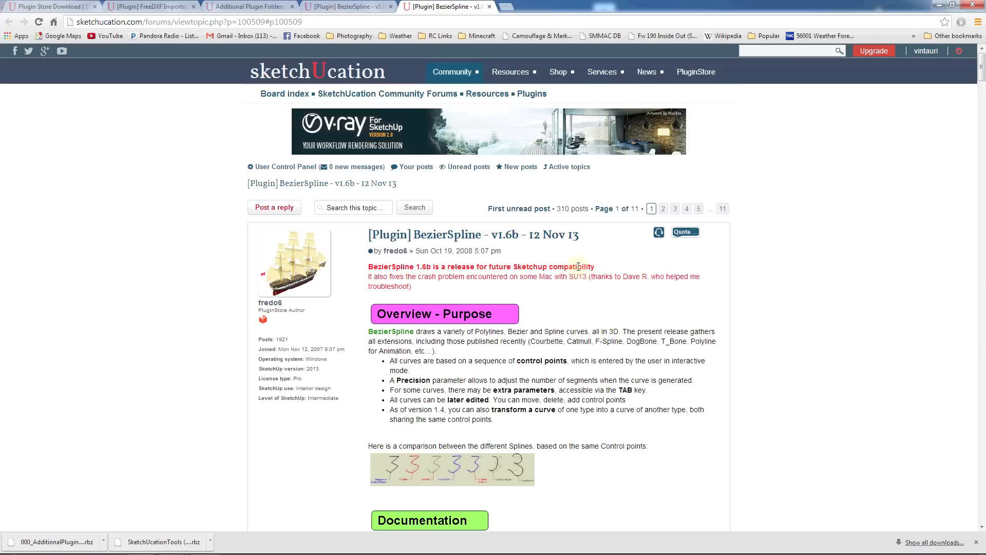
mouse_move(606, 299)
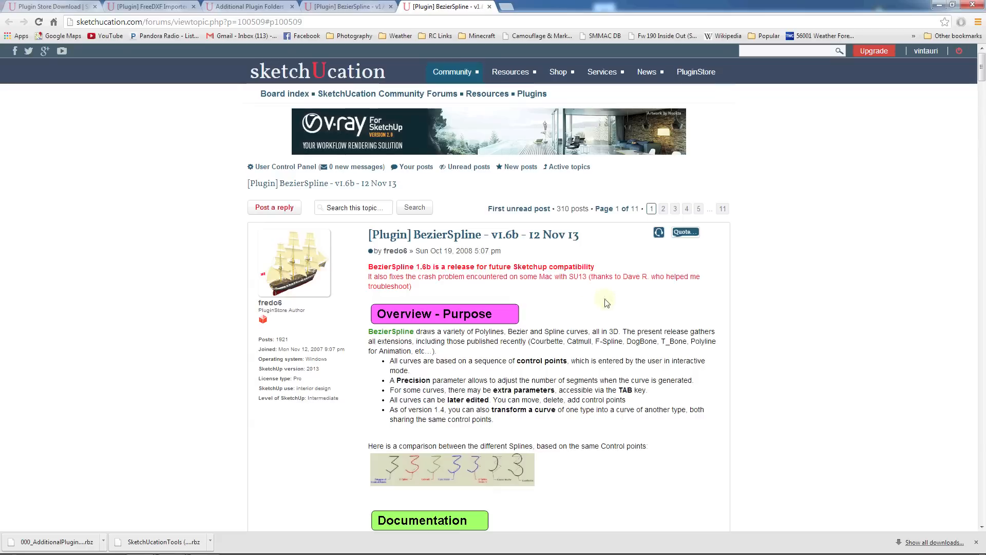
mouse_move(563, 326)
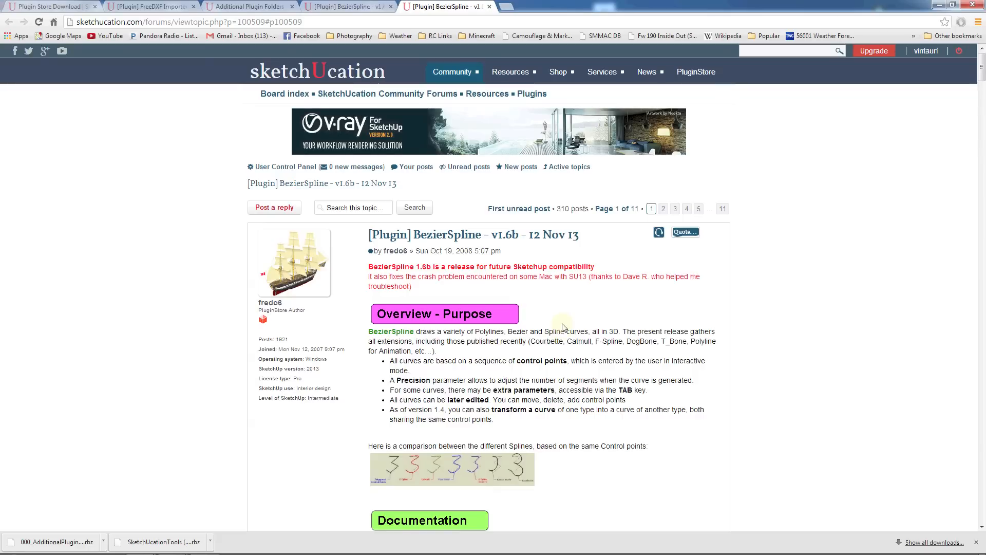
scroll("down", 3)
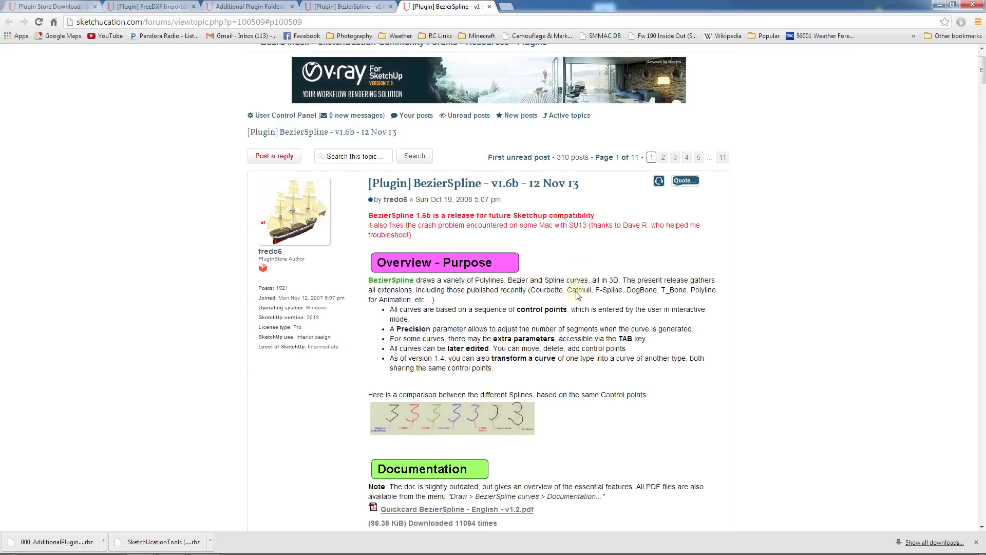
mouse_move(496, 217)
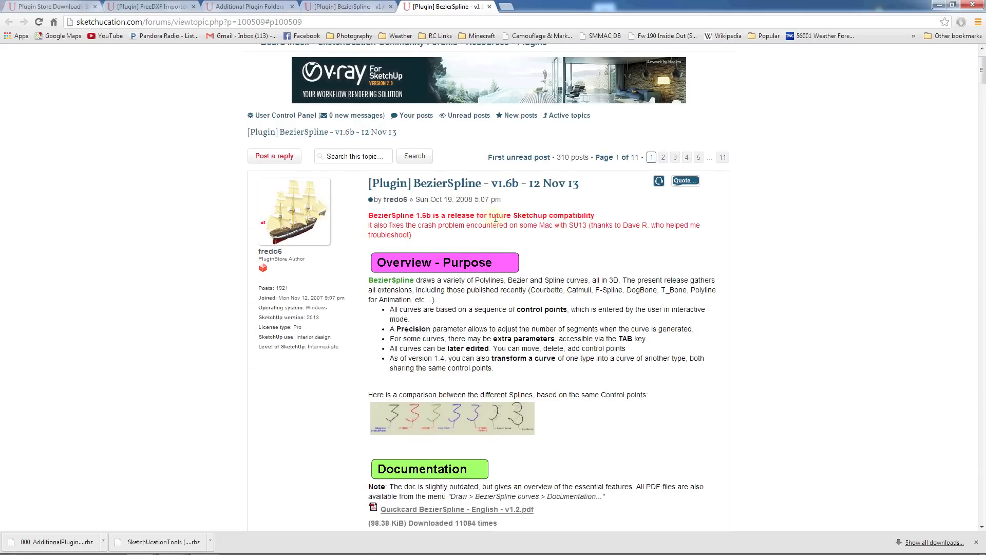
scroll("down", 3)
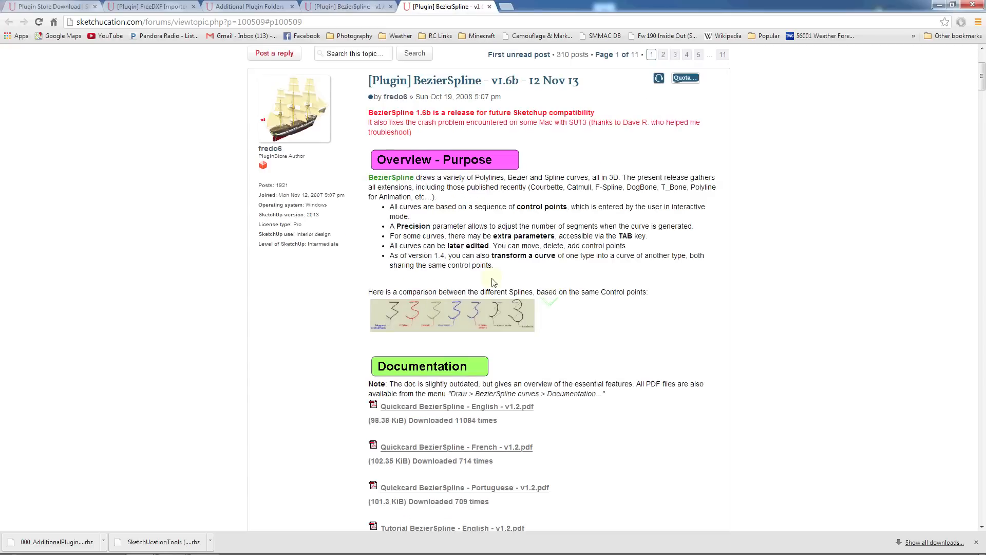
scroll("down", 3)
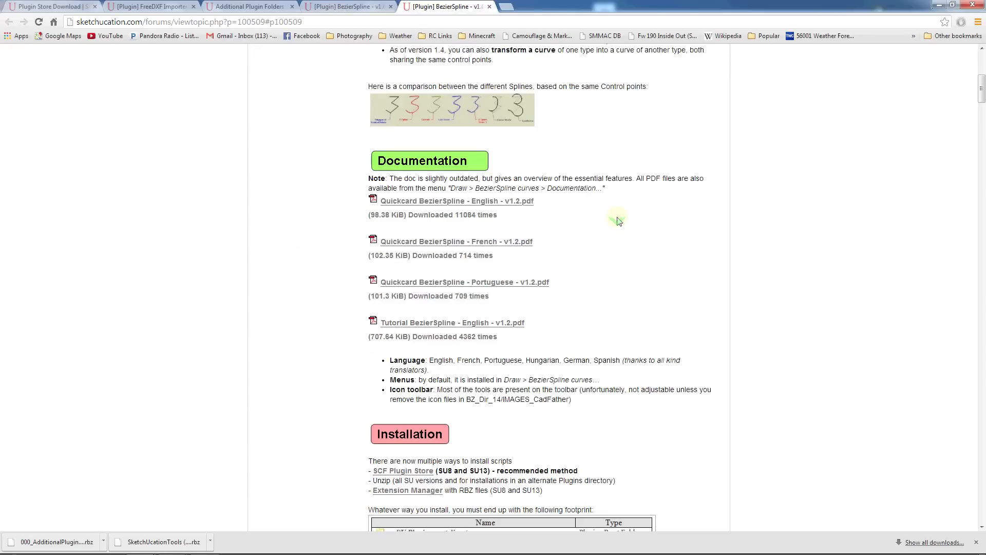
scroll("down", 3)
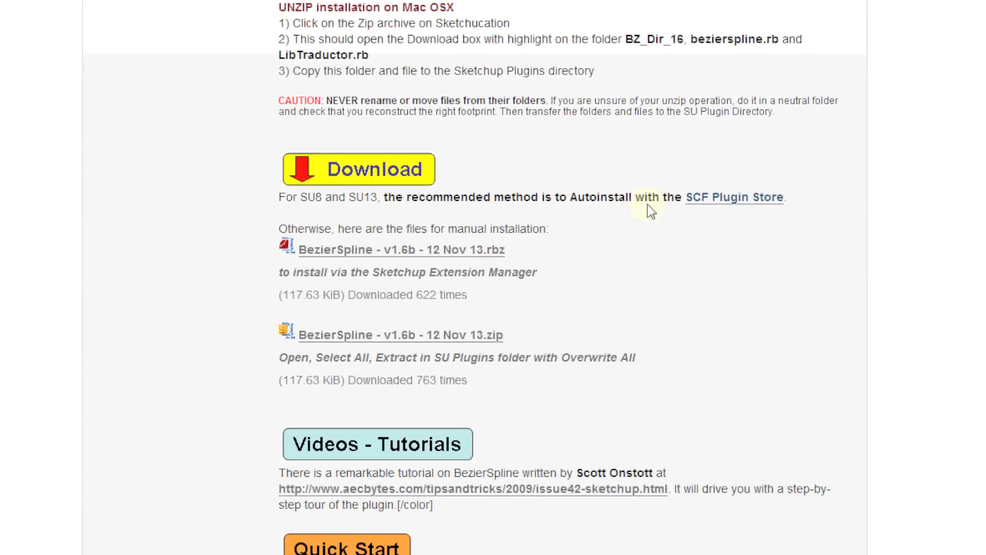
mouse_move(344, 201)
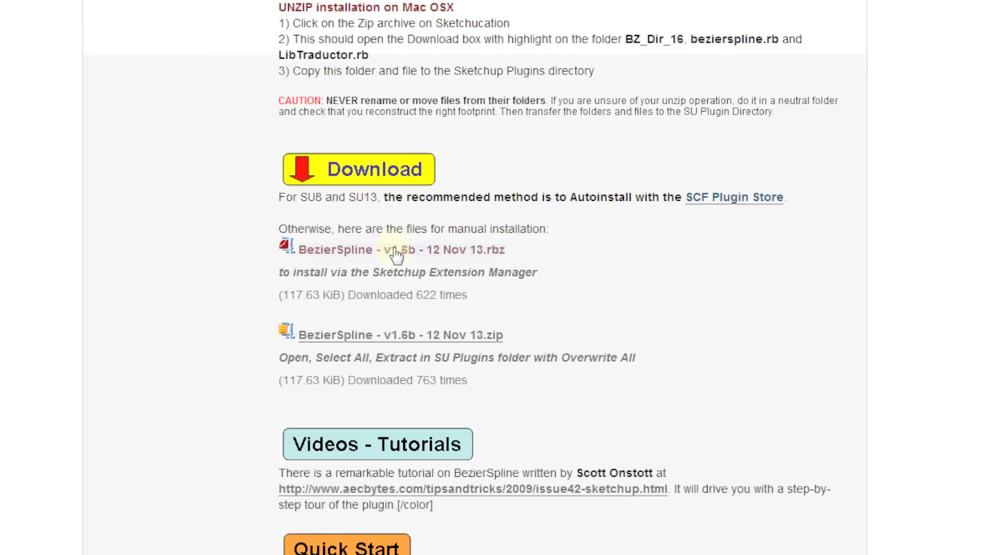
mouse_move(415, 266)
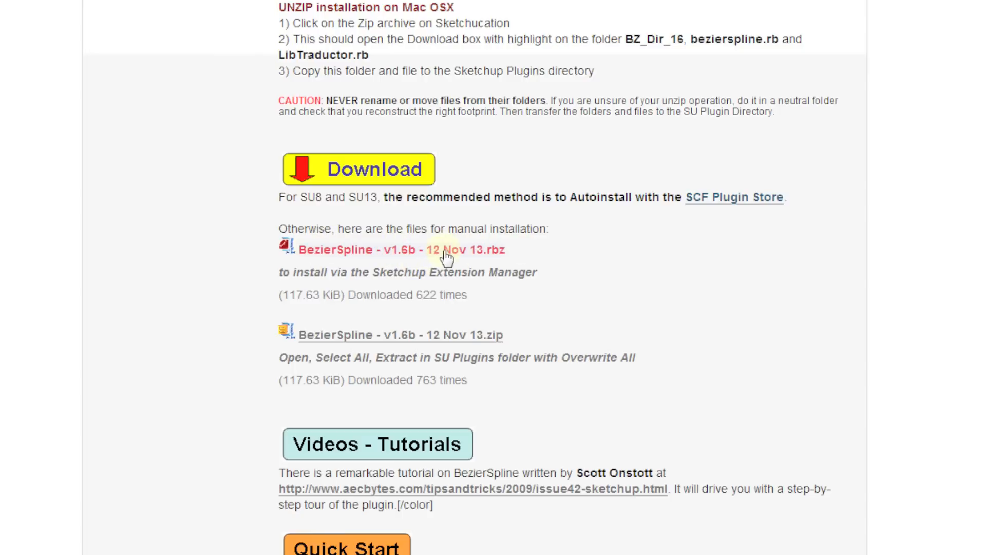
mouse_move(456, 335)
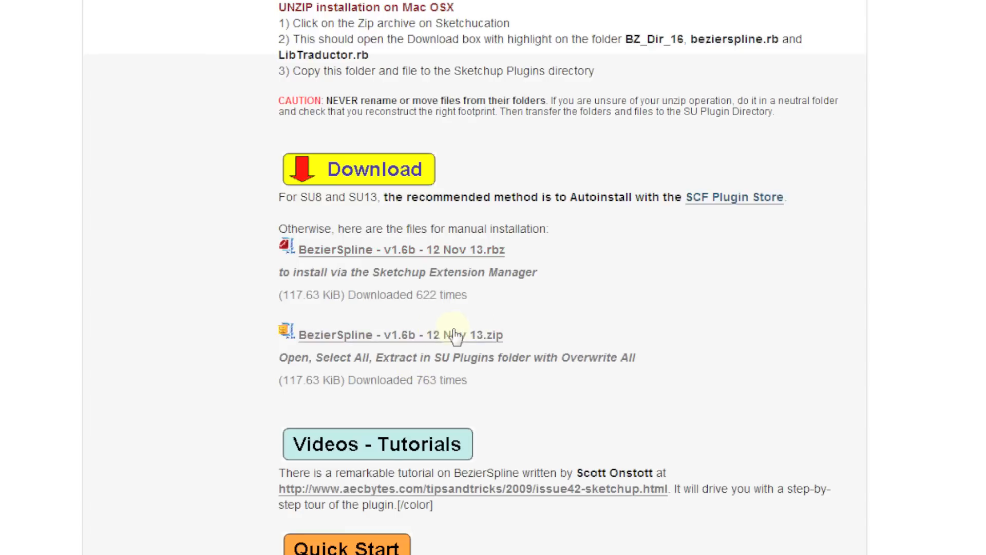
mouse_move(356, 334)
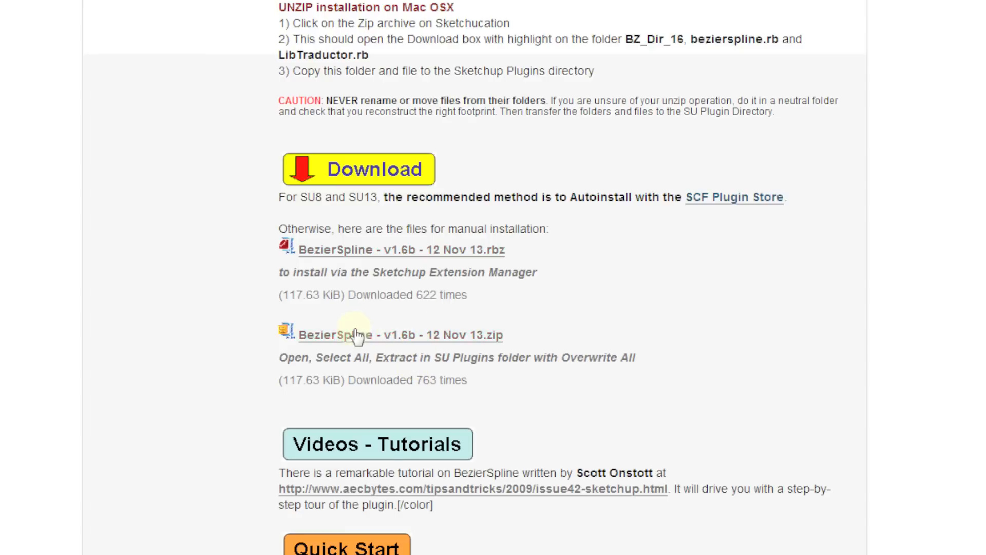
mouse_move(537, 252)
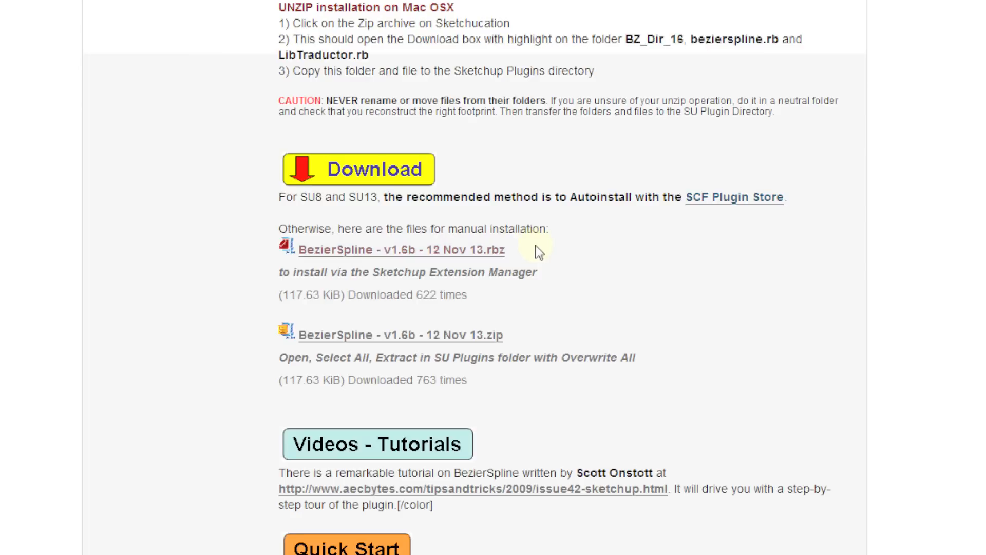
mouse_move(688, 280)
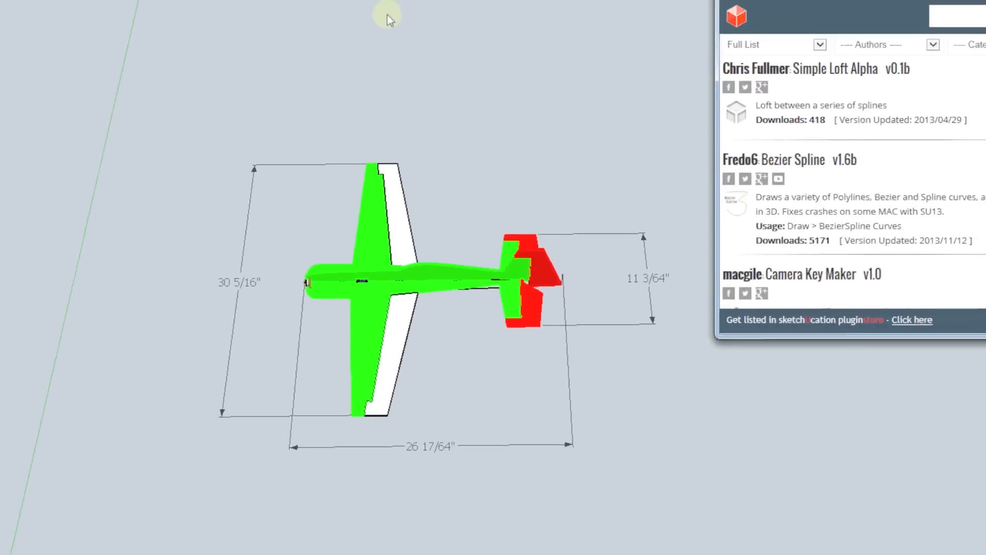
Step: Install the BezierSpline v1.6b package via Preferences > Extensions and grab the new BZ_Toolbar
left_click(114, 16)
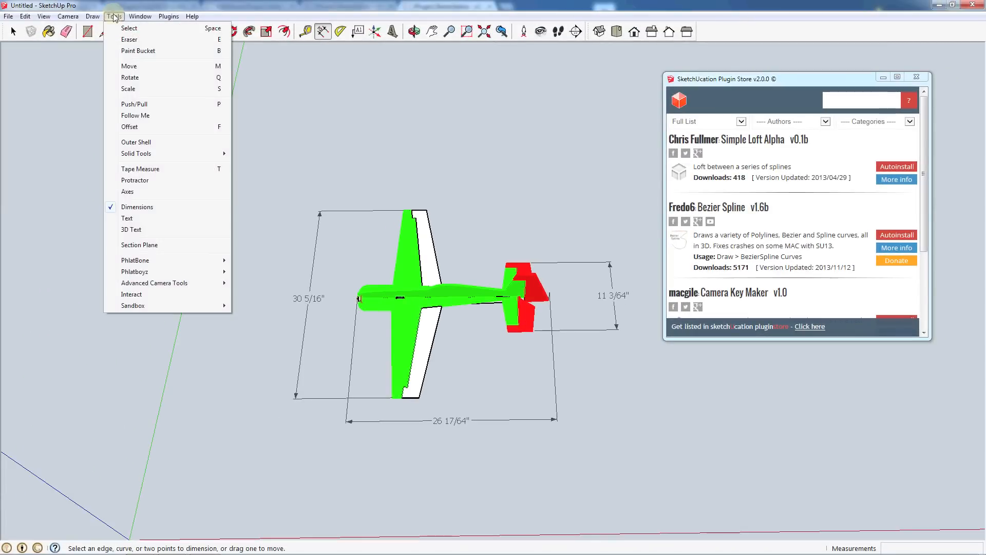
left_click(140, 16)
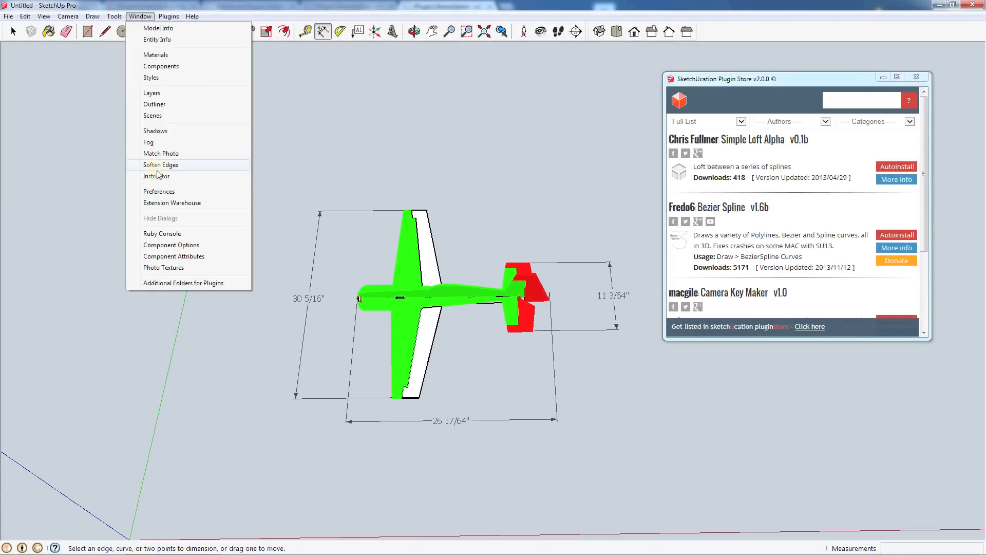
left_click(158, 191)
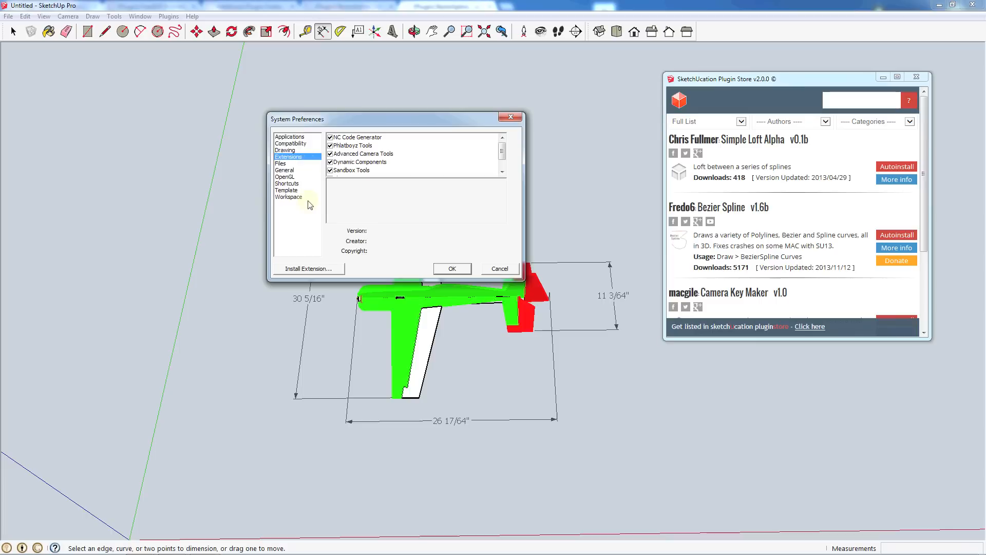
left_click(308, 268)
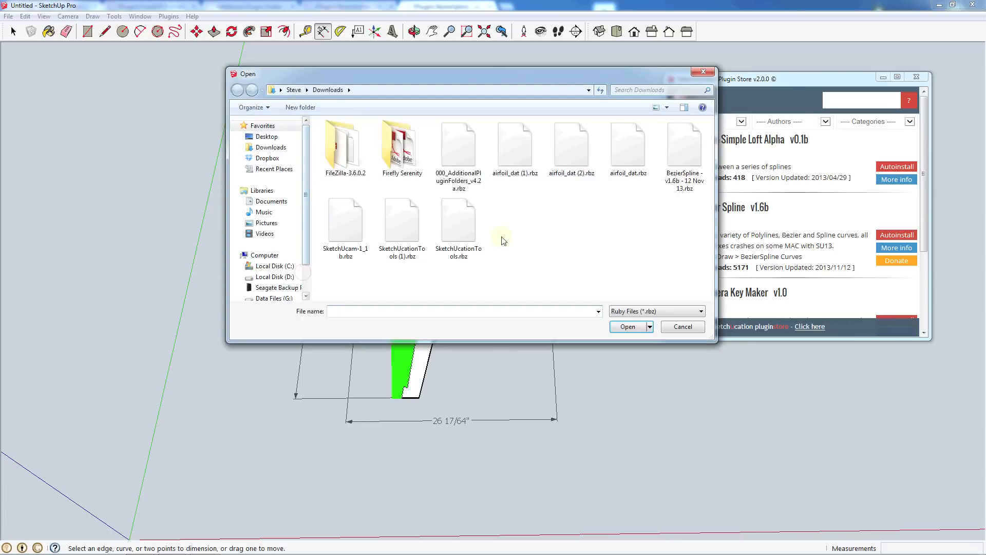
mouse_move(591, 195)
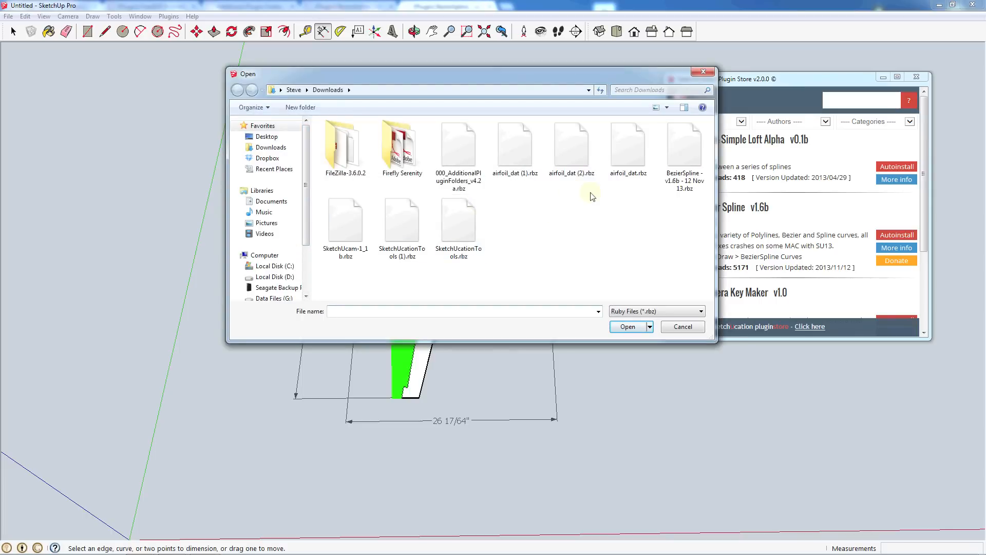
mouse_move(690, 134)
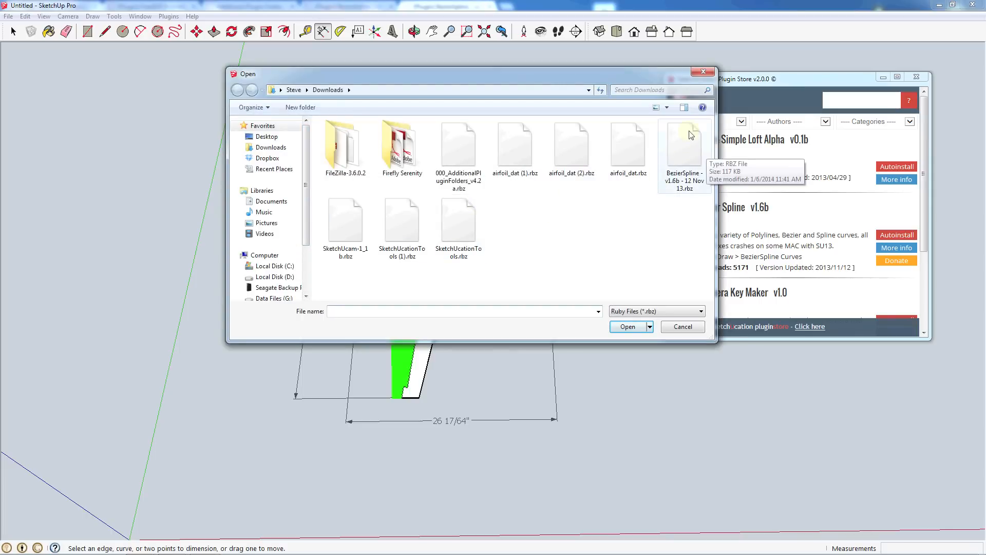
mouse_move(684, 156)
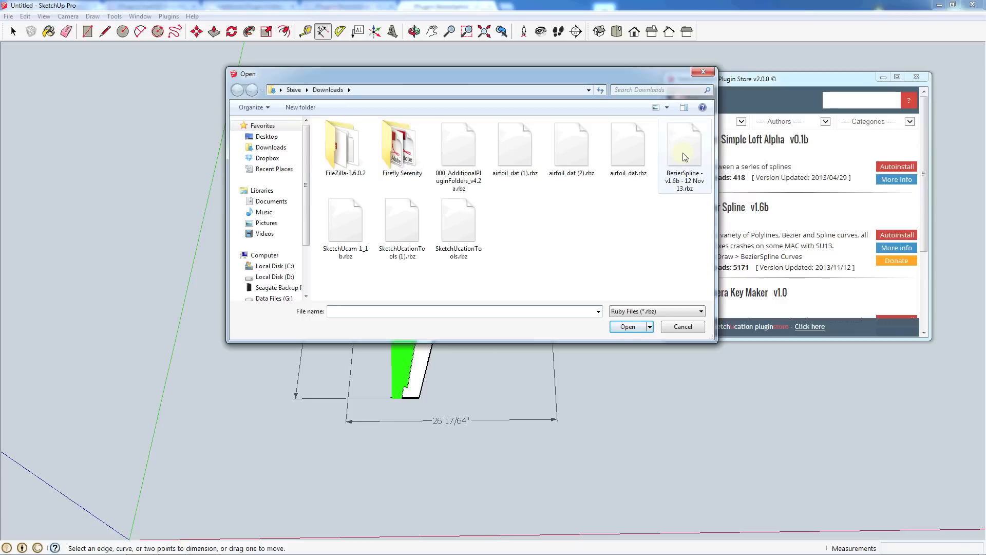
left_click(627, 327)
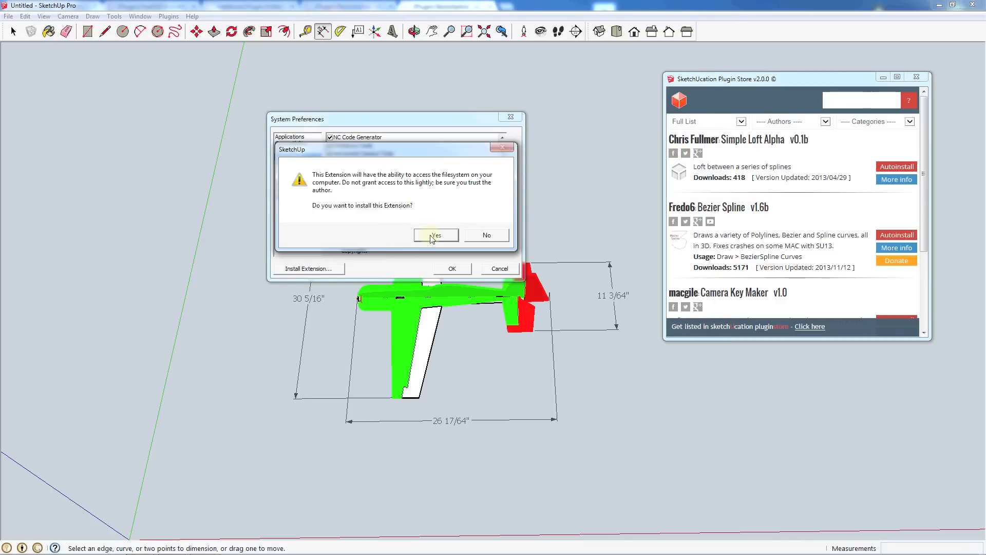
left_click(435, 235)
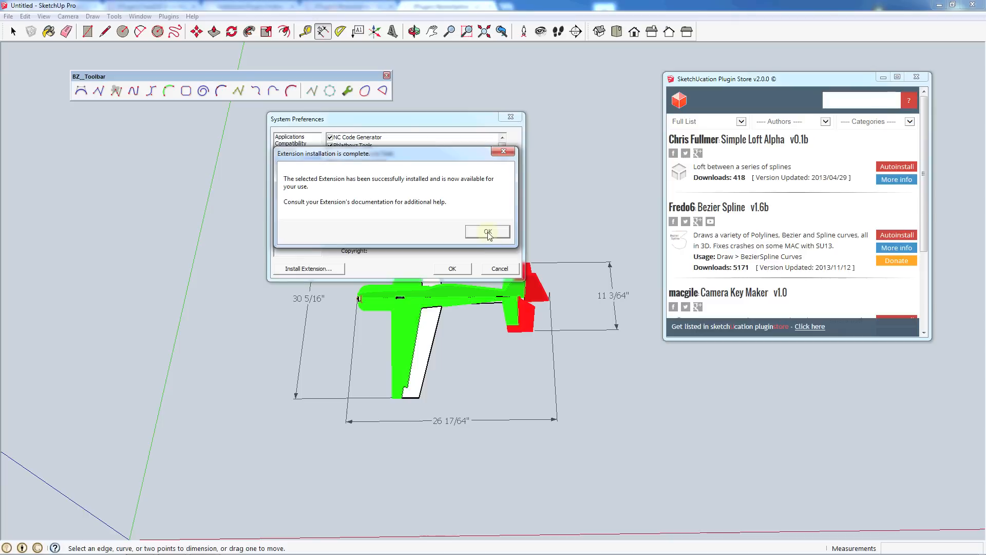
left_click(488, 232)
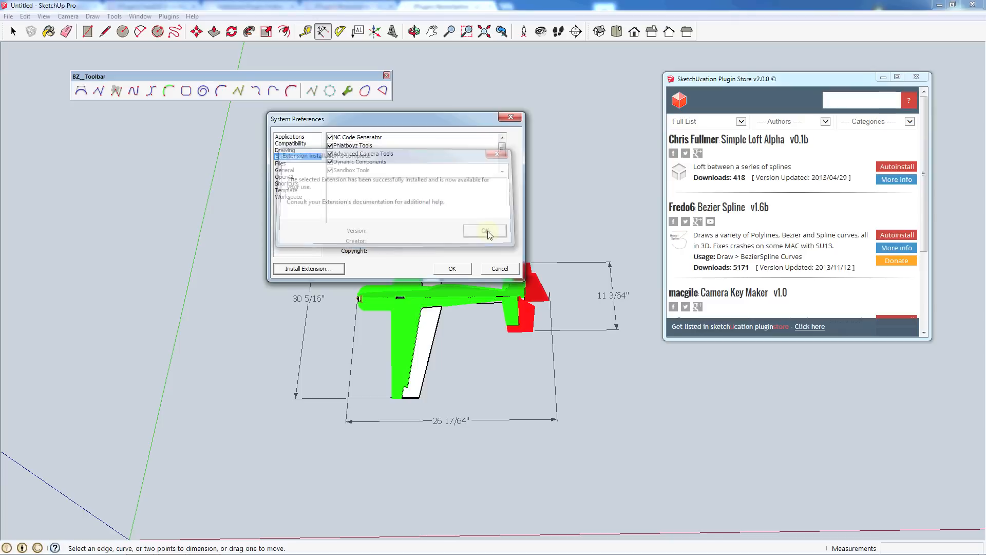
left_click(485, 230)
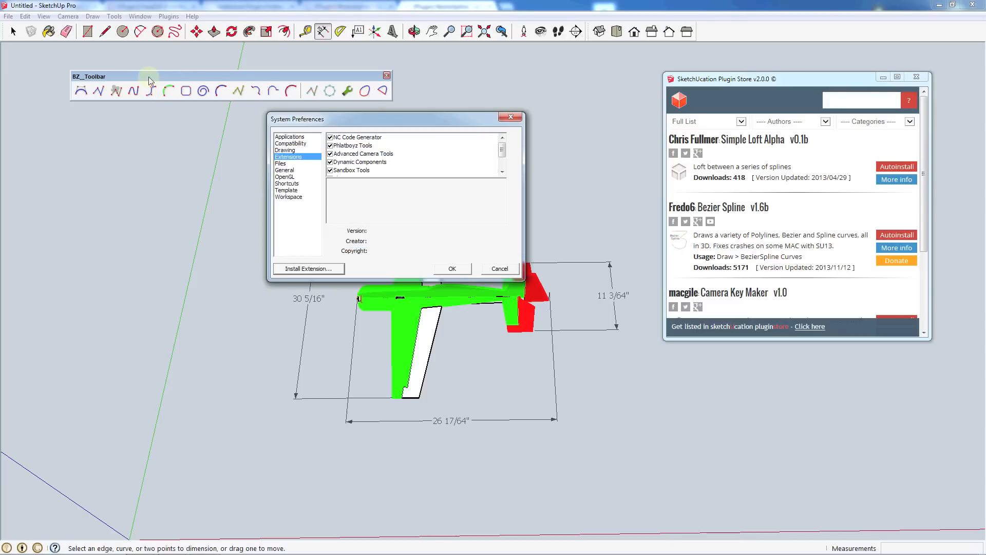
mouse_move(258, 92)
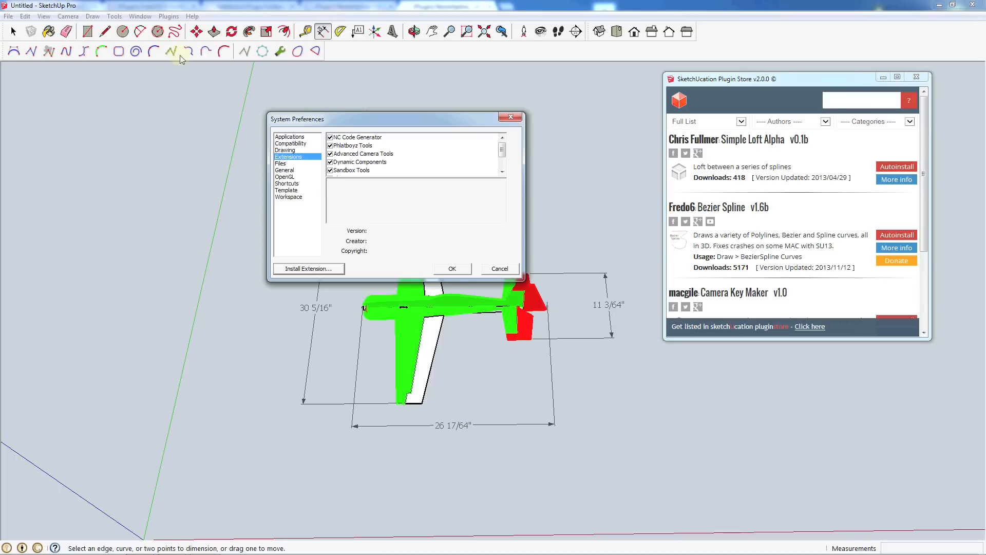
mouse_move(11, 52)
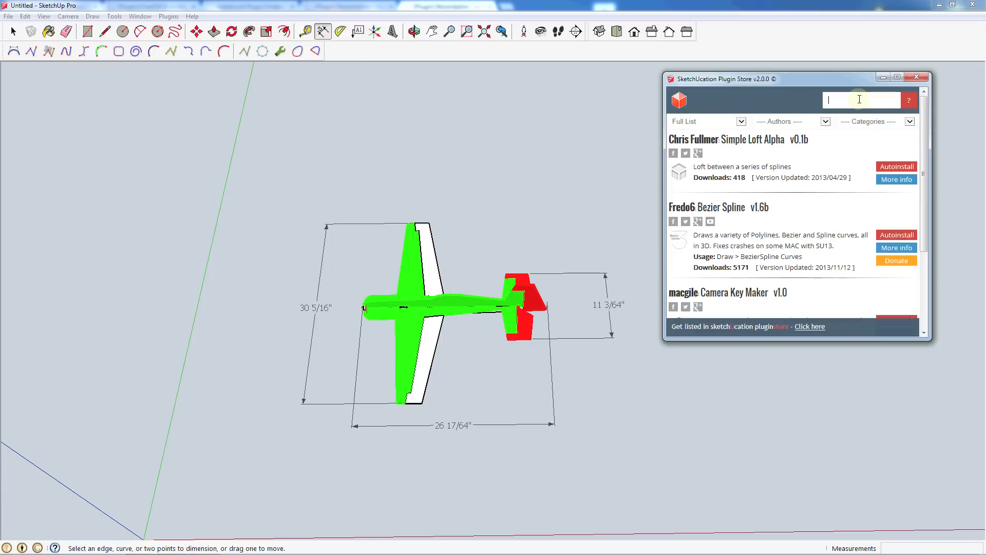
Step: Search the Plugin Store for 'Fr' and open Jim's FreeDXF Importer v0.57 details
type("Fr")
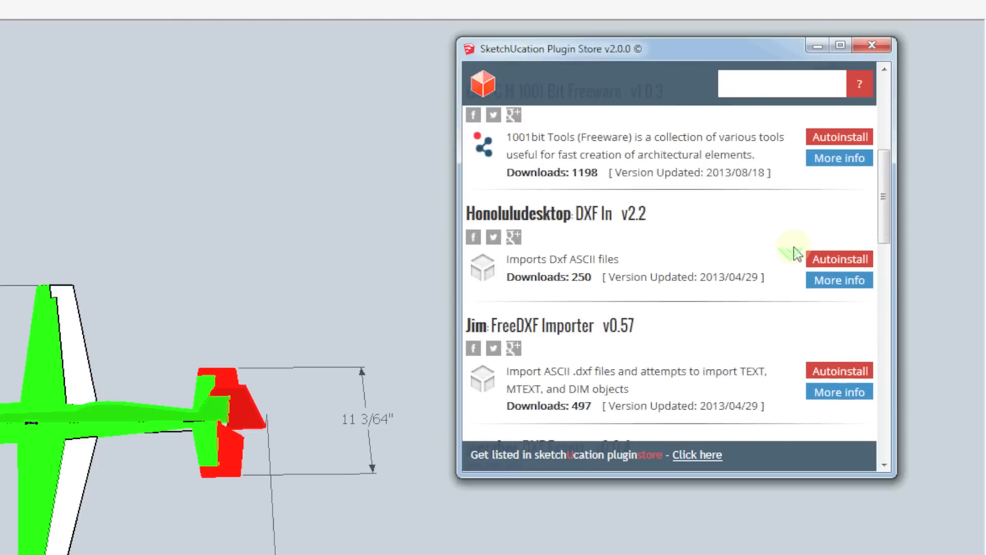
scroll("down", 3)
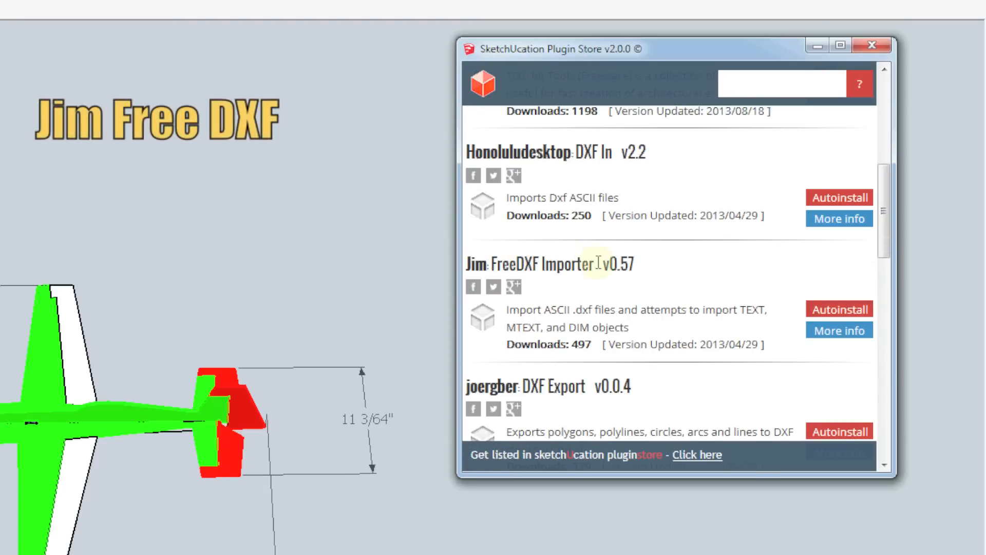
mouse_move(663, 309)
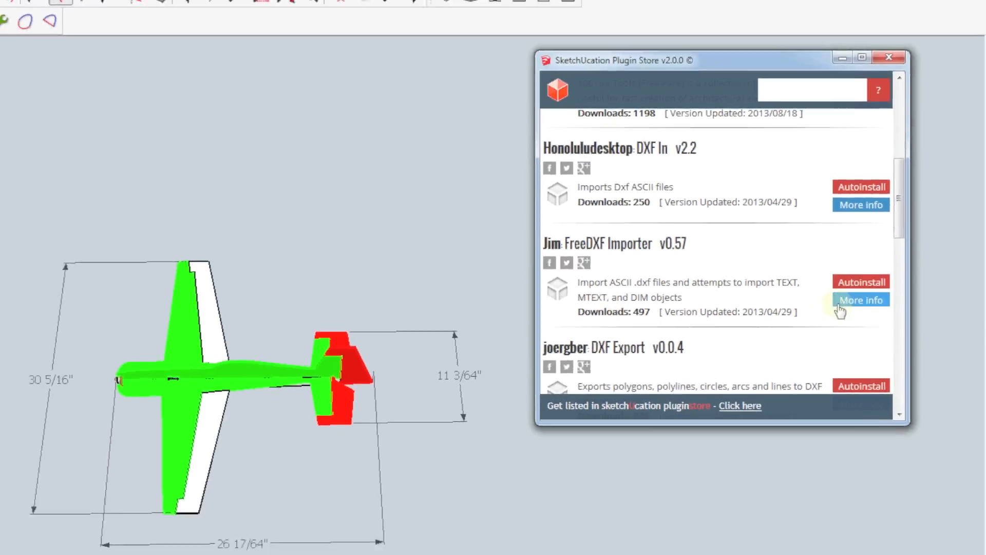
left_click(860, 299)
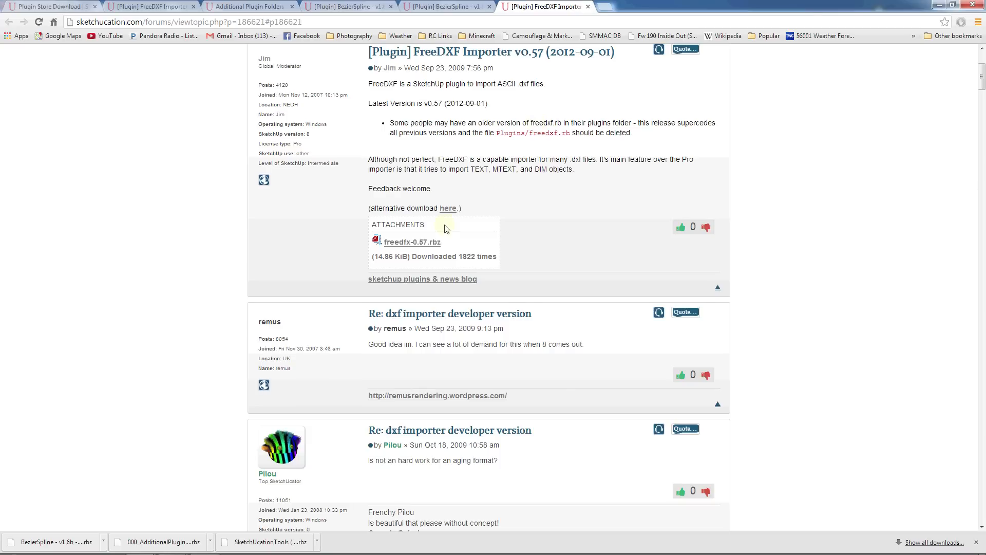
mouse_move(412, 242)
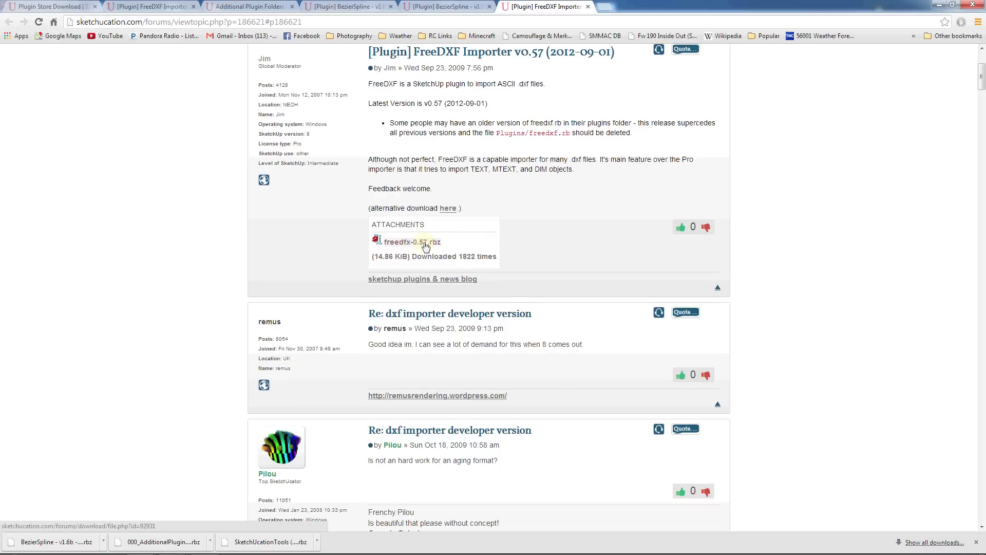
Step: Download the freedxf-0.57.rbz attachment from the FreeDXF Importer forum post
left_click(411, 241)
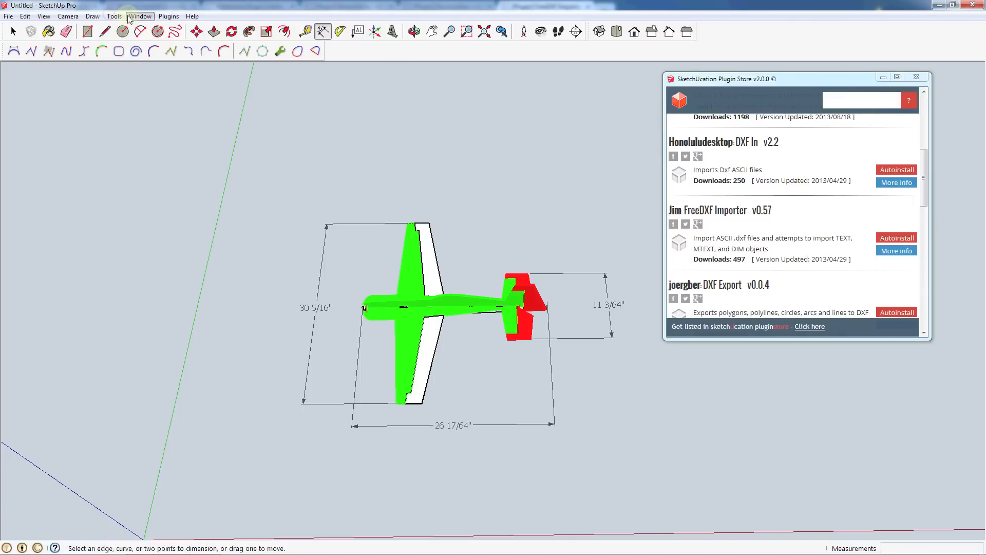
Step: Install freedfx-0.57.rbz from Downloads via Extensions preferences, approve it, and close preferences
left_click(139, 16)
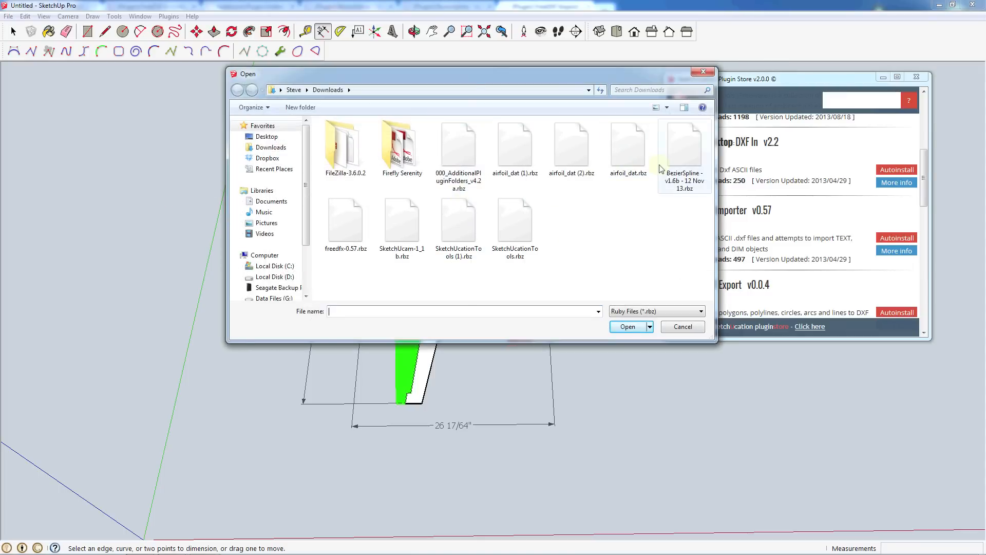
left_click(627, 327)
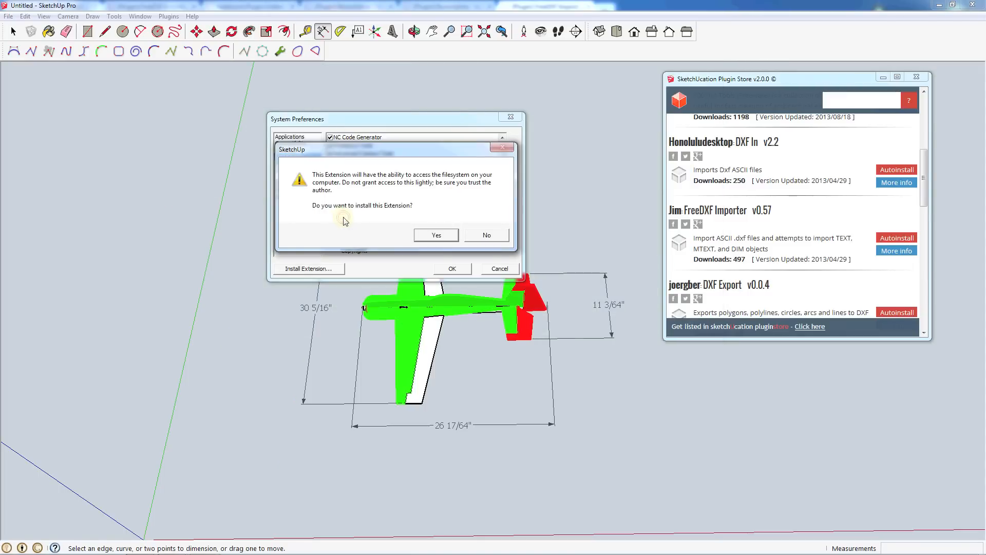
left_click(435, 234)
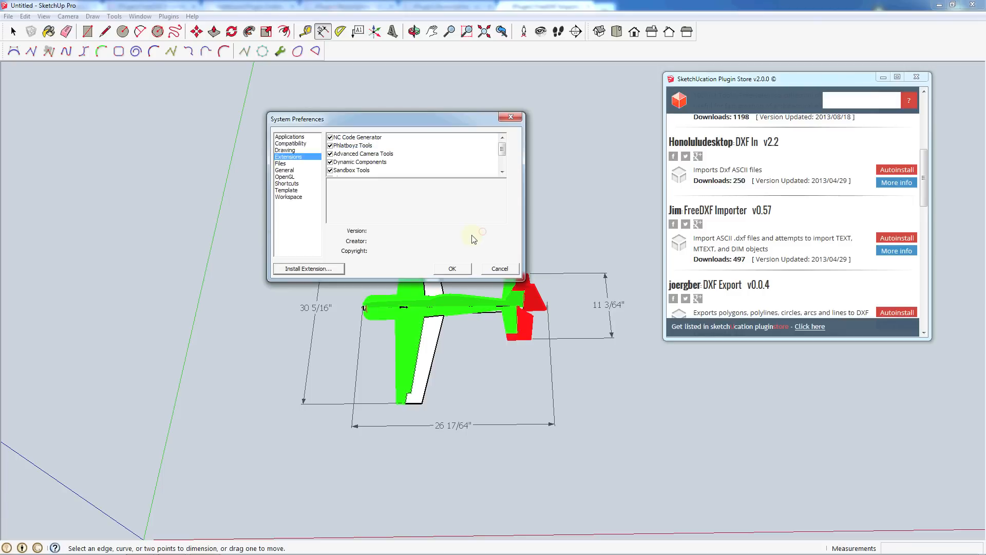
left_click(451, 268)
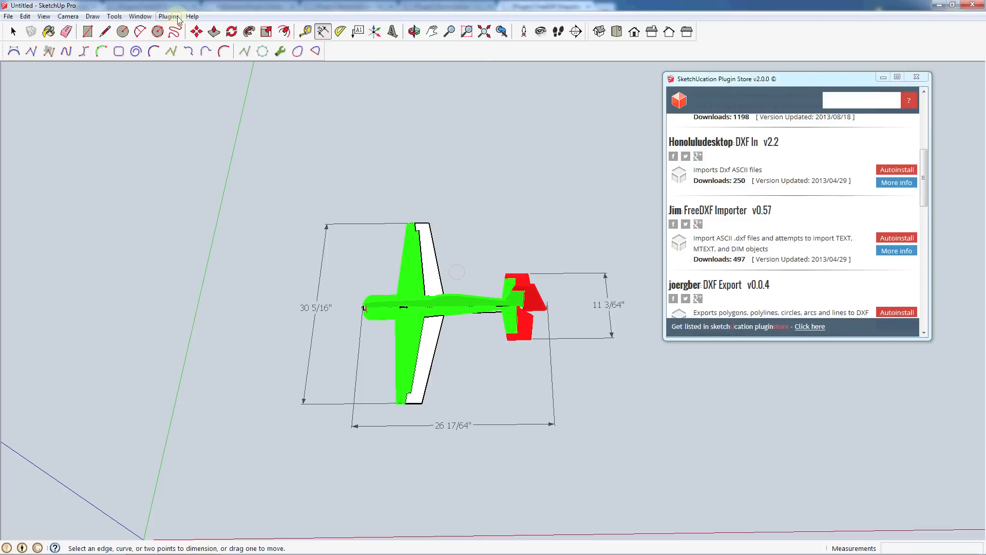
Step: Check the Plugins menu for the FreeDXF v0.57 entry
left_click(168, 16)
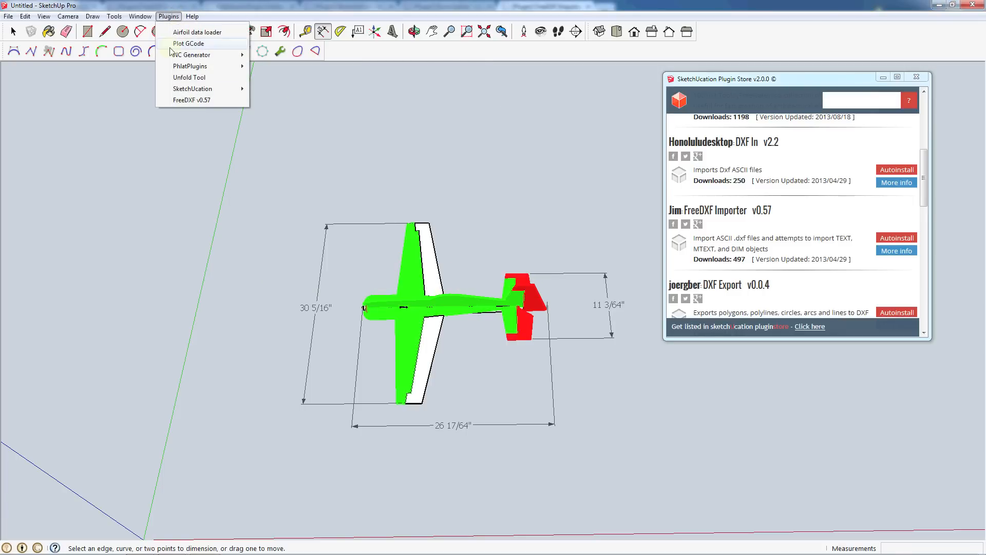
mouse_move(188, 101)
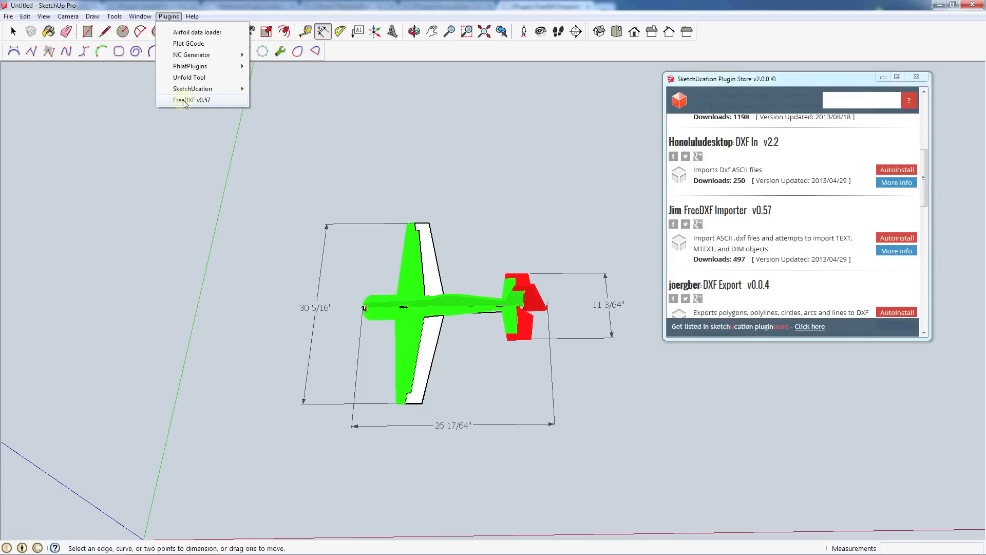
mouse_move(191, 107)
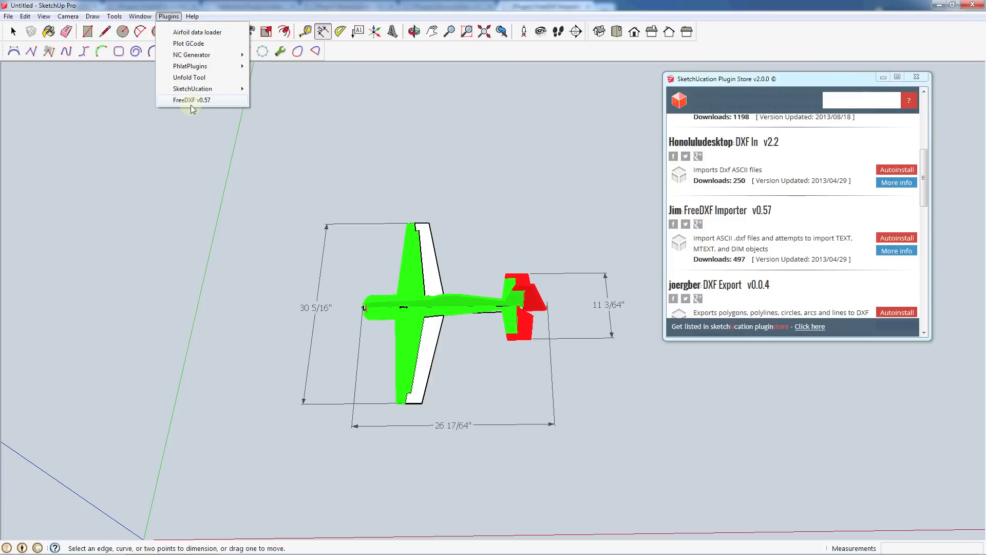
mouse_move(696, 101)
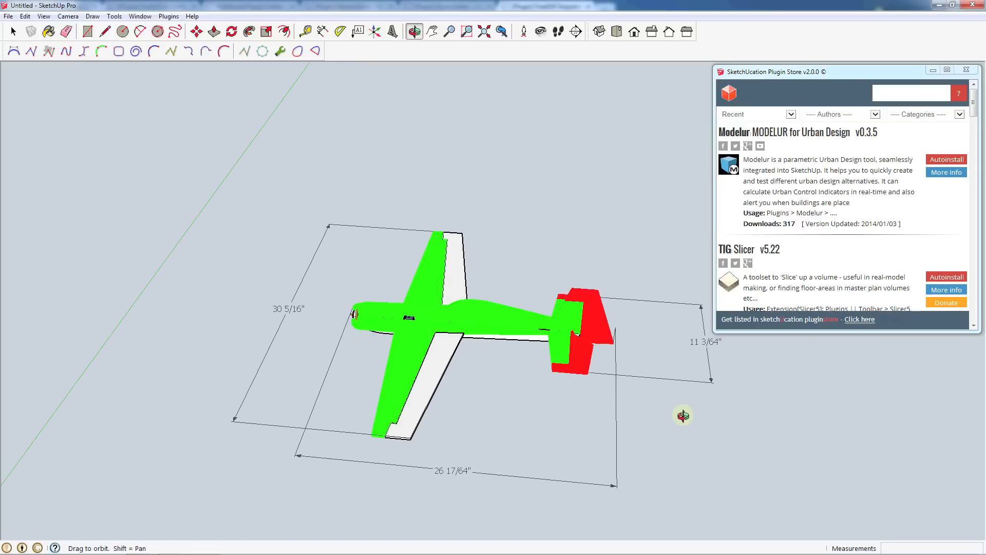
left_click(322, 31)
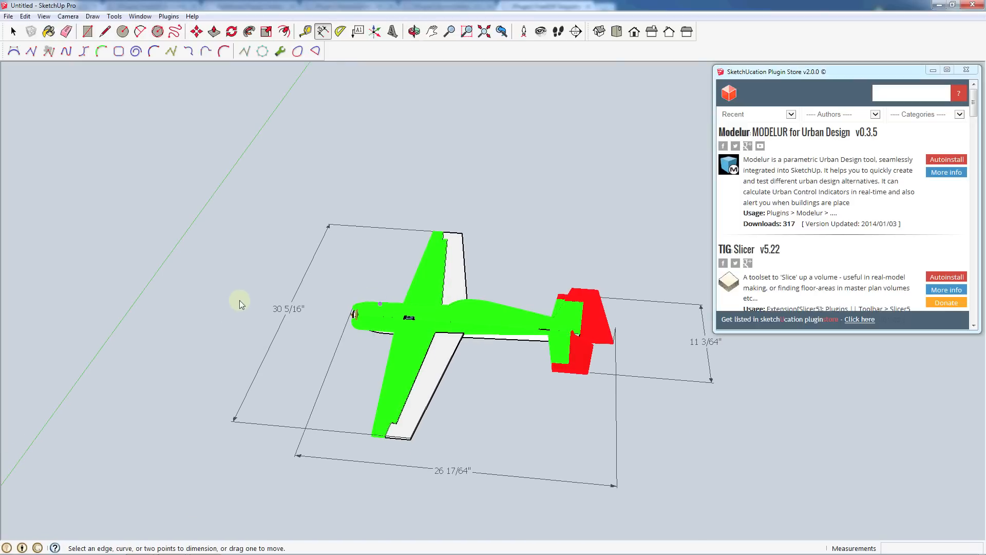
left_click(414, 31)
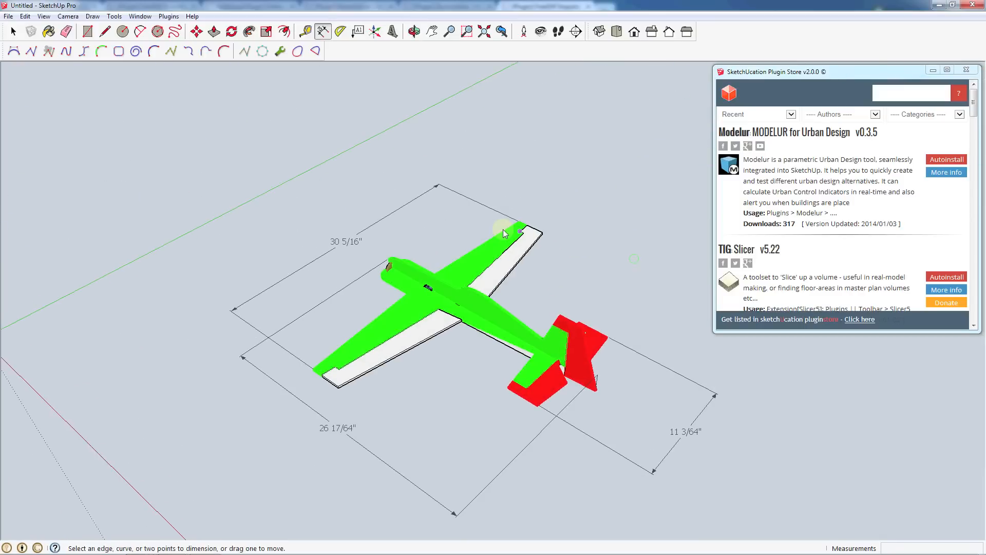
left_click(414, 31)
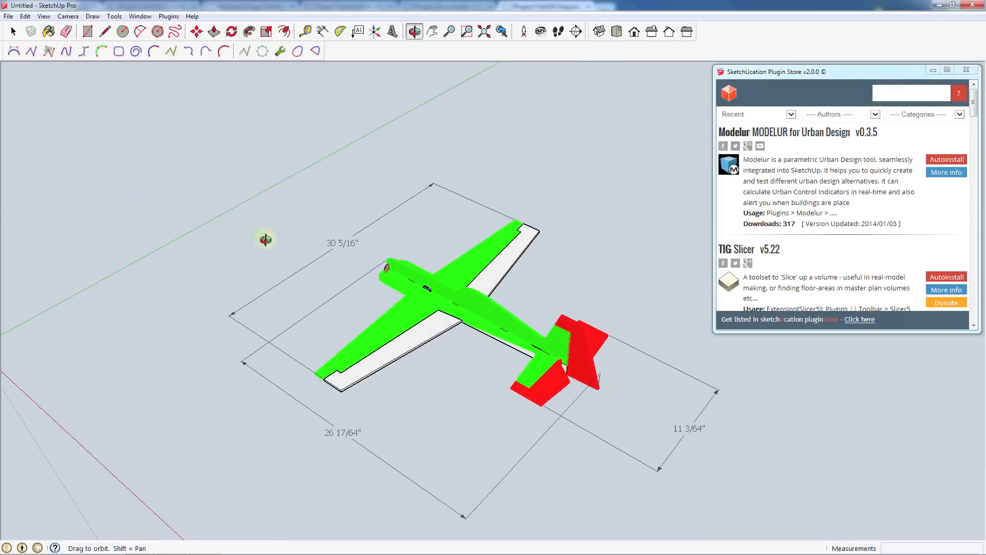